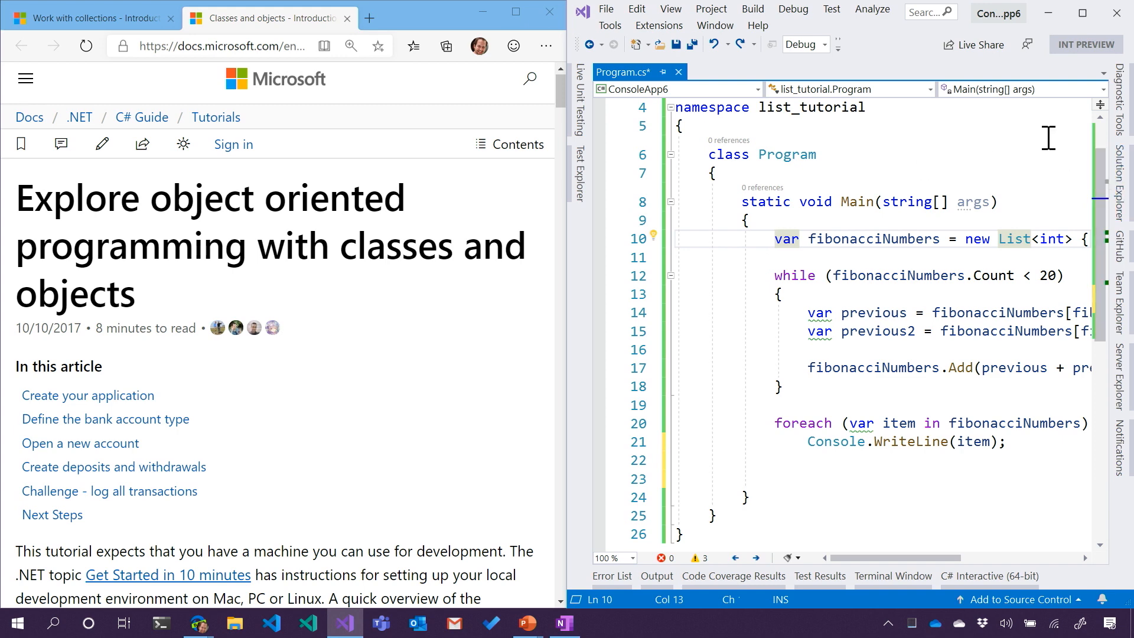
Create a C# Console App (.NET Core) project named MySuperBank.
click(605, 8)
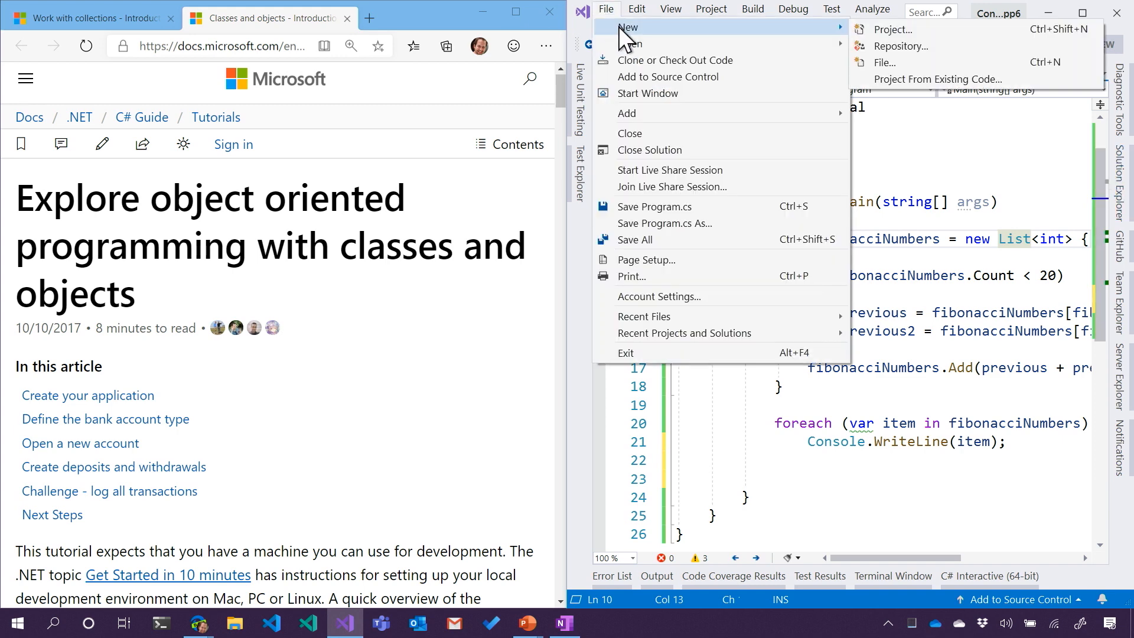
click(893, 29)
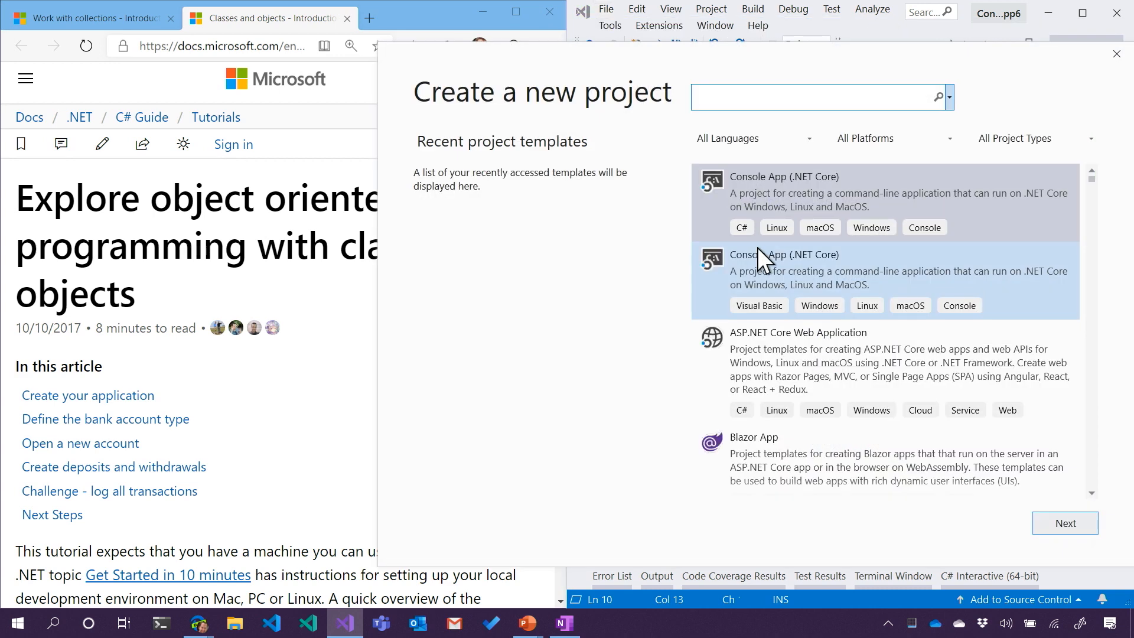
mouse_move(796, 207)
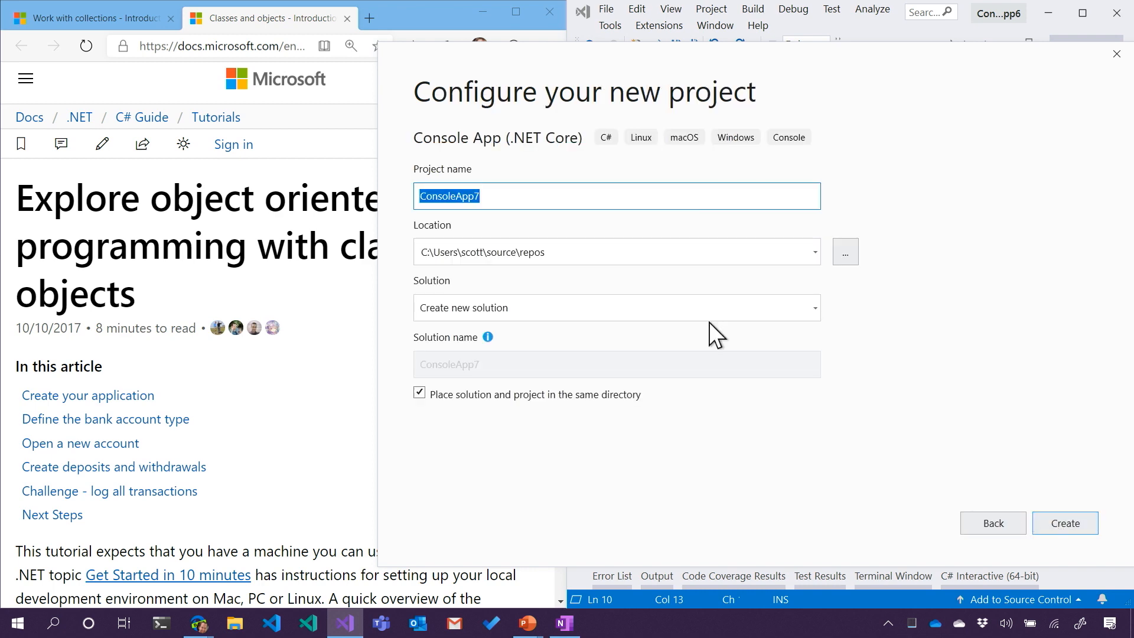
text(MyBank)
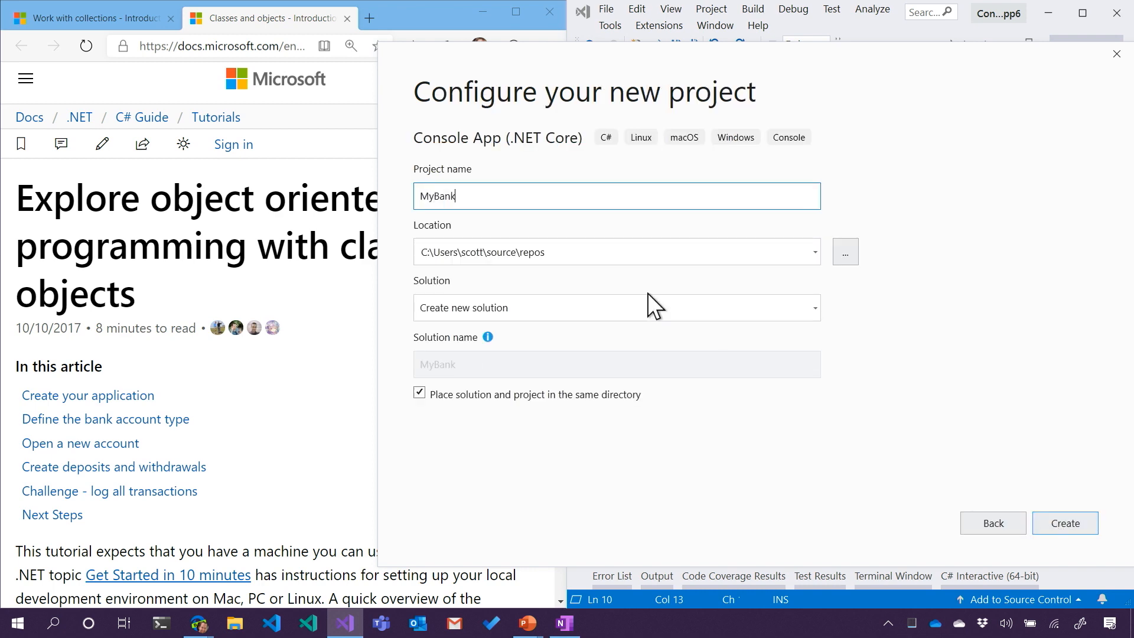
text(MySuper)
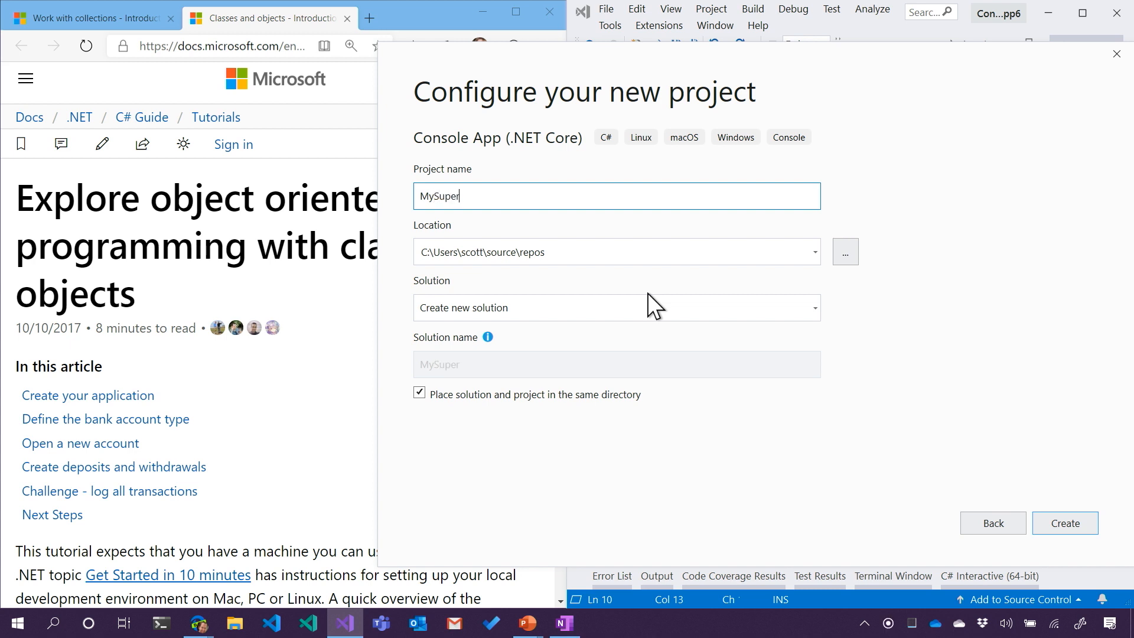
text(Bank)
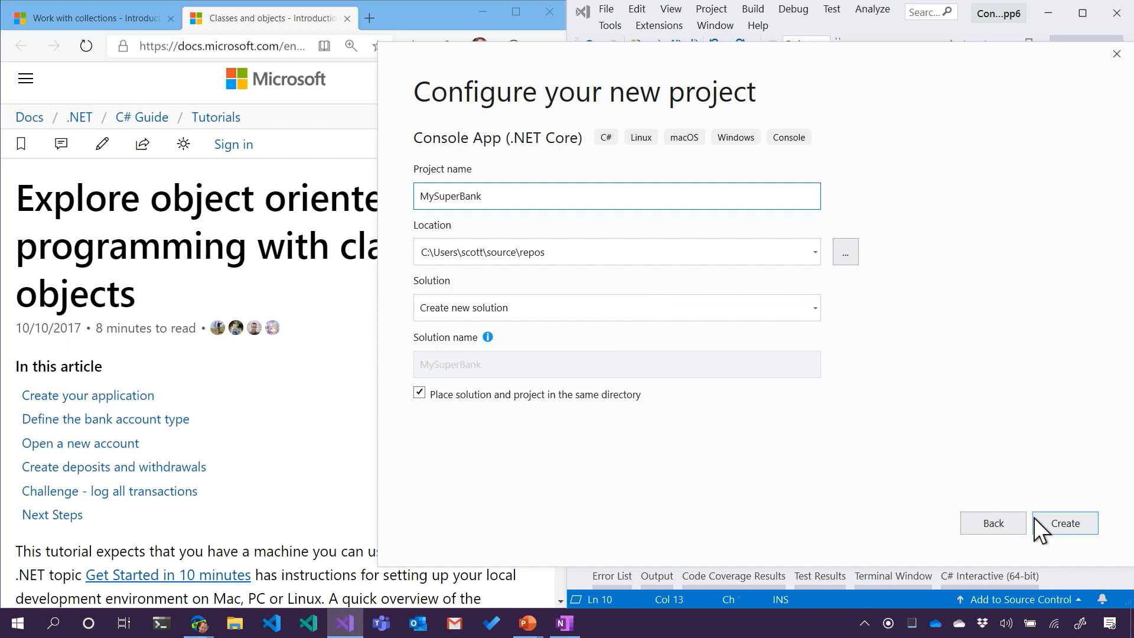
click(1064, 523)
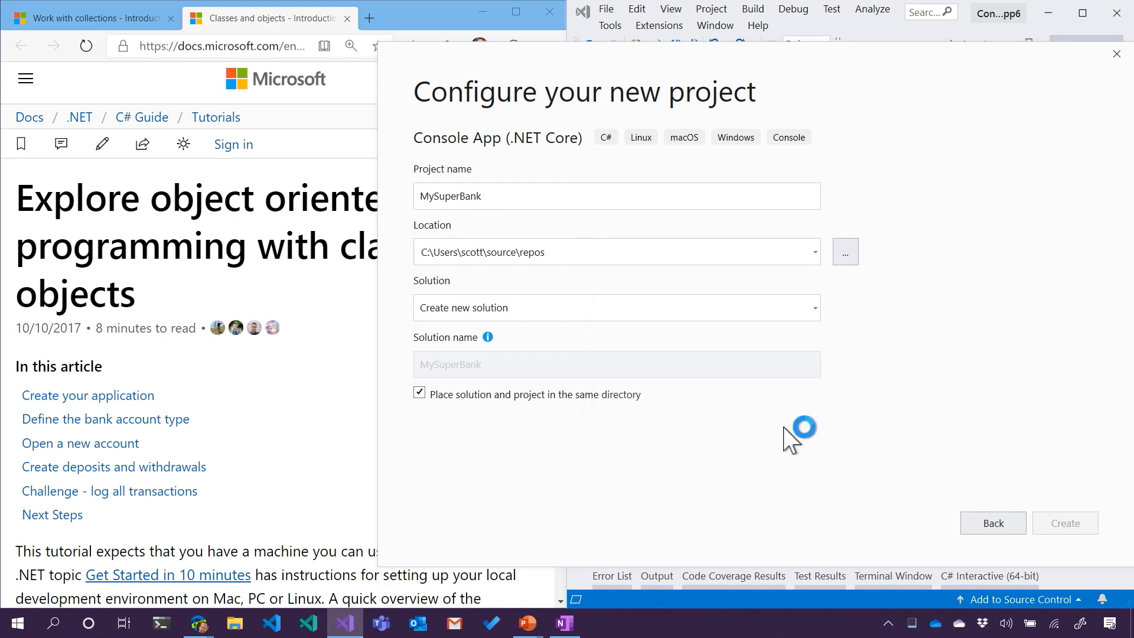
click(1064, 522)
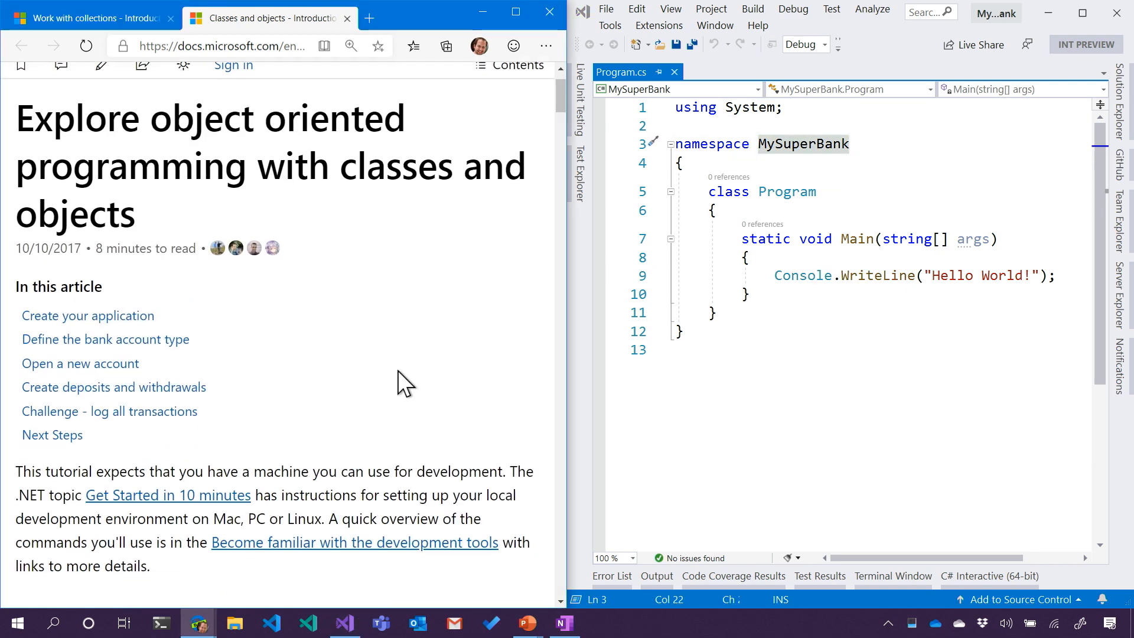
Scroll the Classes and objects tutorial down to the seven bank account behaviours.
scroll(down, 3)
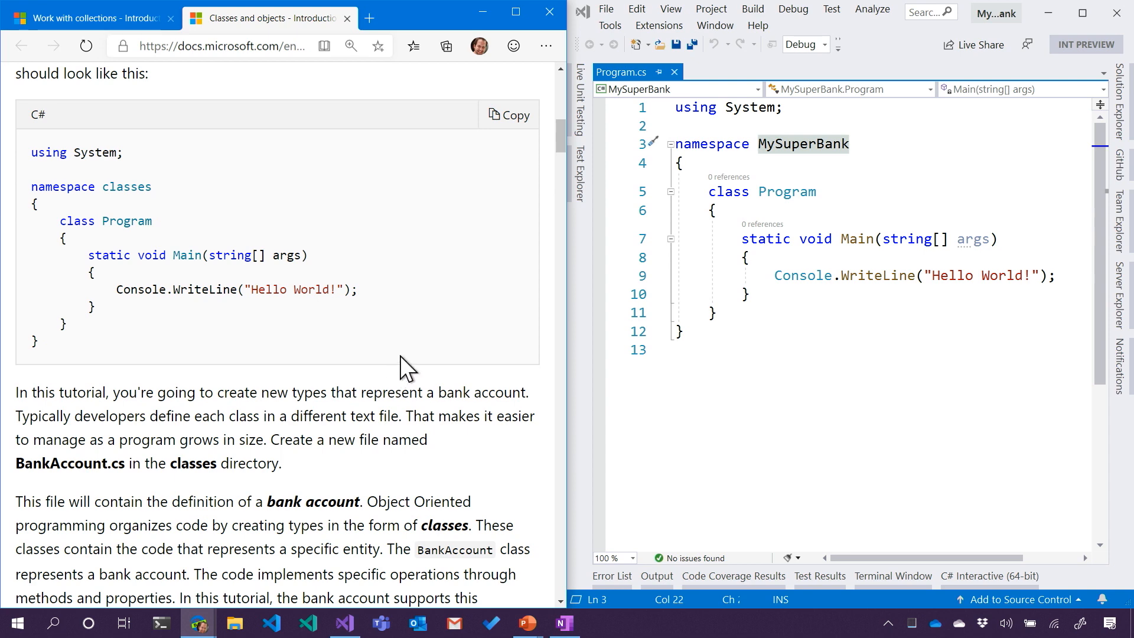
scroll(down, 3)
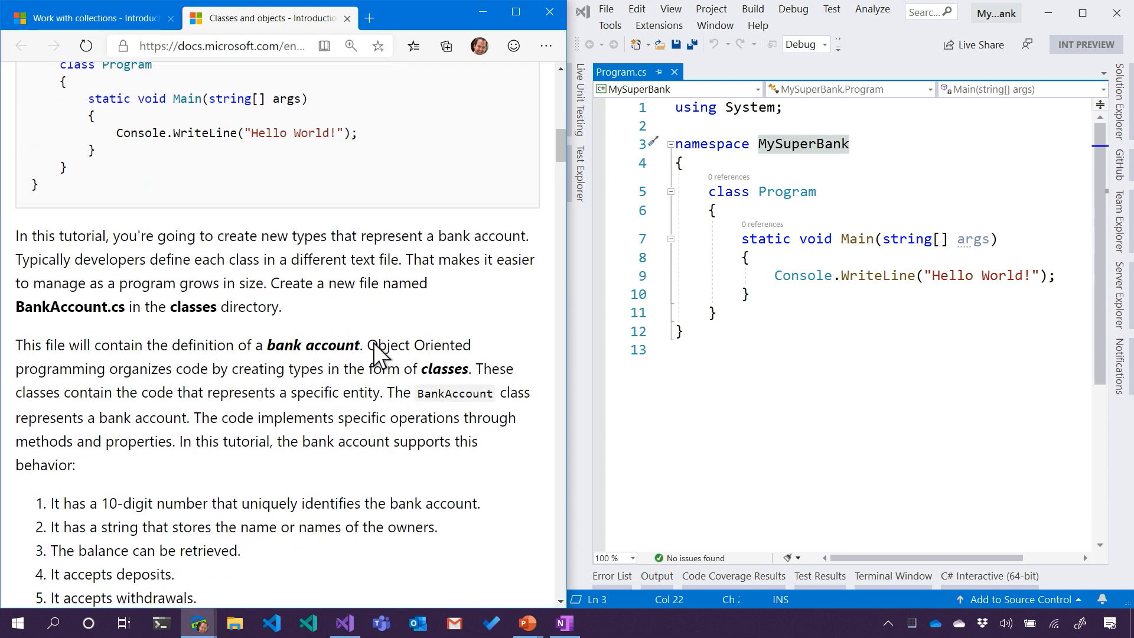
scroll(down, 3)
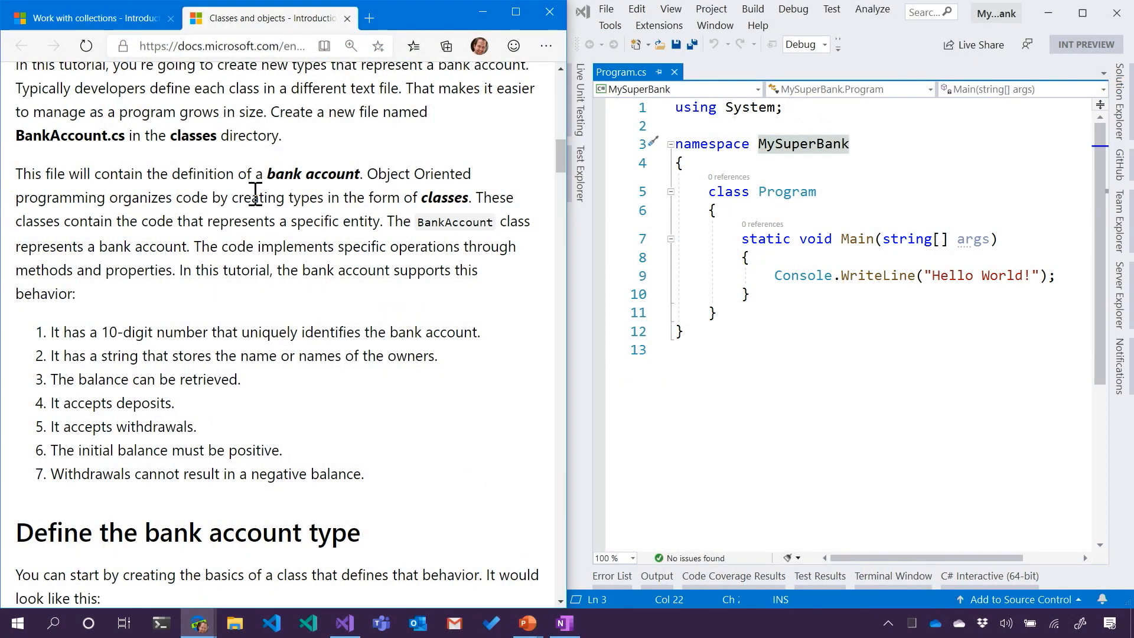
scroll(down, 3)
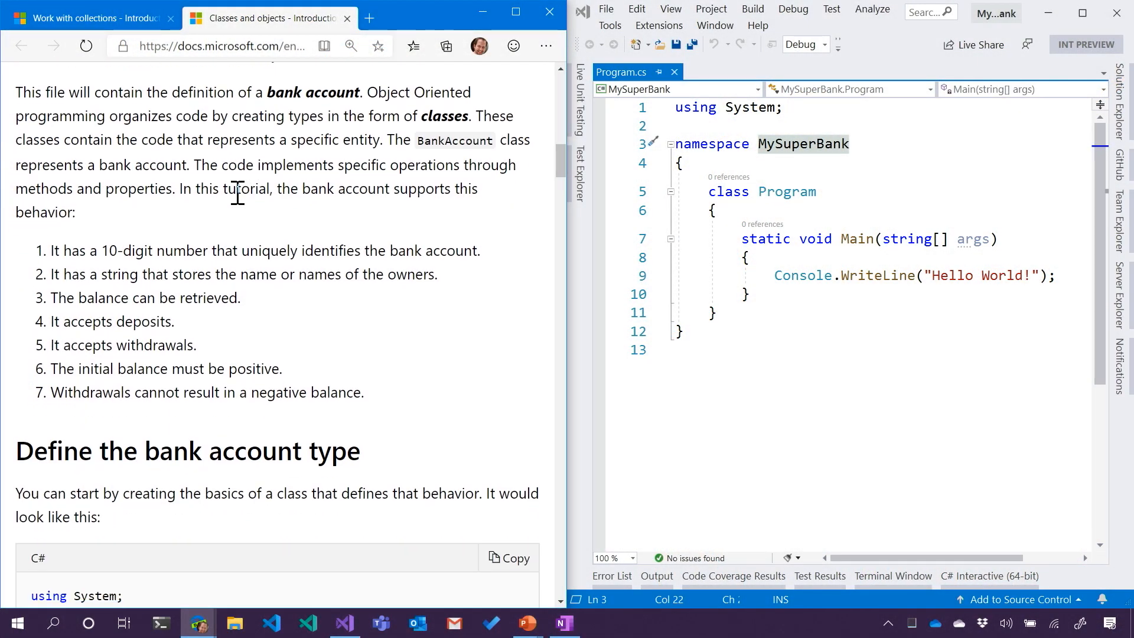
scroll(down, 3)
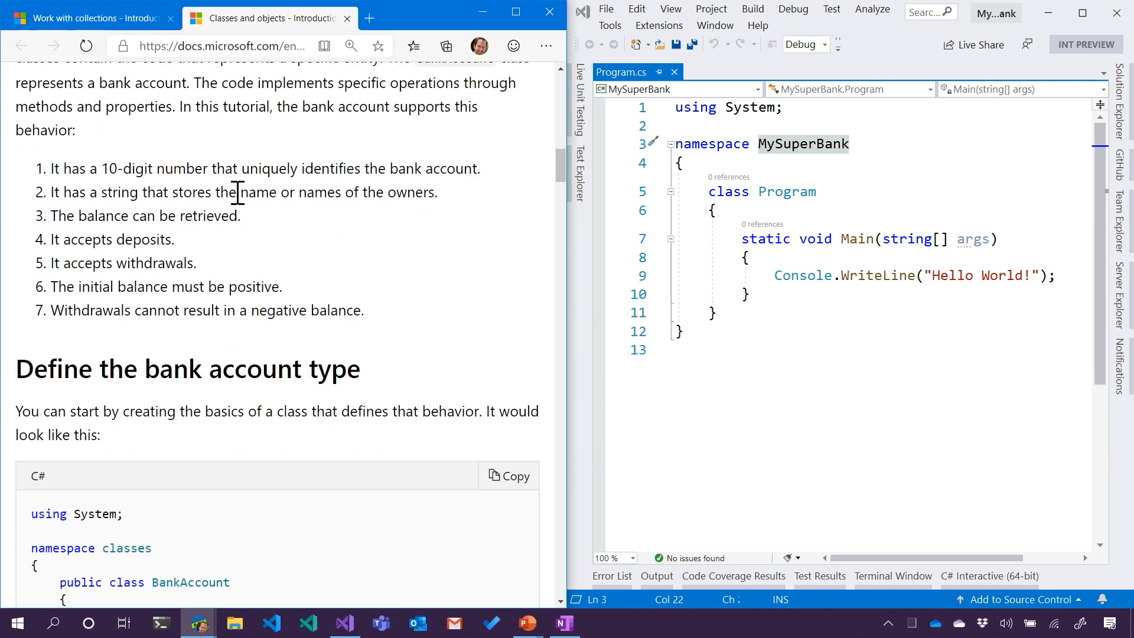
mouse_move(72, 156)
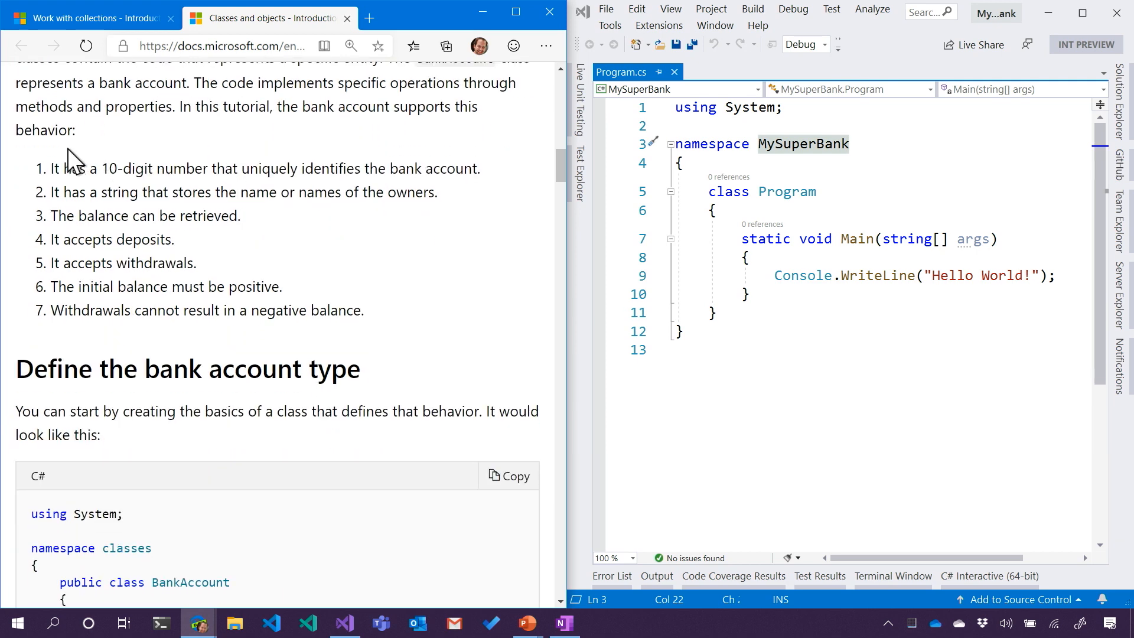
drag(51, 168, 364, 310)
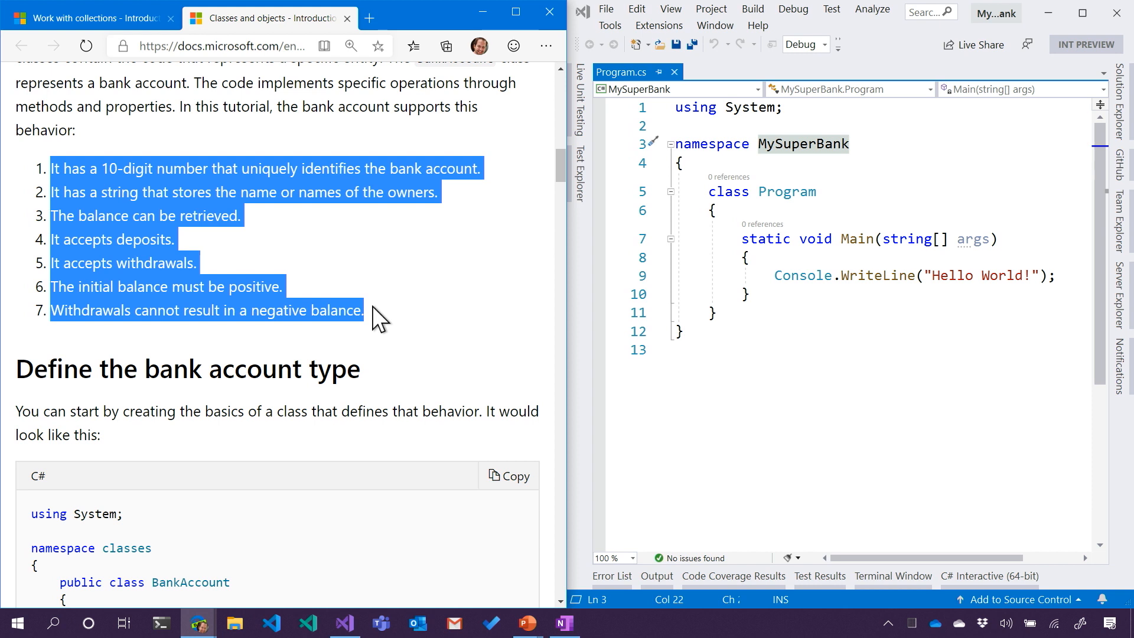
mouse_move(421, 280)
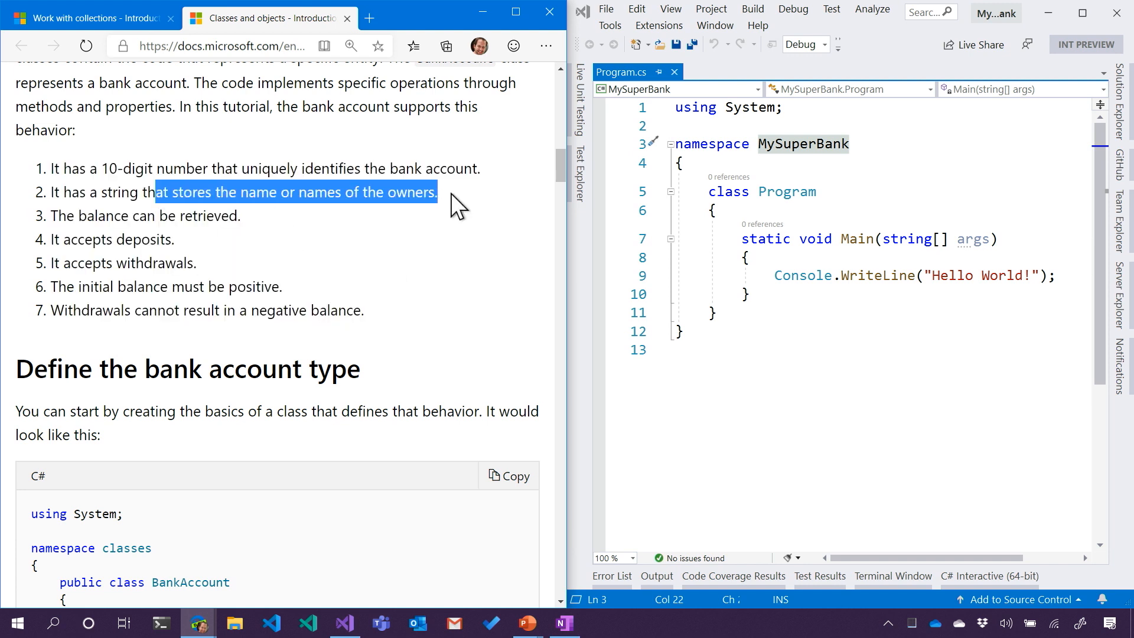
mouse_move(347, 245)
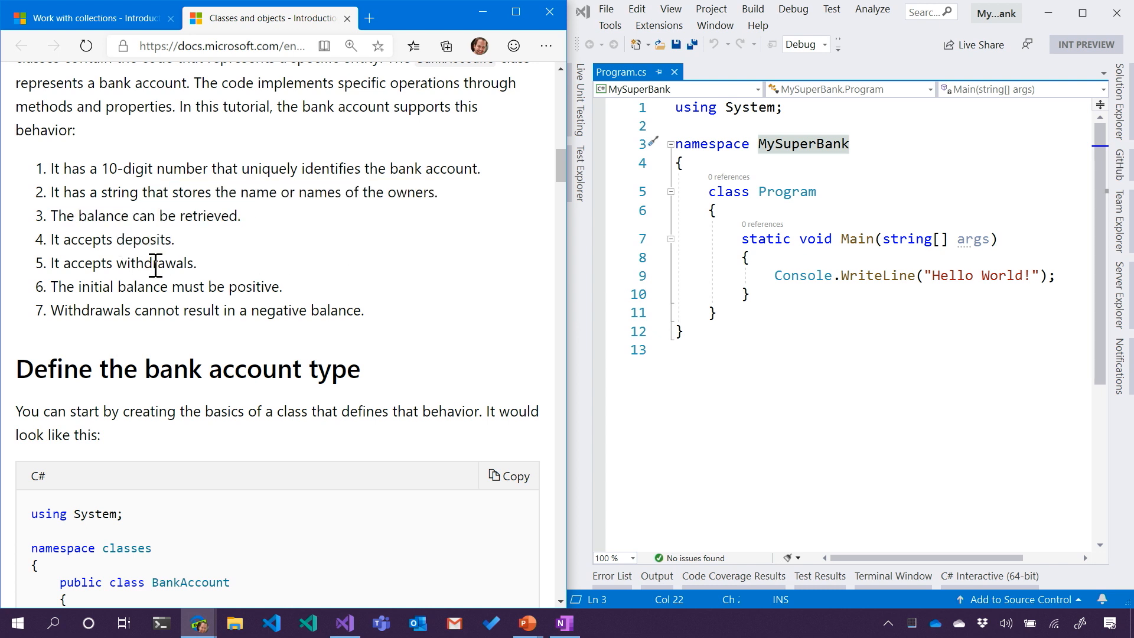
double_click(154, 263)
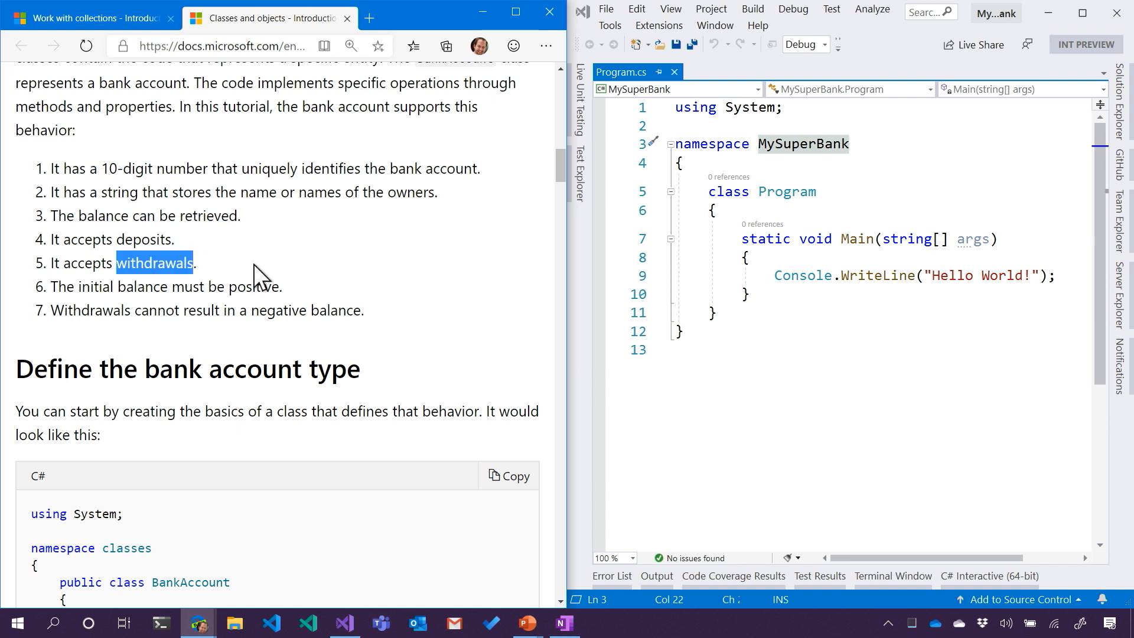
mouse_move(258, 264)
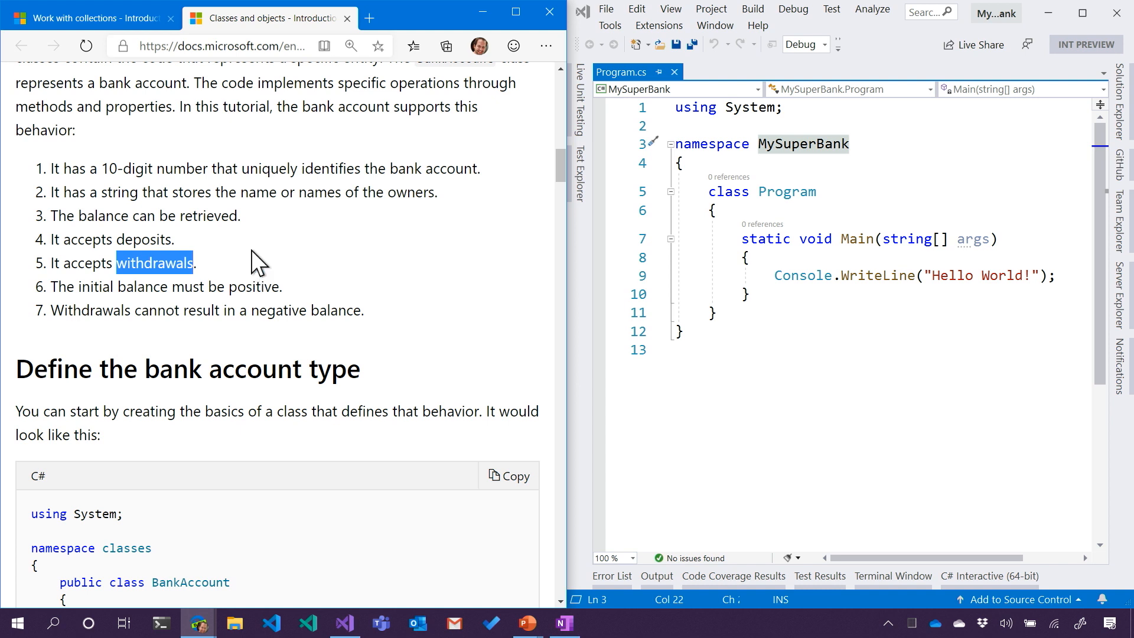
mouse_move(254, 220)
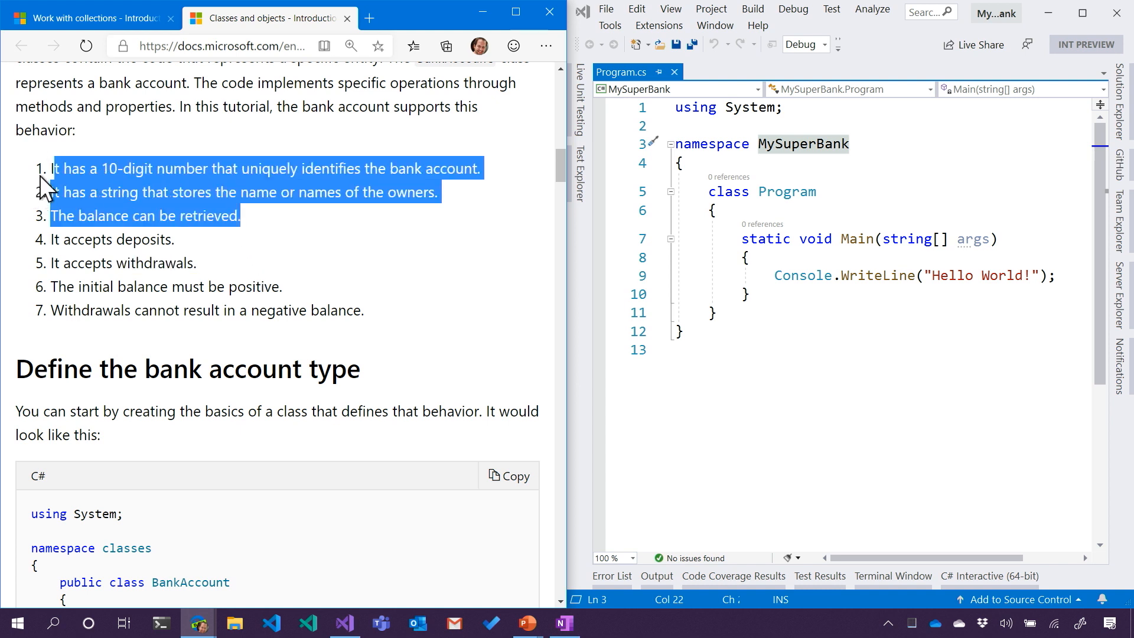
mouse_move(261, 217)
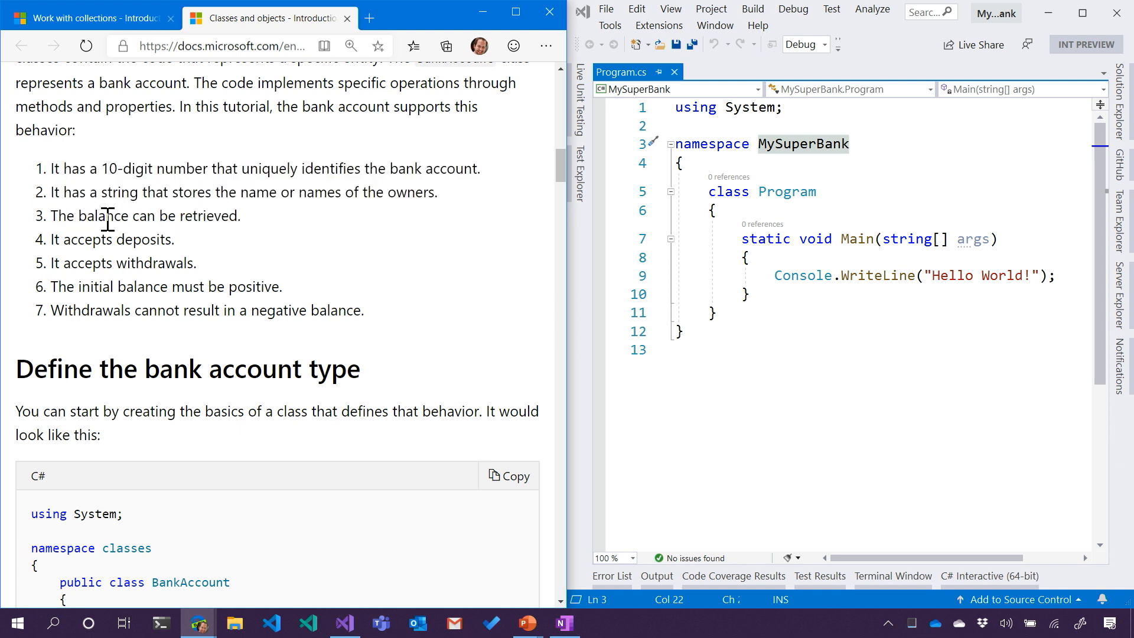
drag(51, 238, 197, 262)
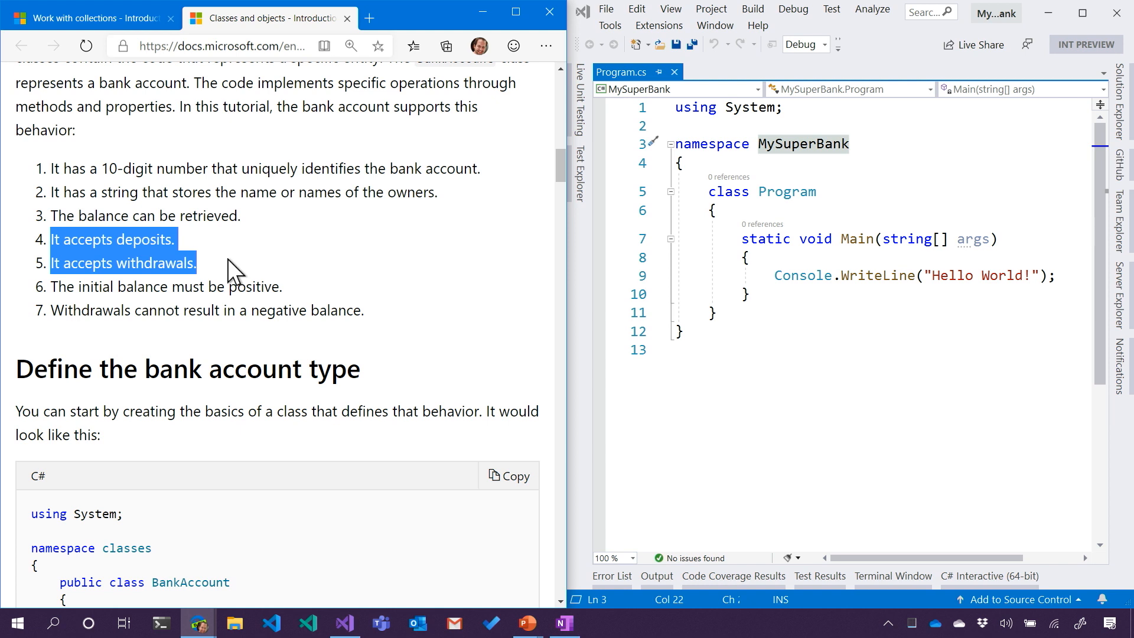
click(354, 310)
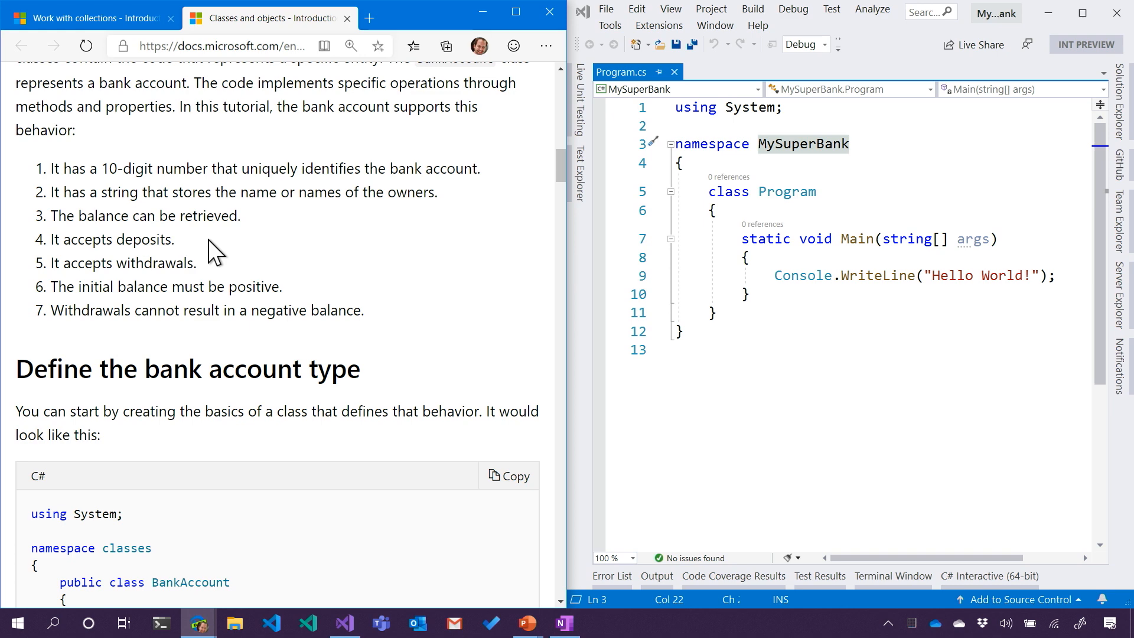
Pin Solution Explorer open and expand Program.cs to show Program and Main.
scroll(down, 3)
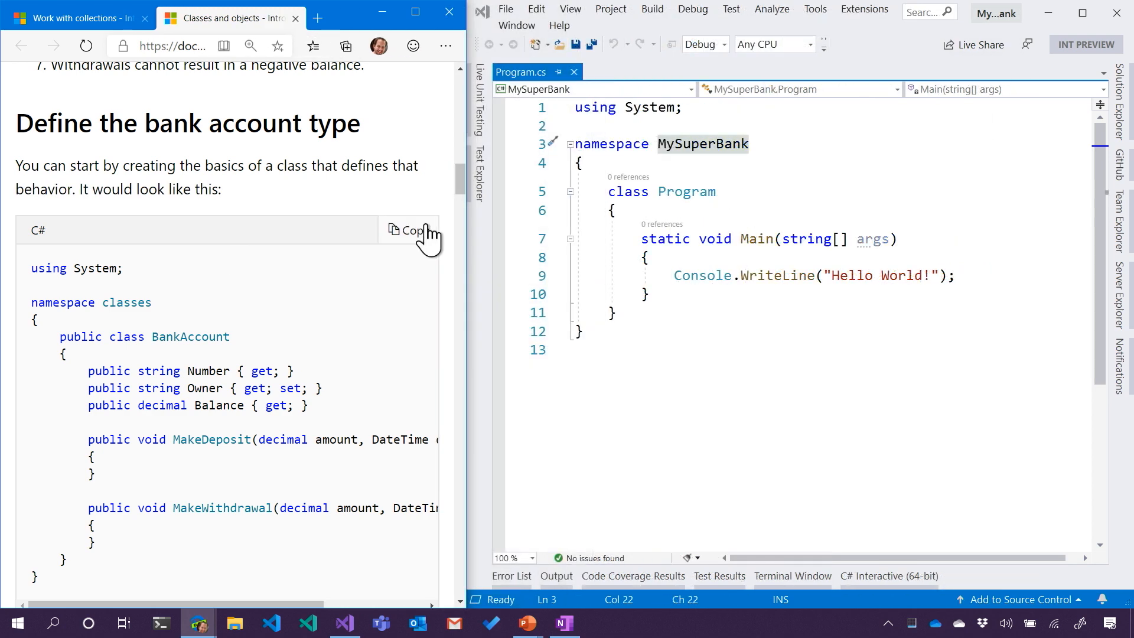
mouse_move(355, 262)
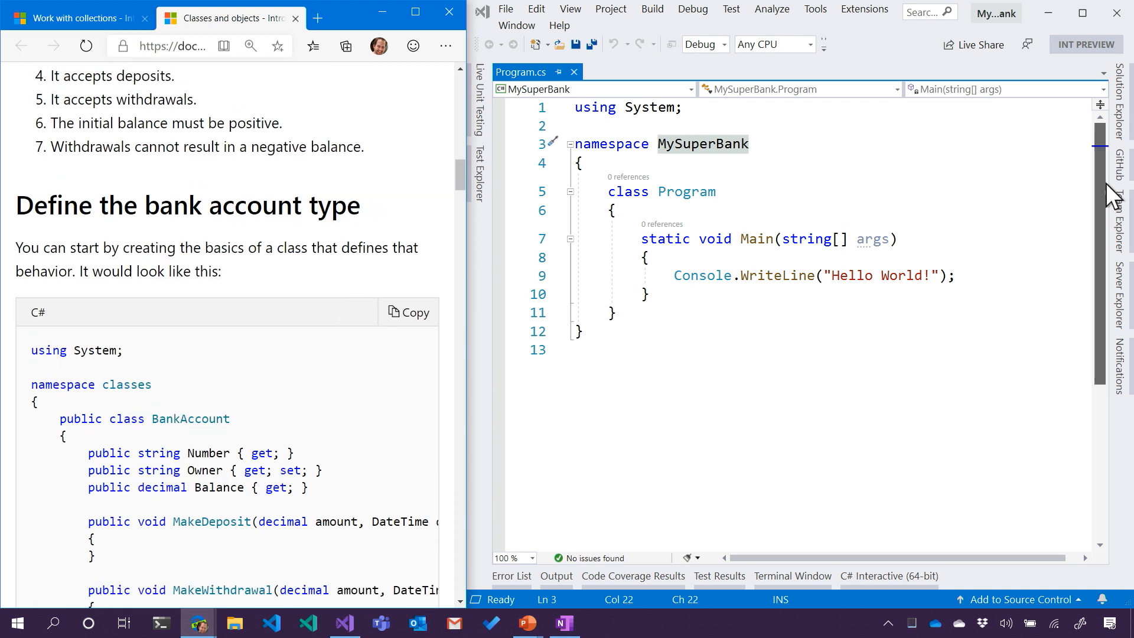
mouse_move(525, 72)
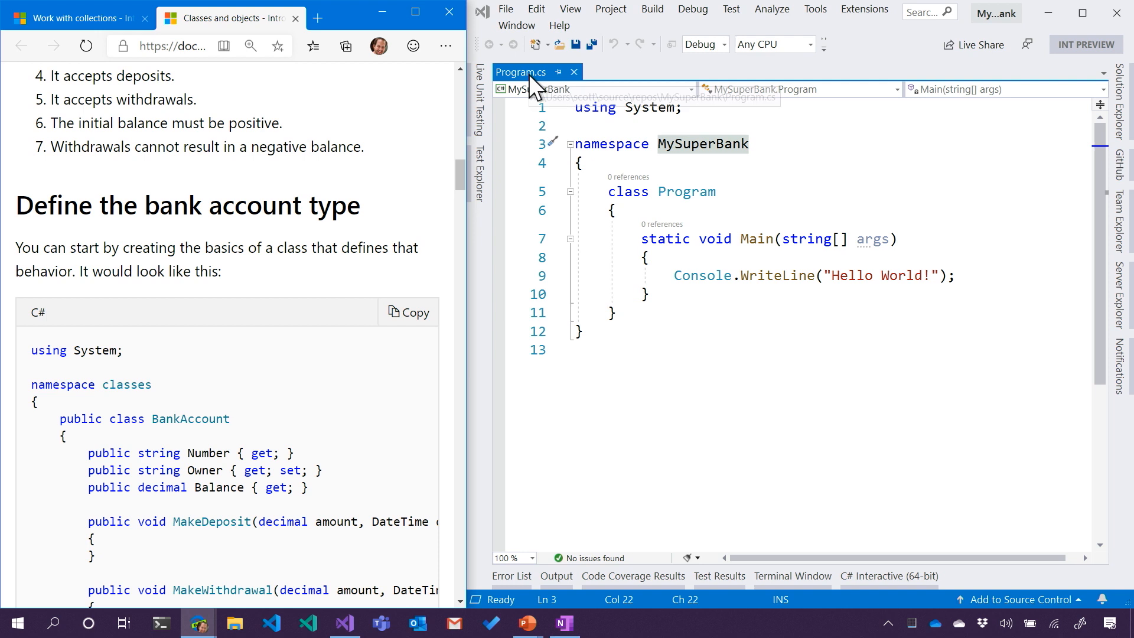
mouse_move(523, 71)
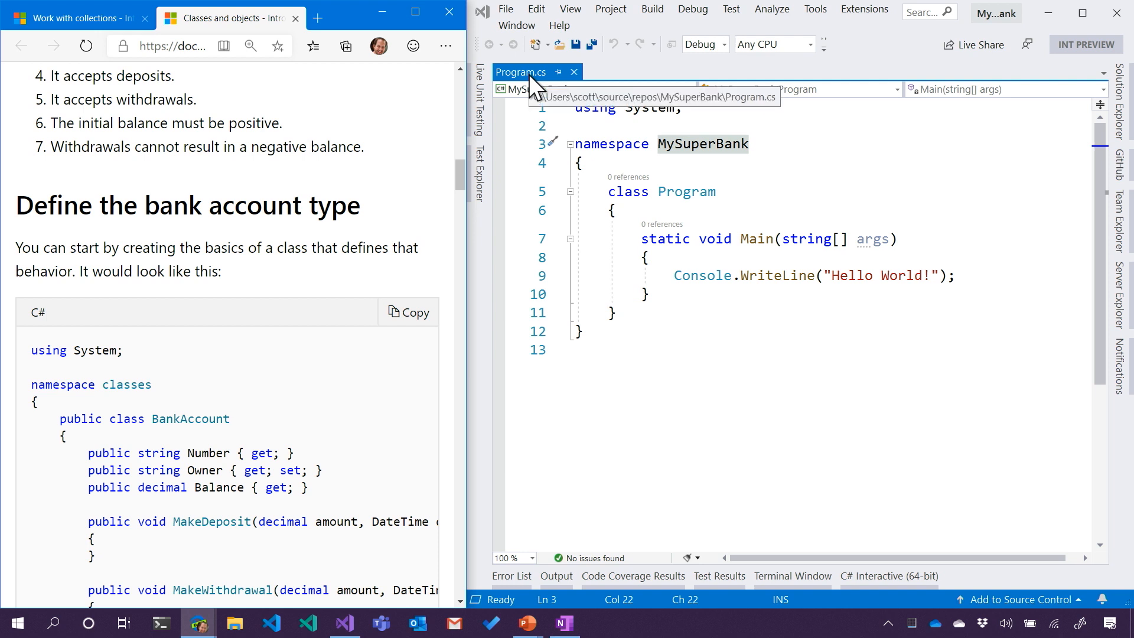
mouse_move(994, 199)
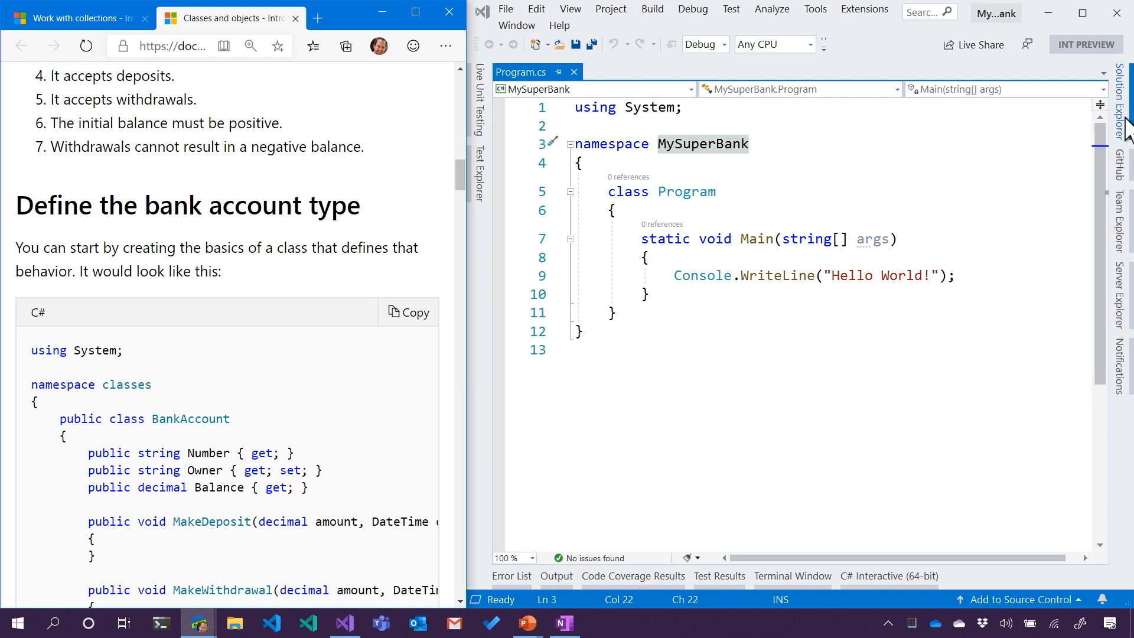
click(1125, 123)
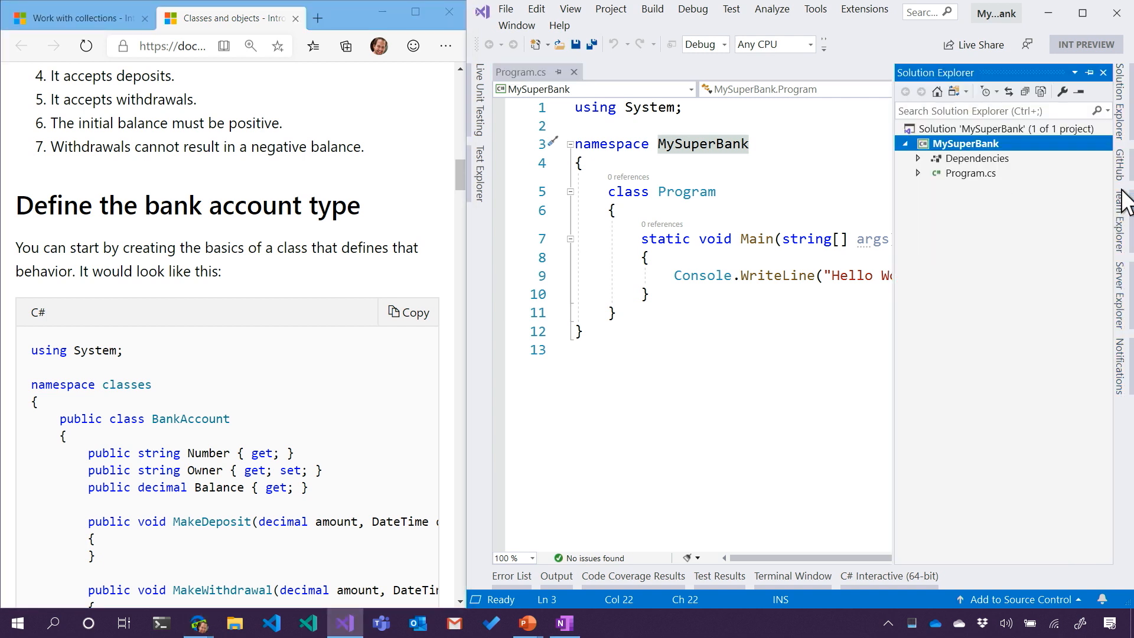
click(1121, 159)
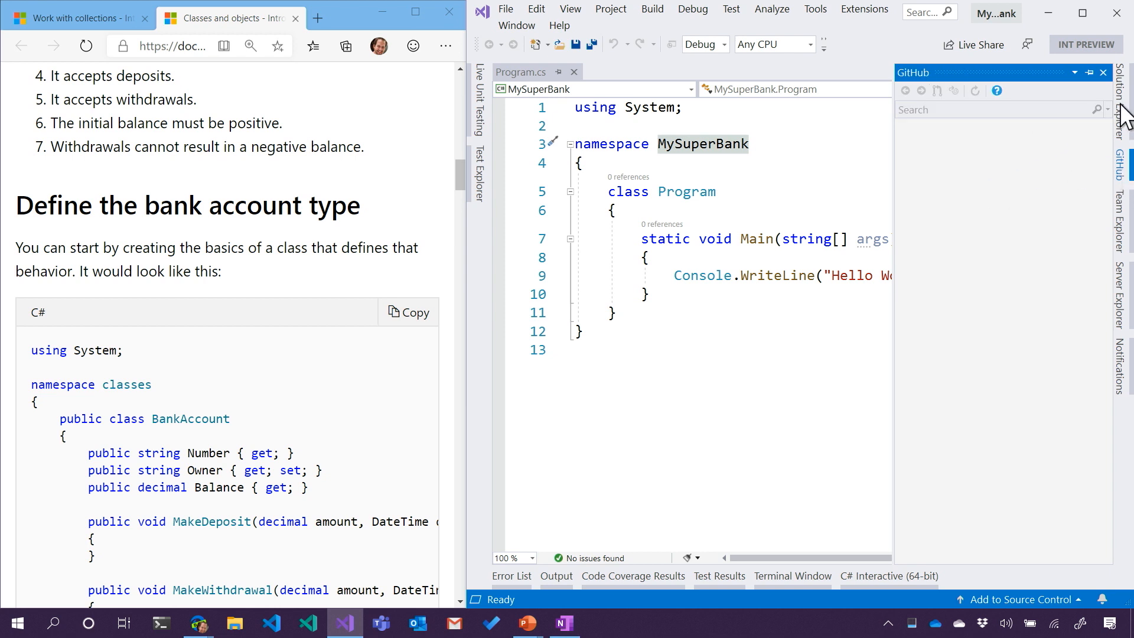
click(1120, 94)
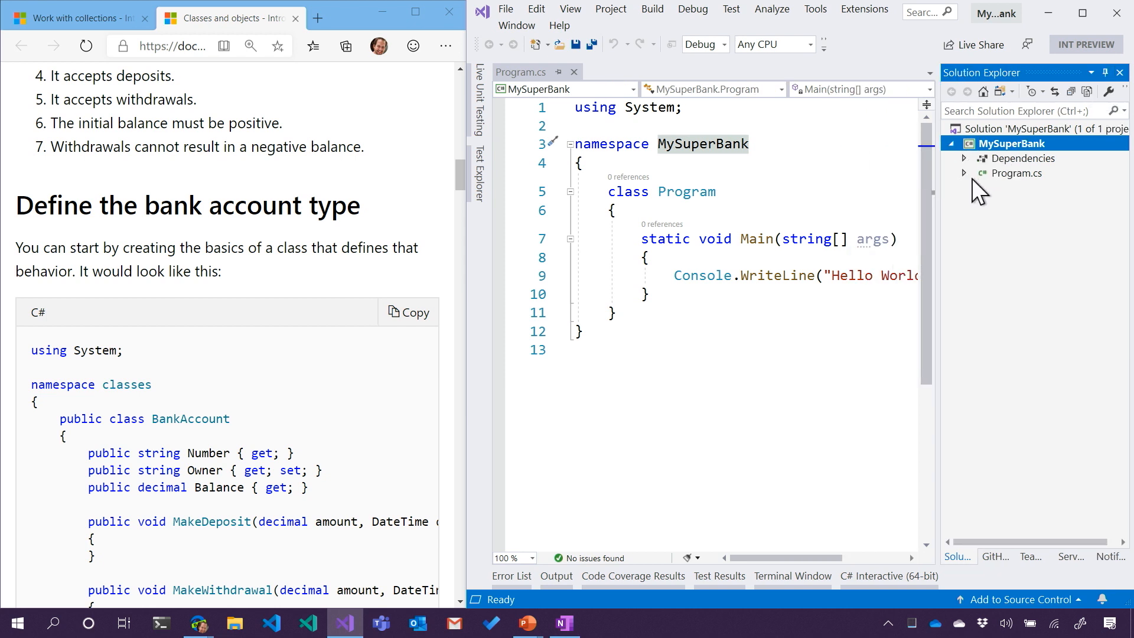
click(1017, 173)
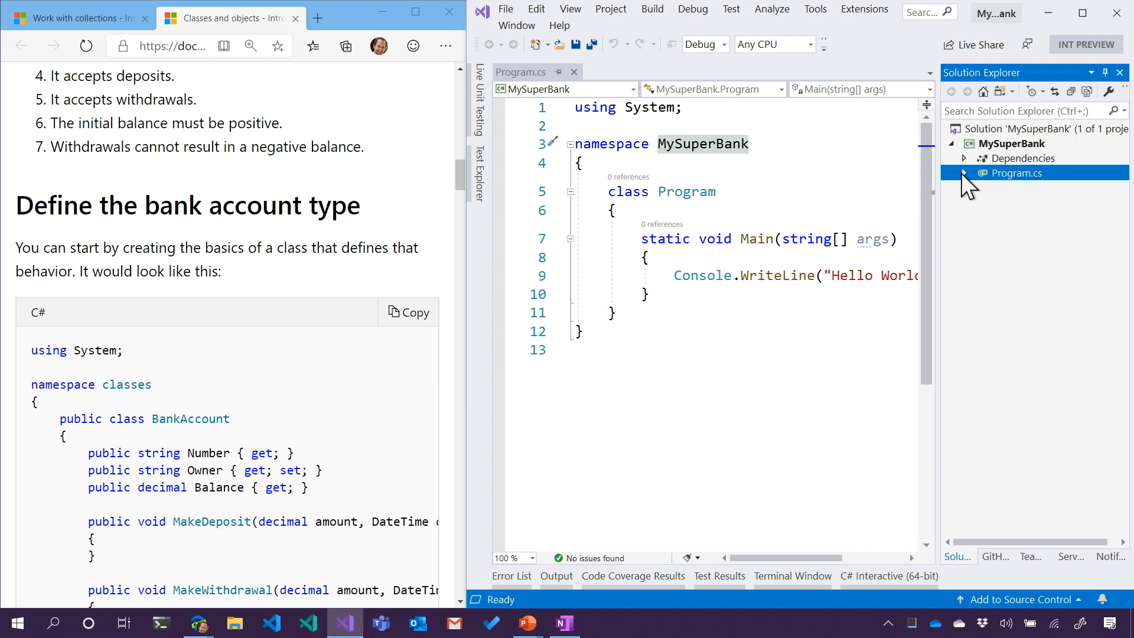
click(964, 173)
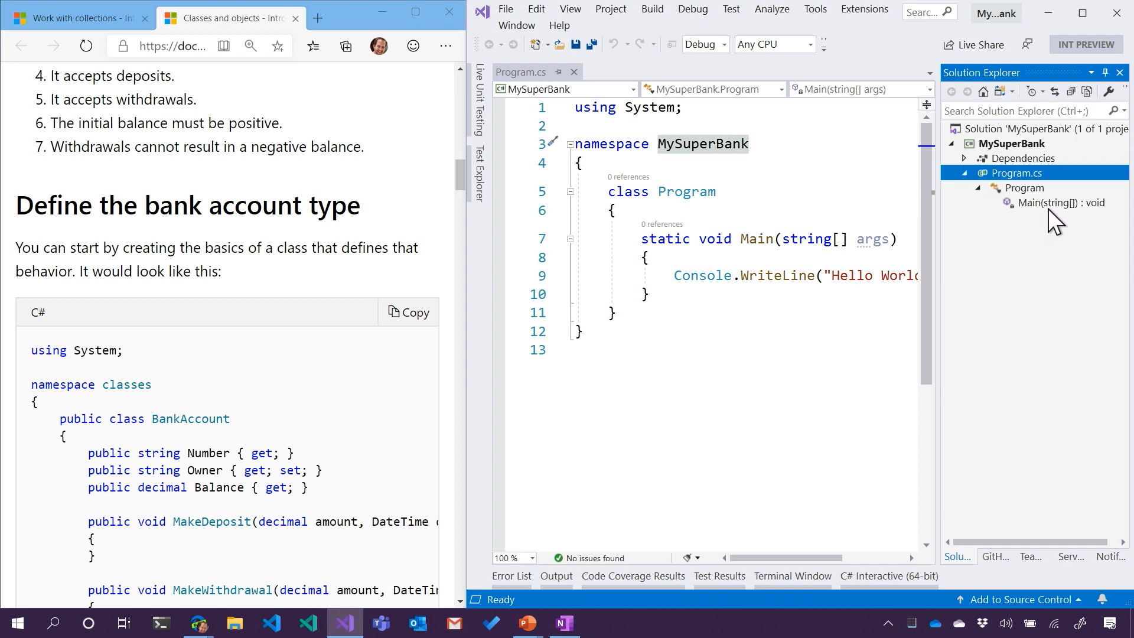
mouse_move(1030, 205)
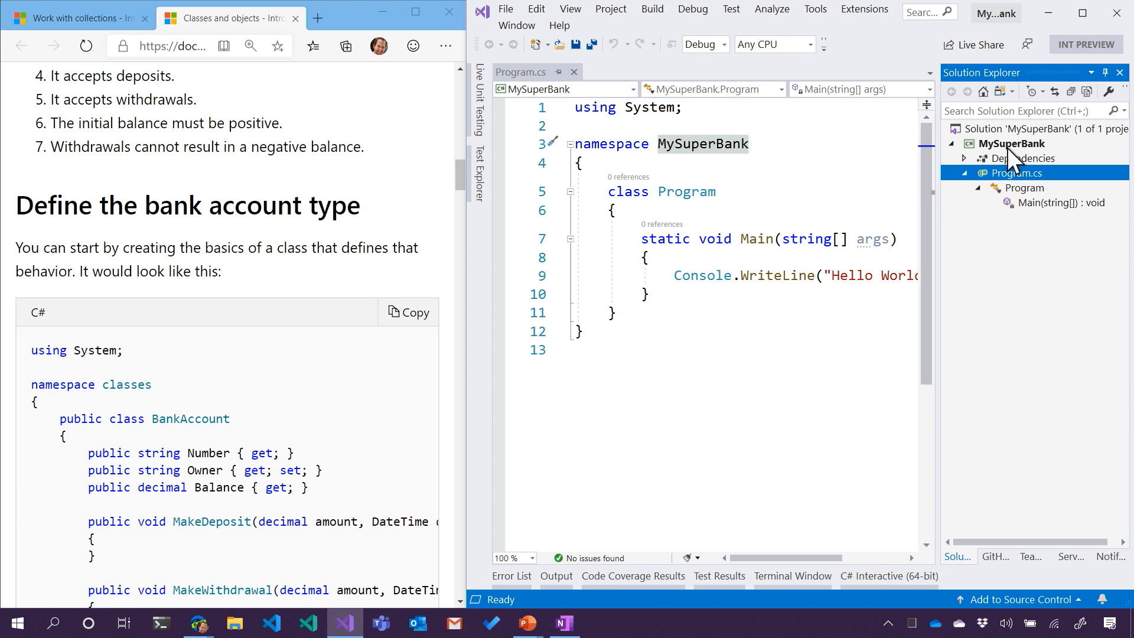
mouse_move(1018, 159)
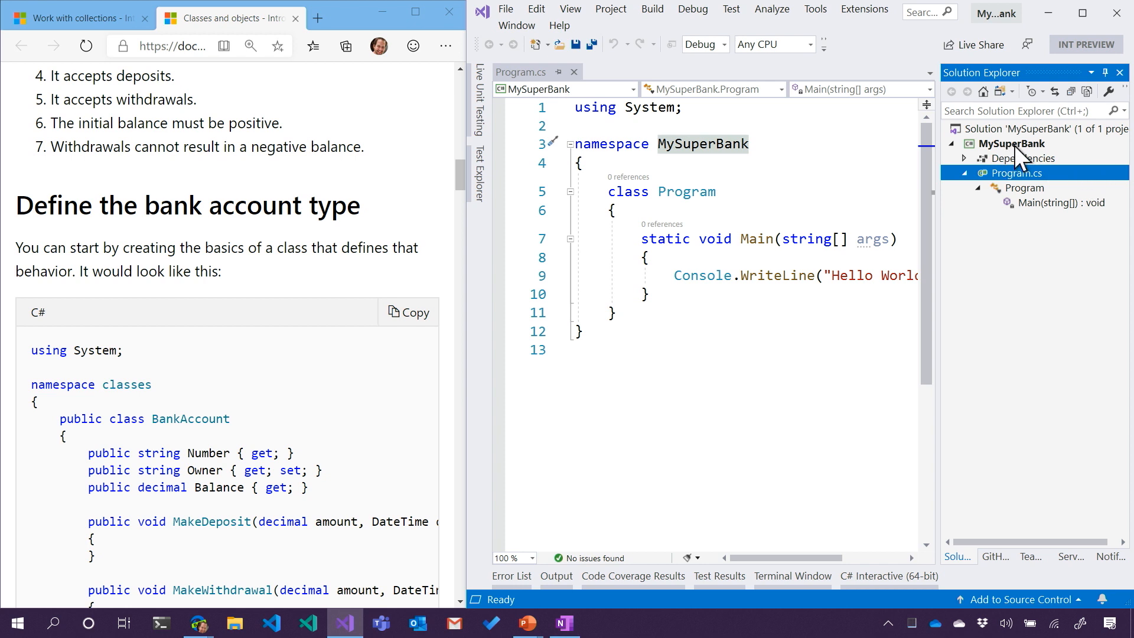
Add a BankAccount.cs class to MySuperBank and place the cursor in its body.
right_click(1011, 143)
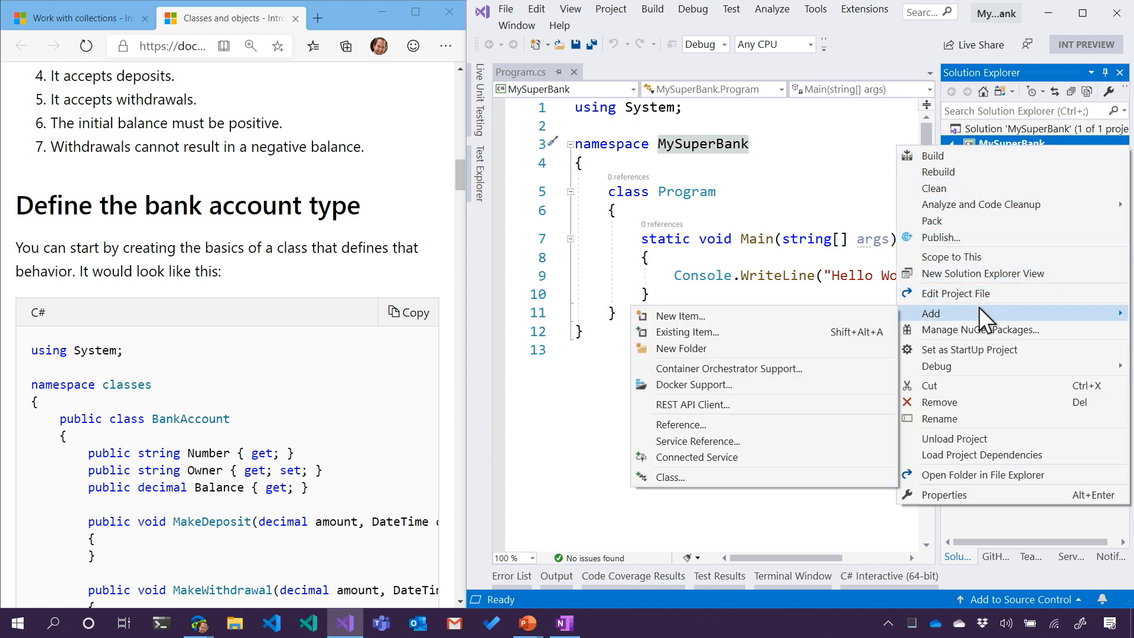
mouse_move(733, 332)
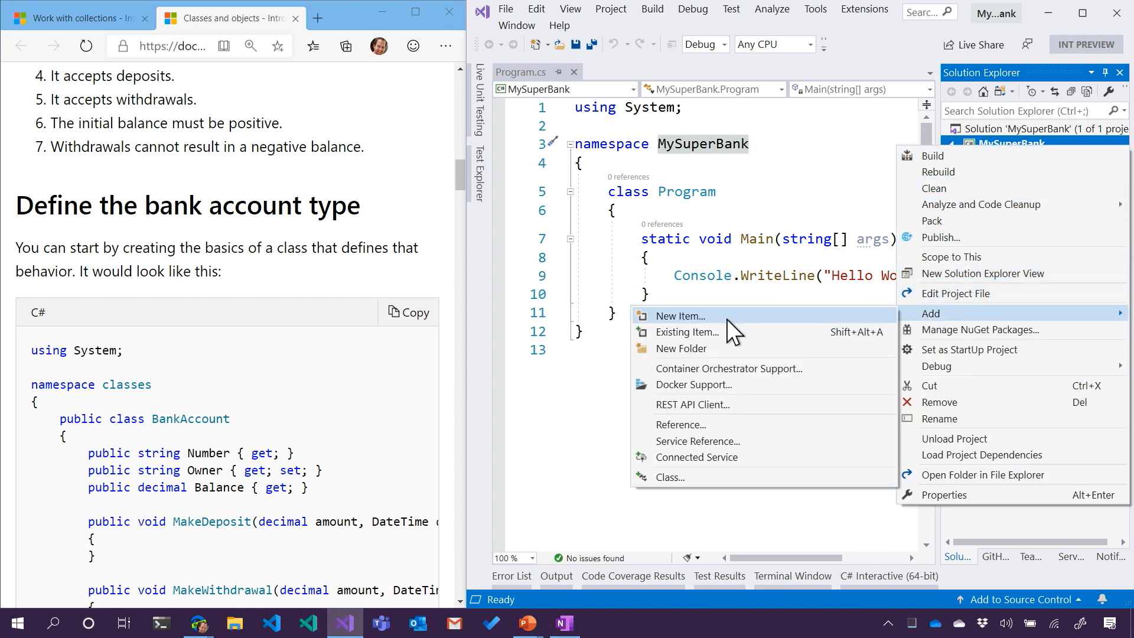
mouse_move(706, 477)
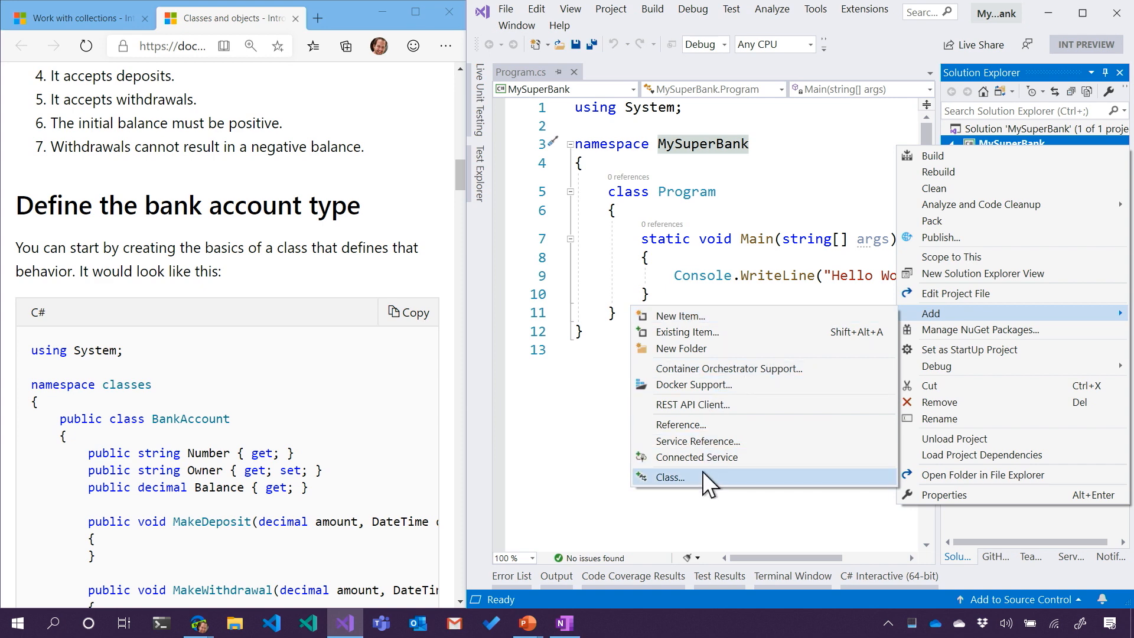
click(669, 477)
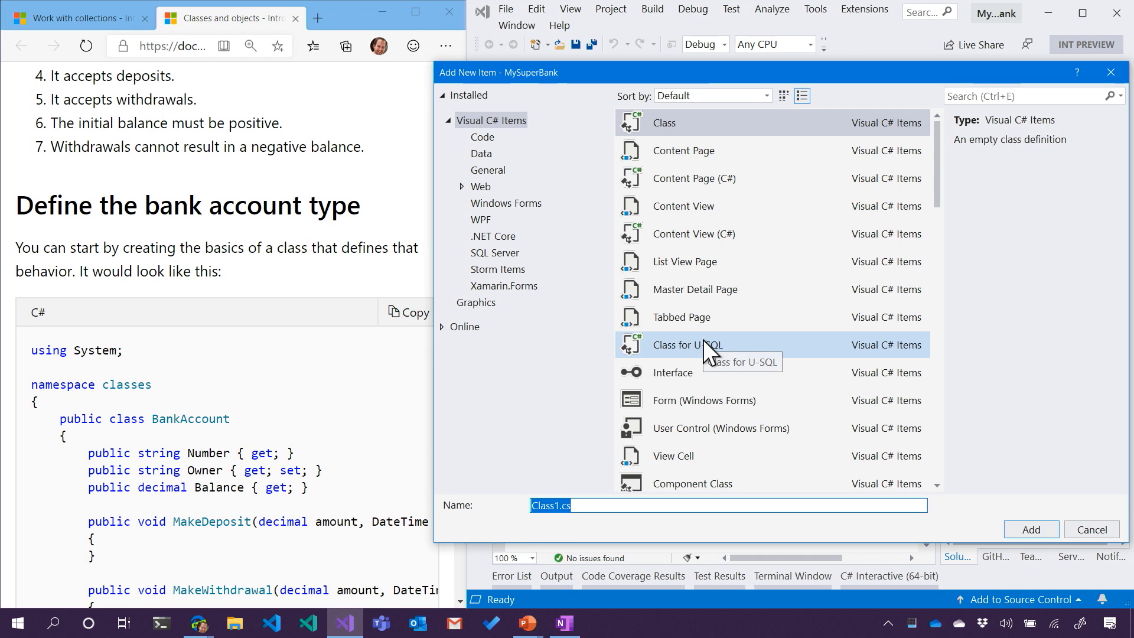
text(BankAccount)
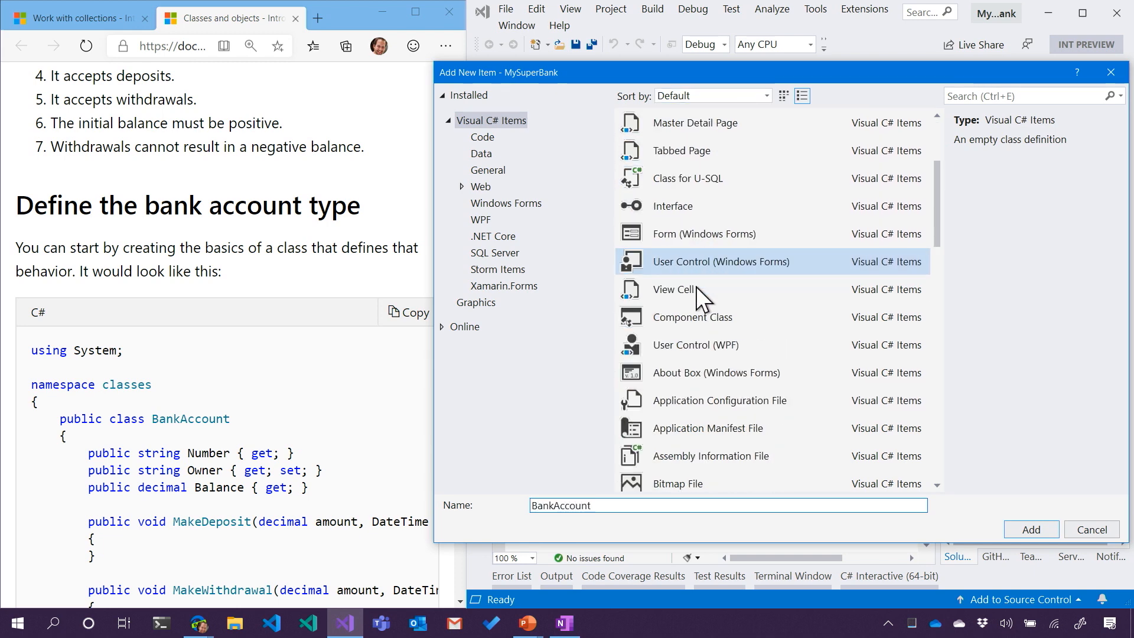
scroll(down, 3)
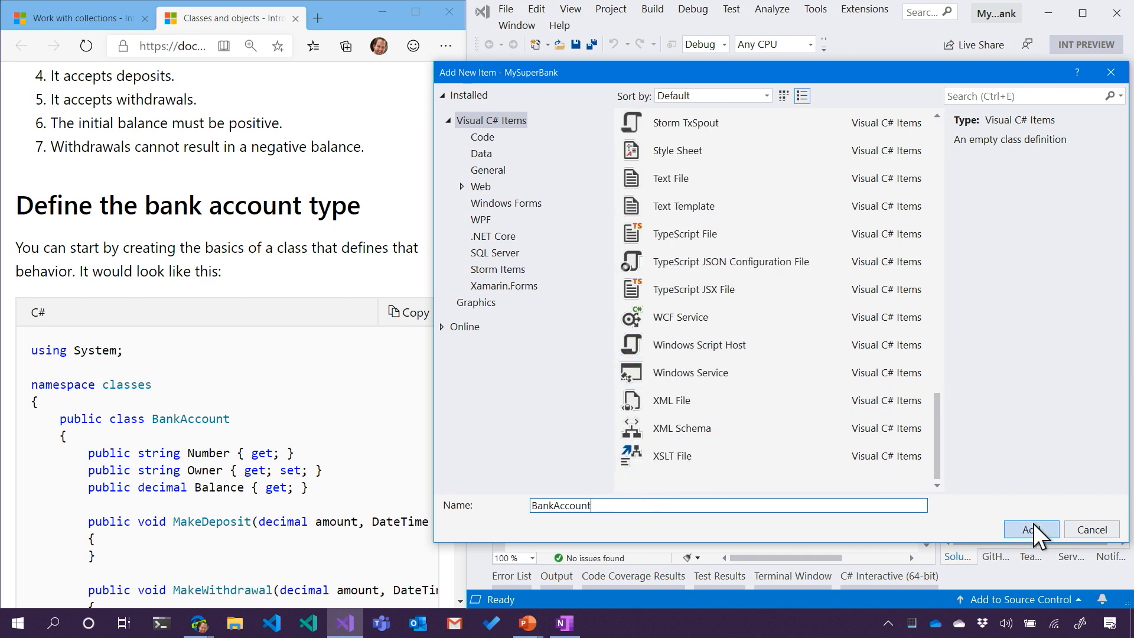
click(1029, 530)
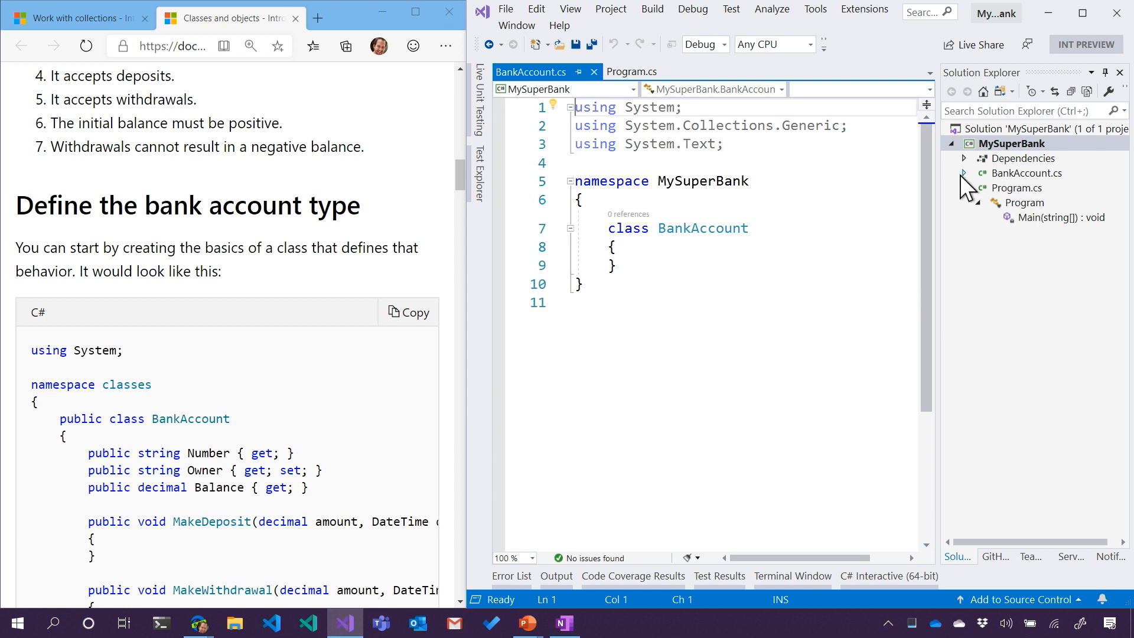
click(964, 173)
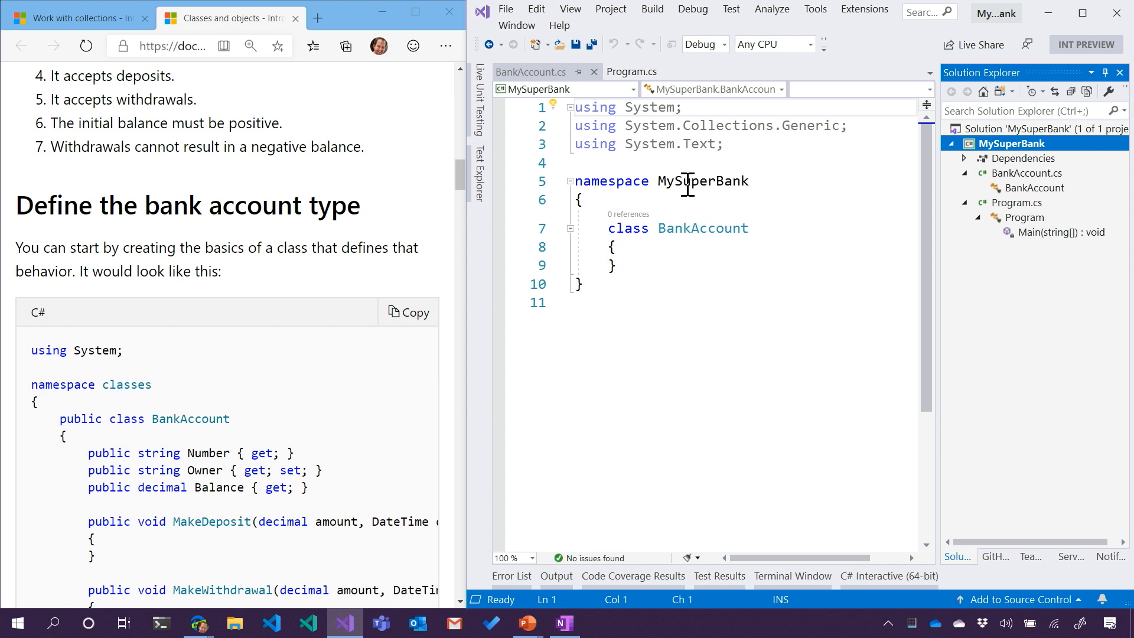
mouse_move(702, 181)
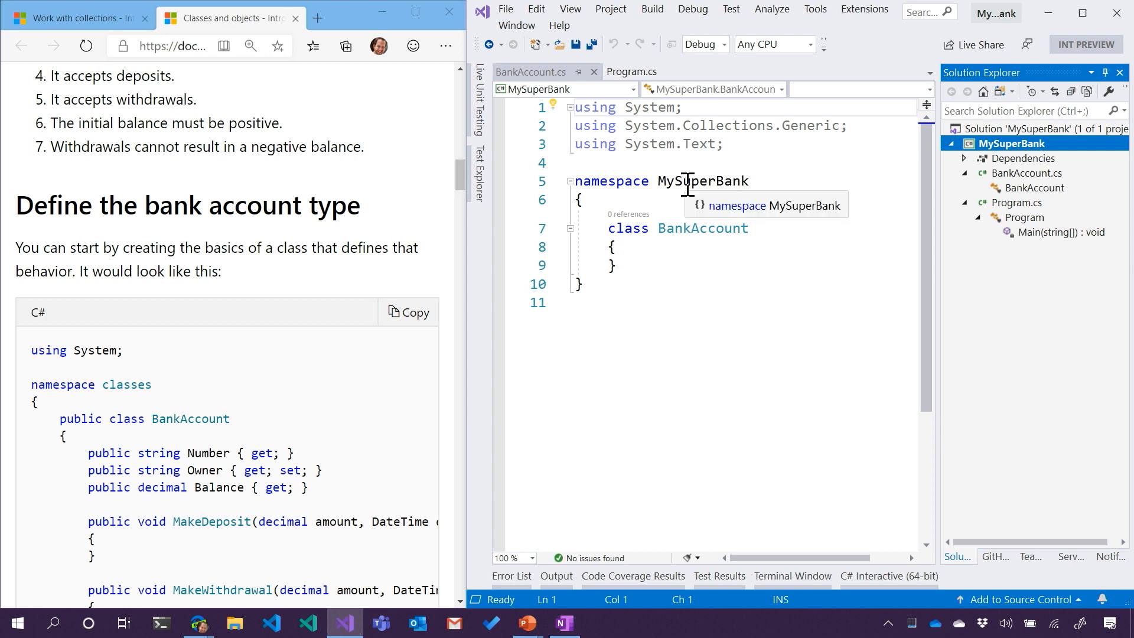
click(615, 246)
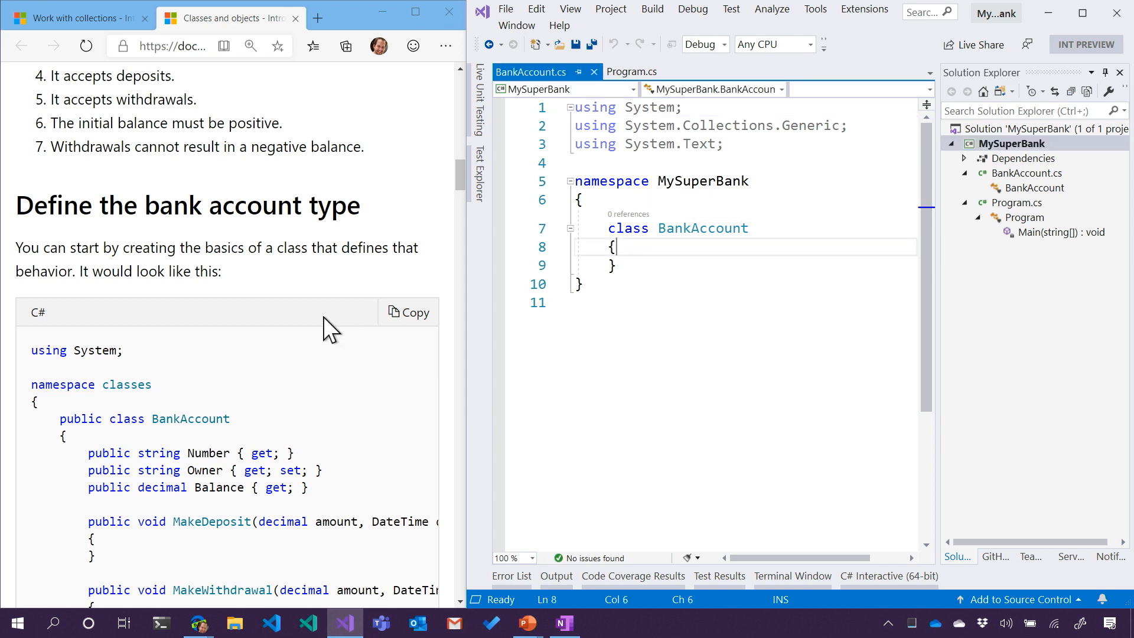
Declare a public string Number property with get and set.
scroll(down, 3)
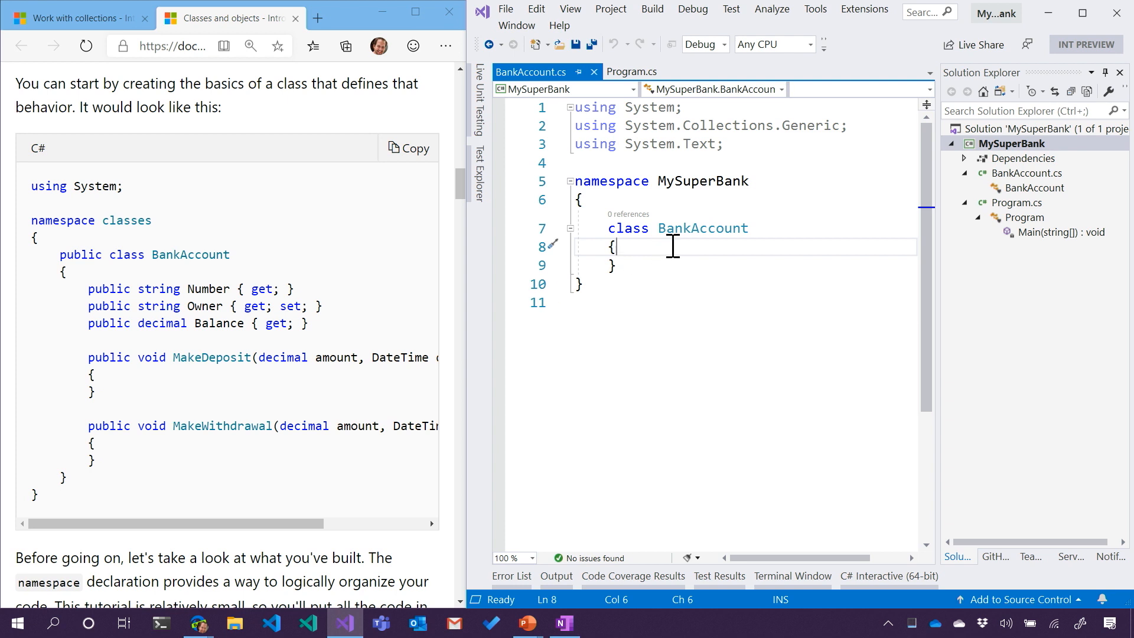
text(pub)
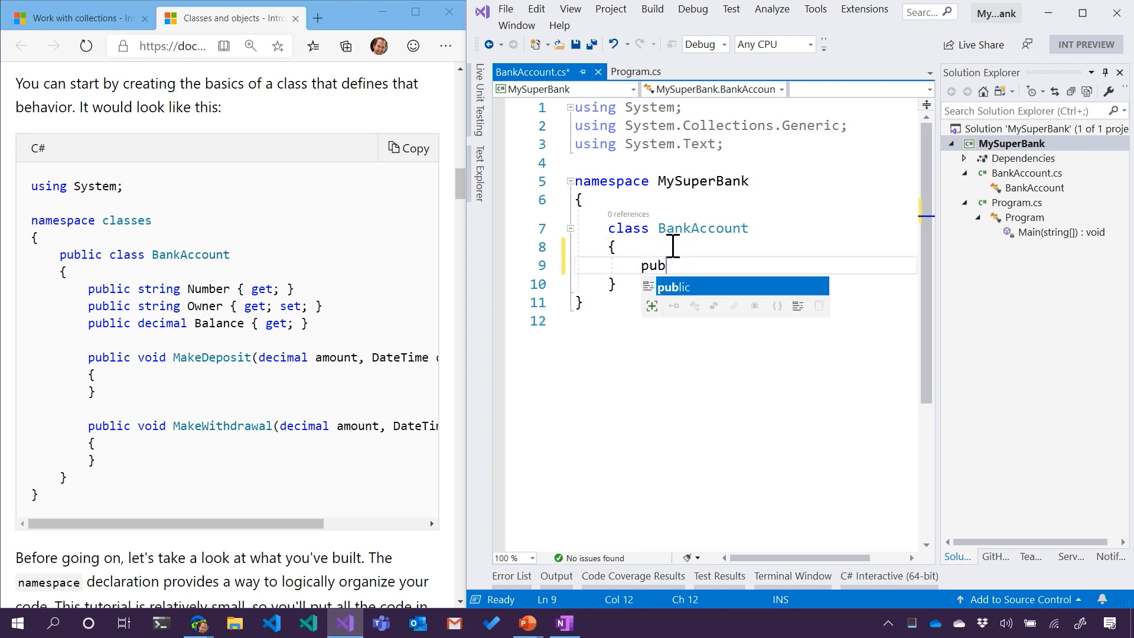
text(lic string)
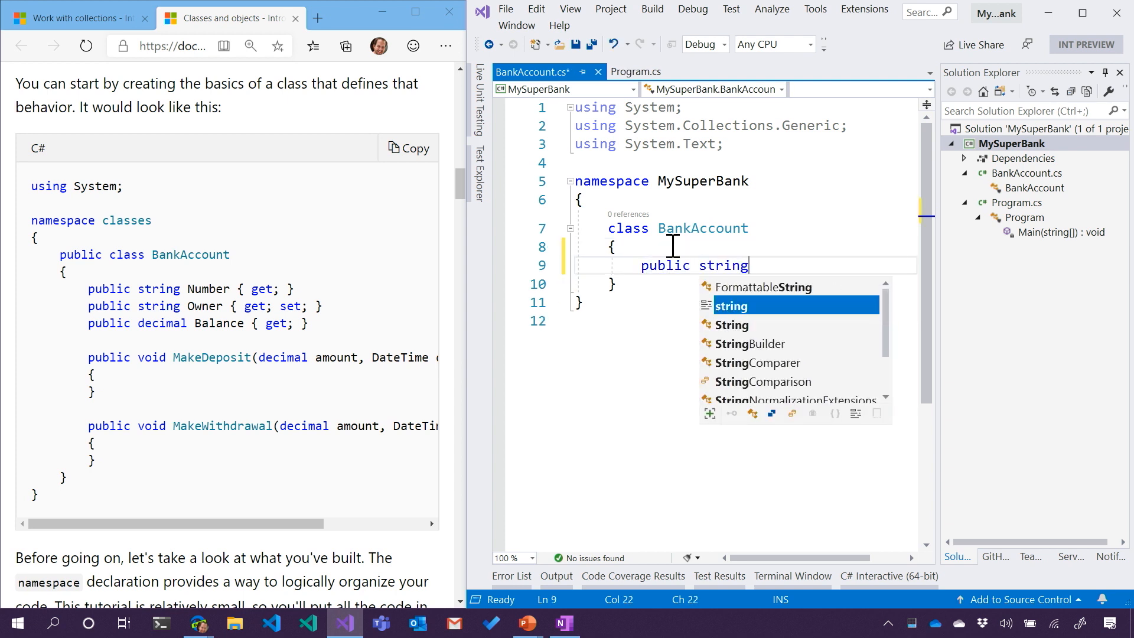
text(Number)
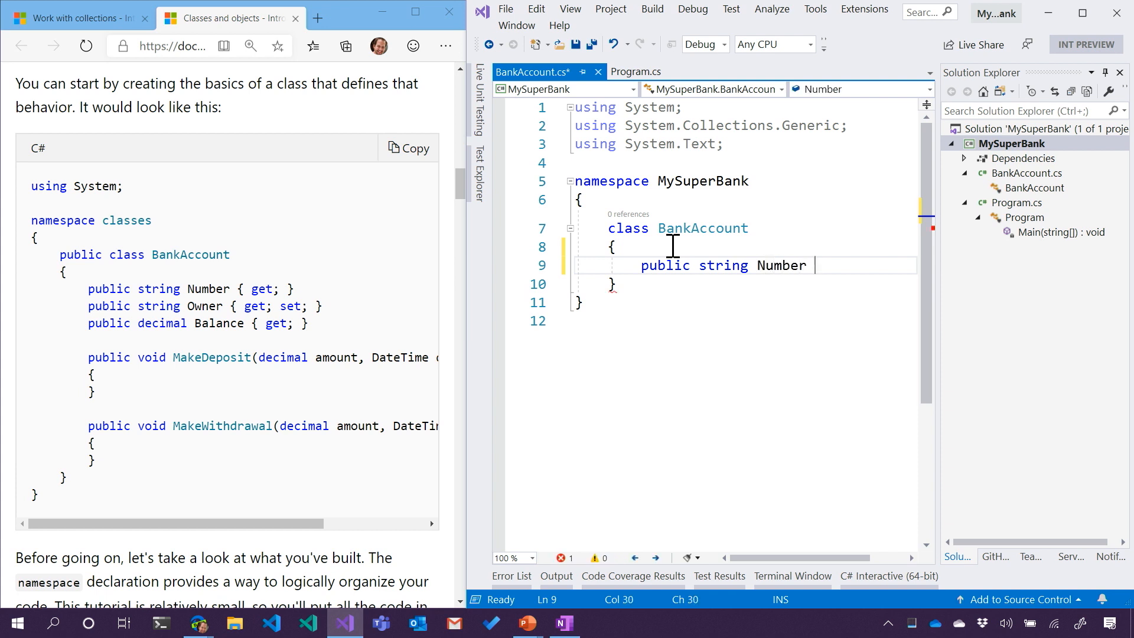
text({ get;)
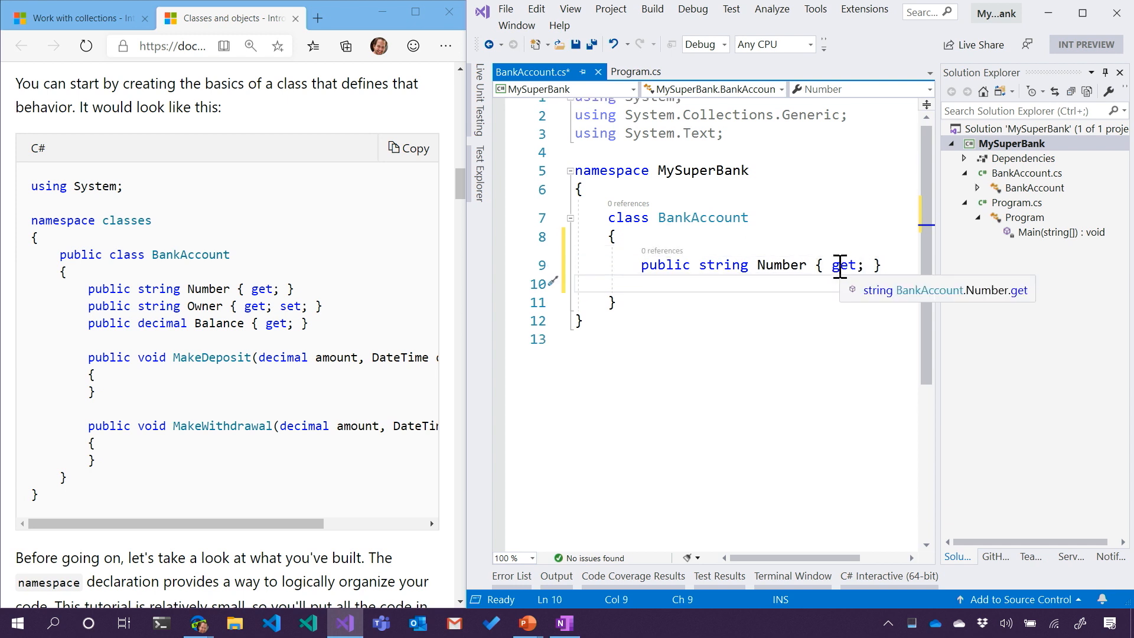
click(642, 283)
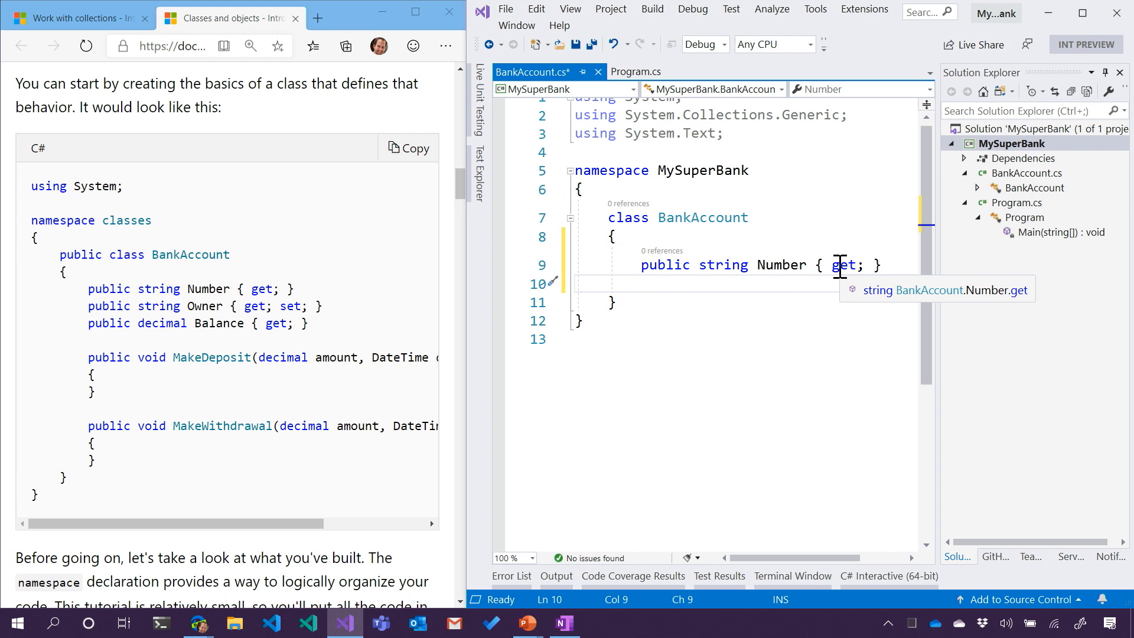
Add a public string Owner property using the prop snippet.
text(prop)
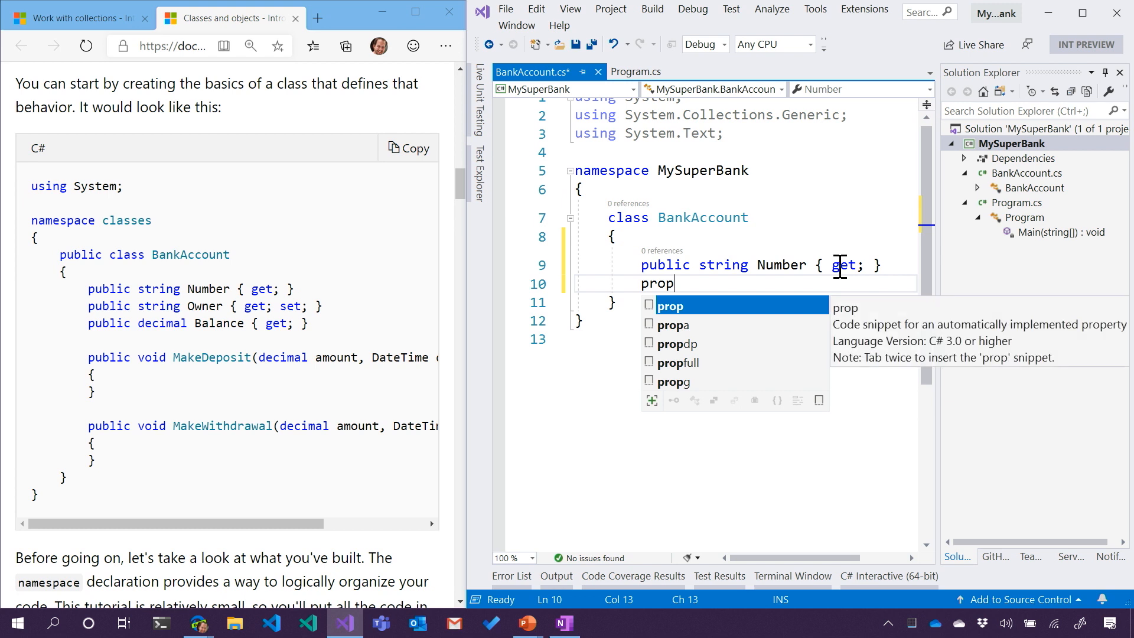
key(Tab)
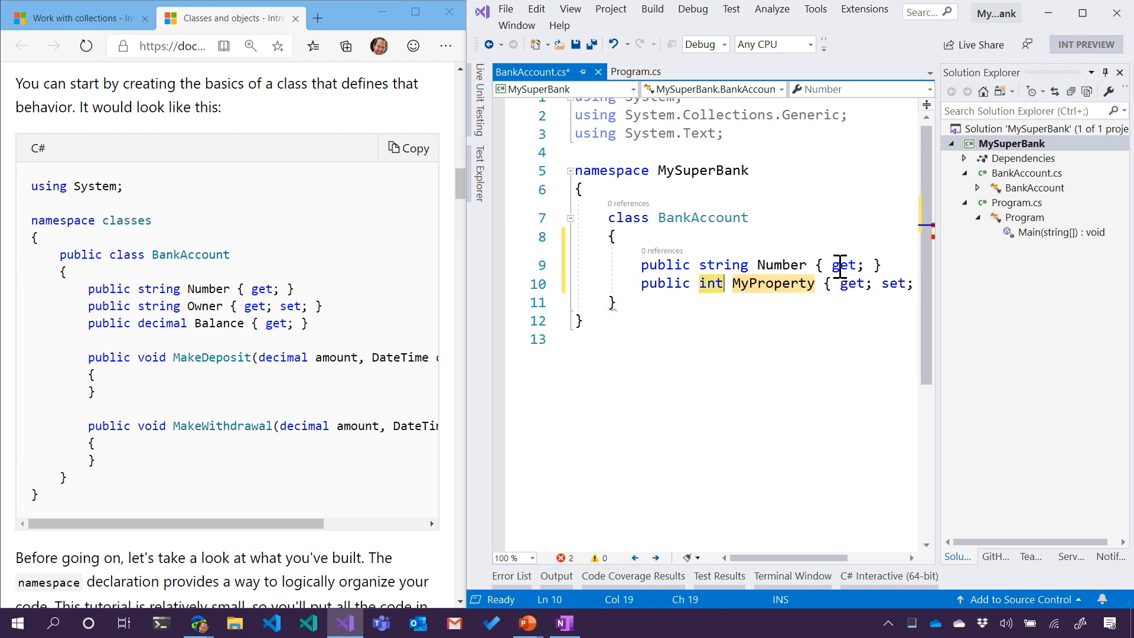
text(str)
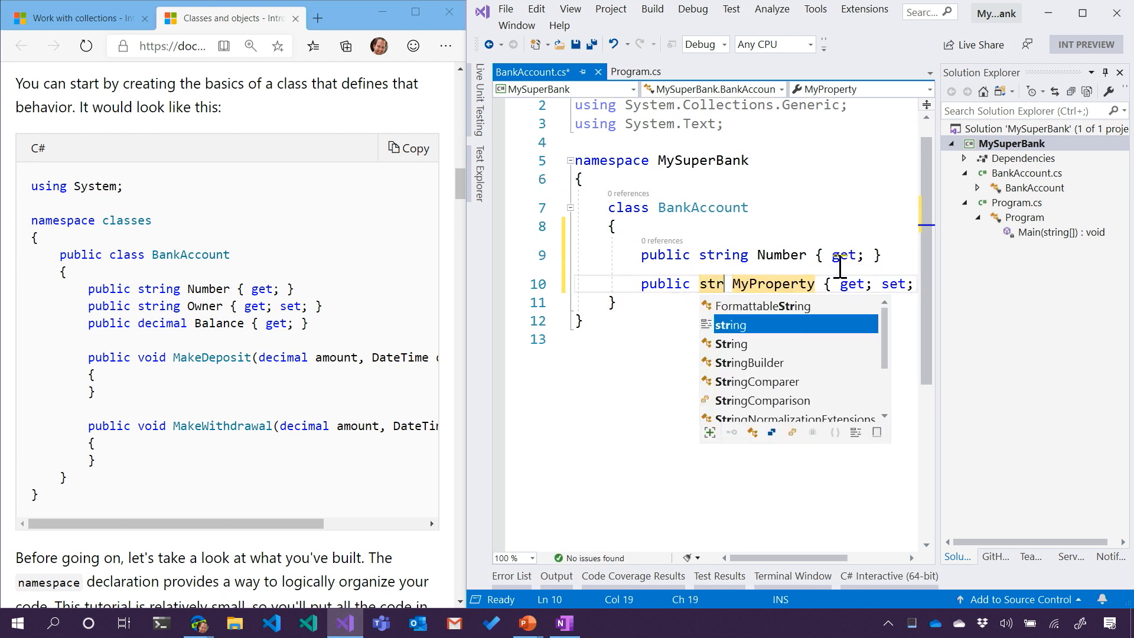
key(Tab)
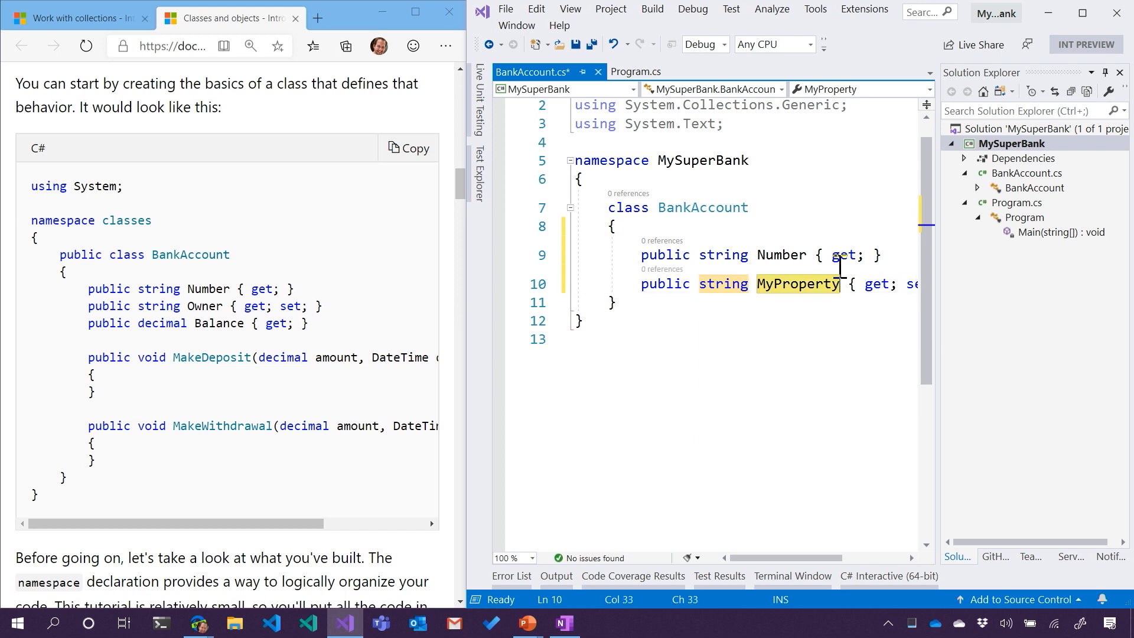
text(Owner)
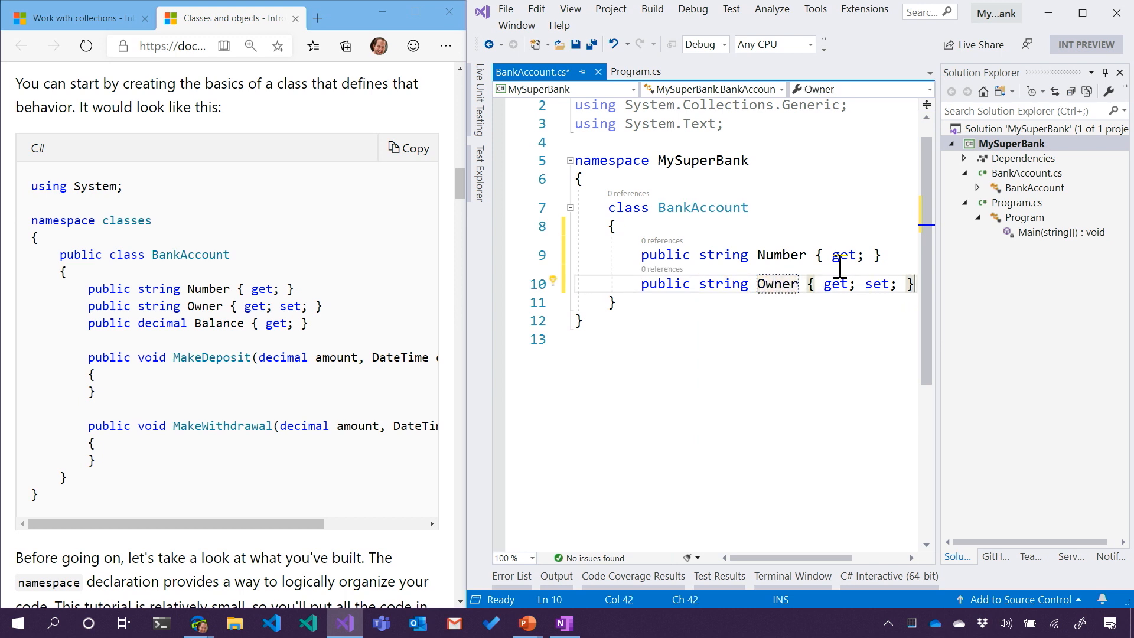
text(prop)
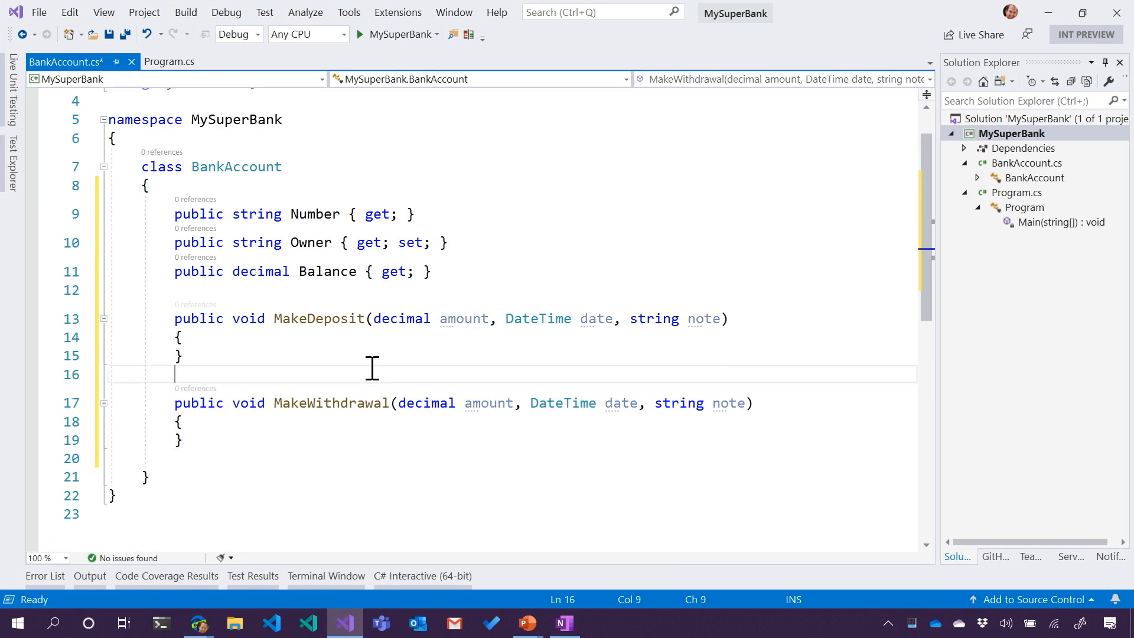
Save BankAccount.cs.
key(ctrl+s)
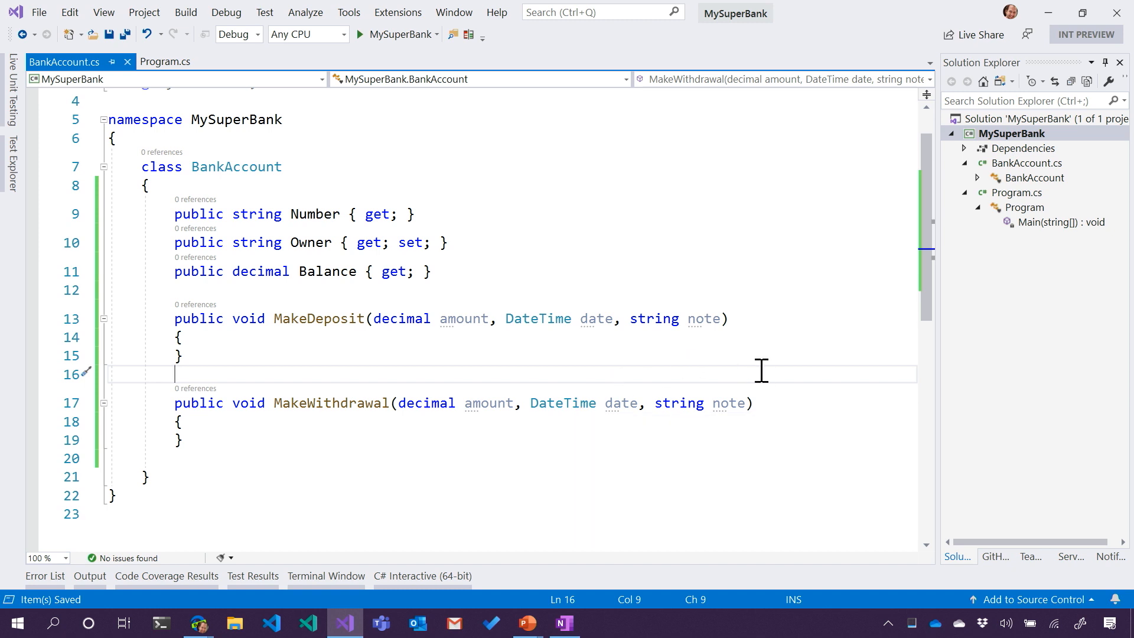
mouse_move(823, 343)
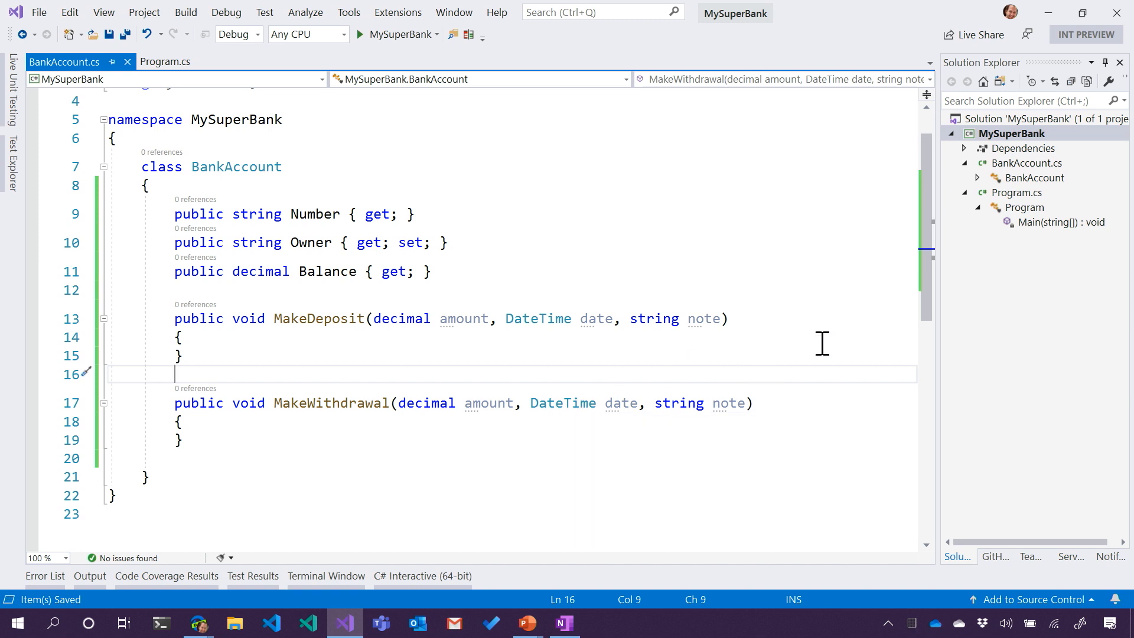
mouse_move(743, 383)
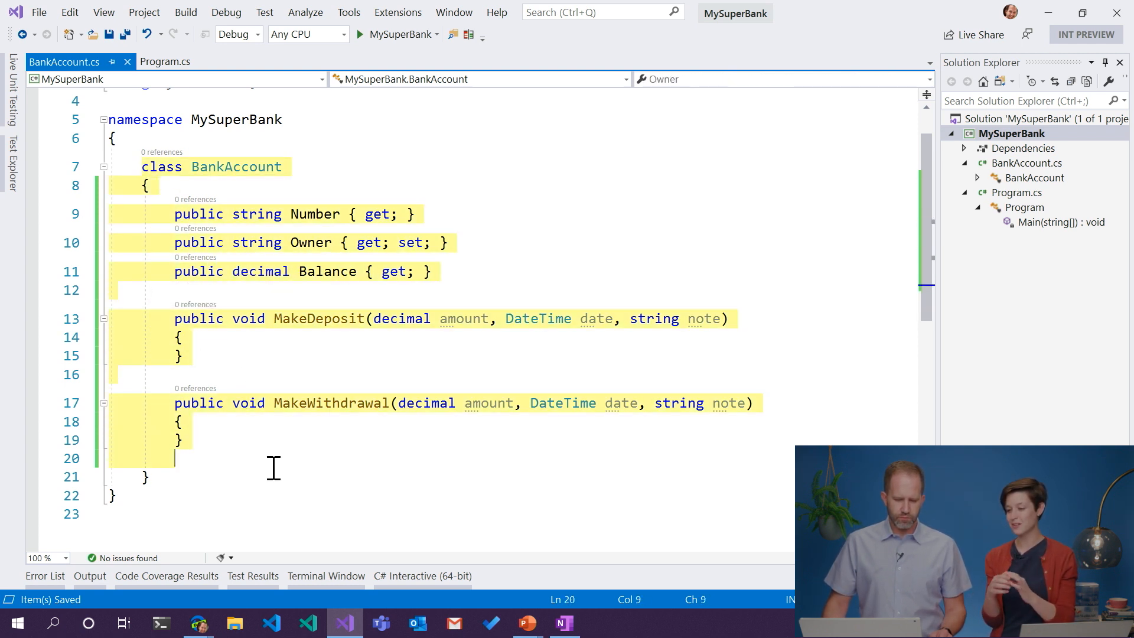
Jump to the BankAccount declaration and mark the class public.
click(485, 476)
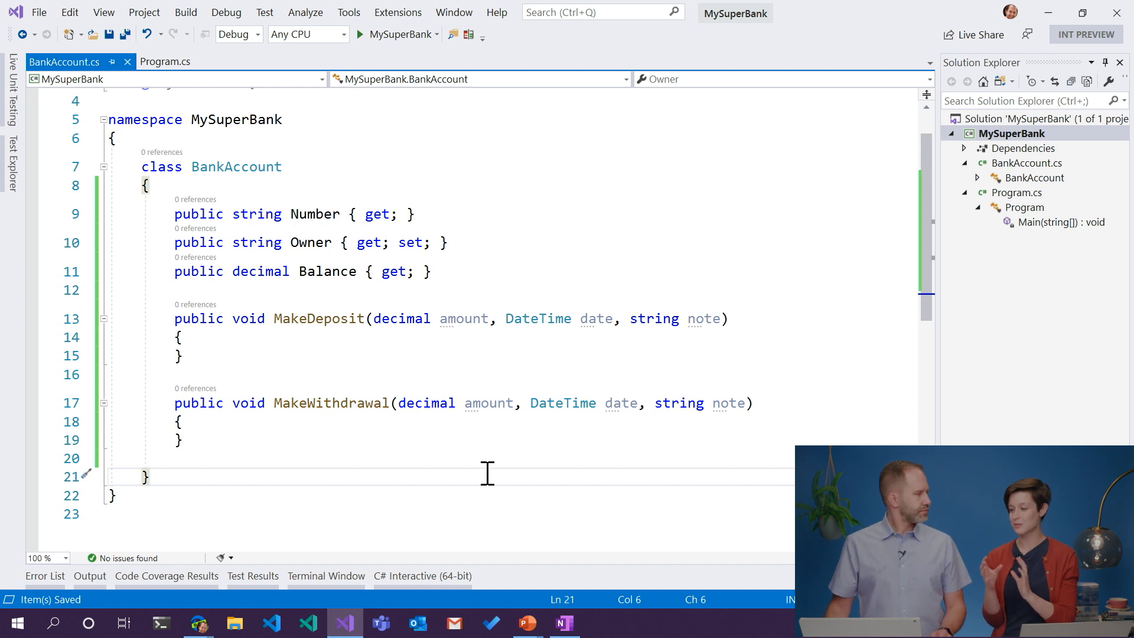
mouse_move(213, 274)
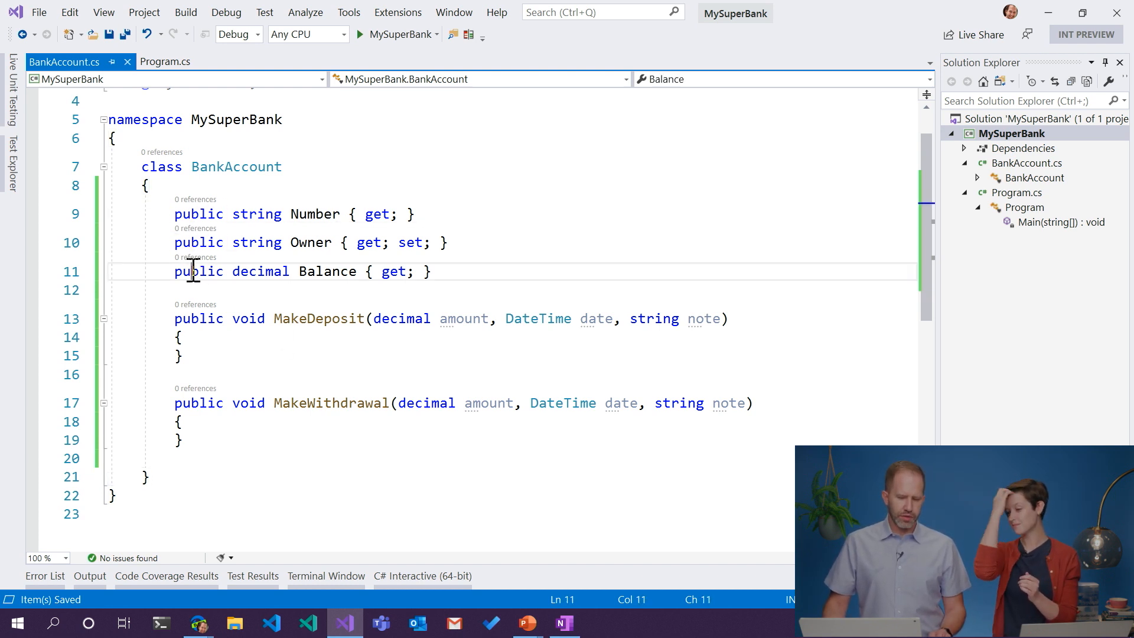
double_click(198, 403)
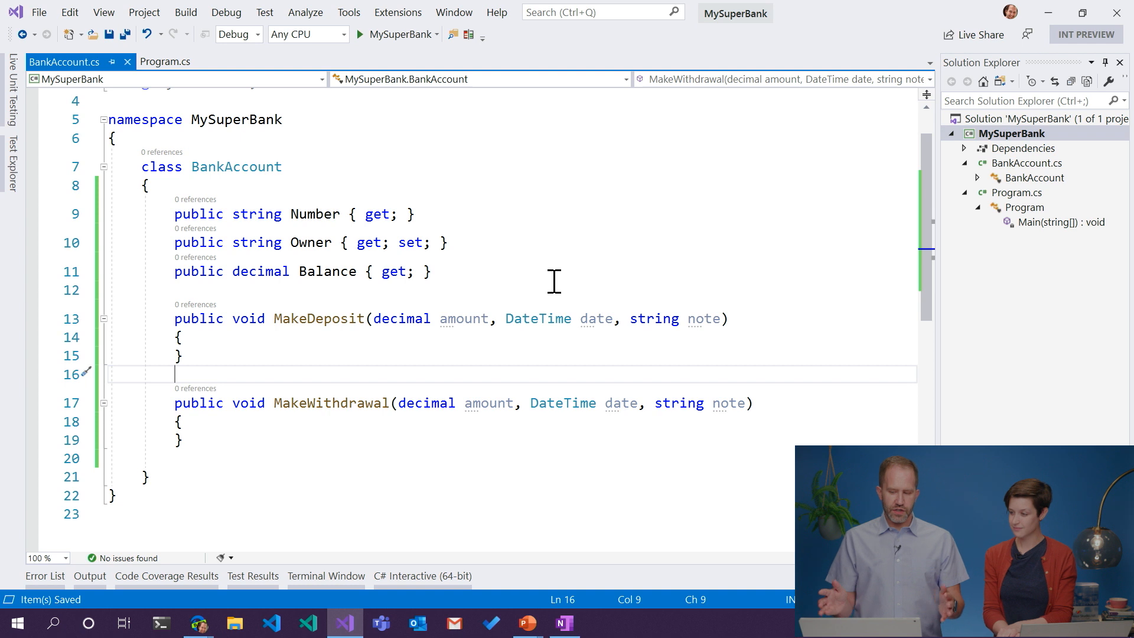
mouse_move(981, 178)
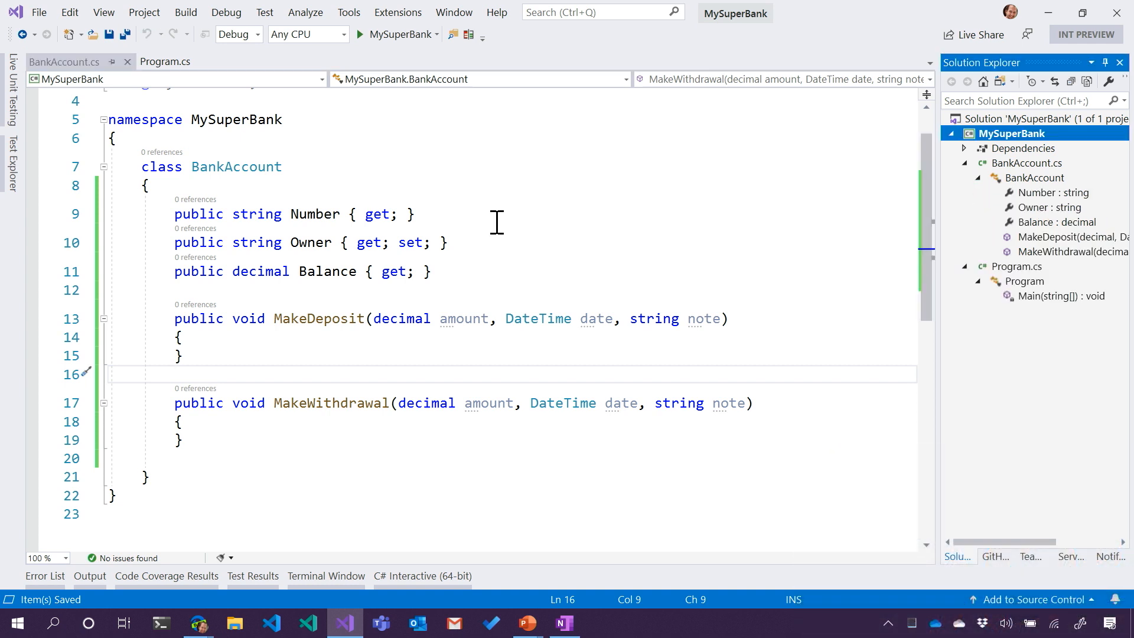
double_click(235, 167)
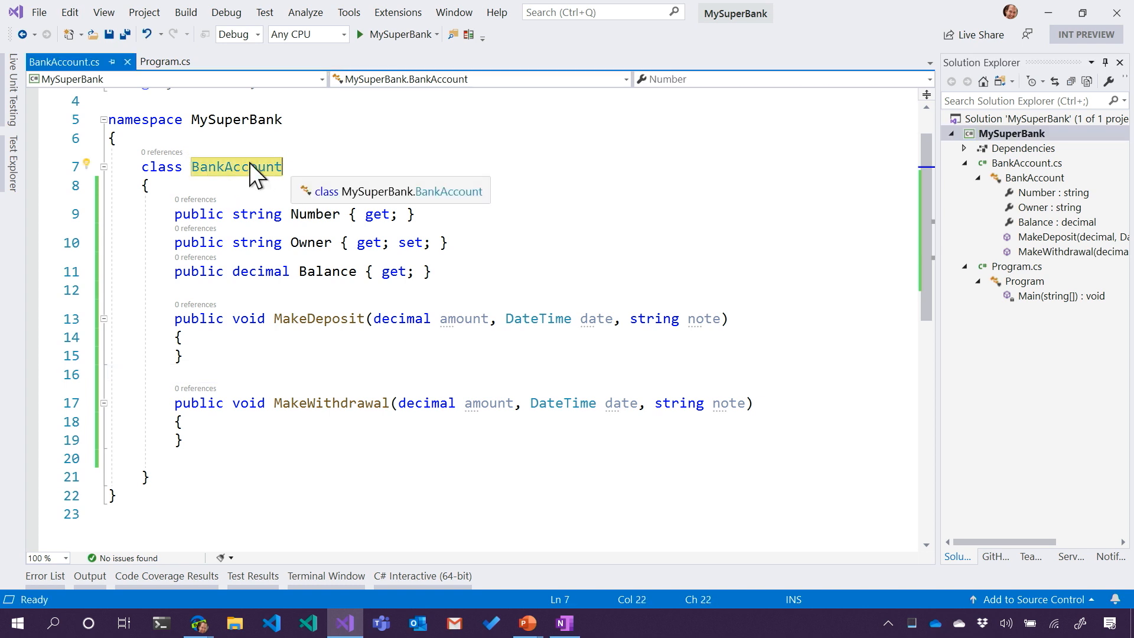
mouse_move(937, 228)
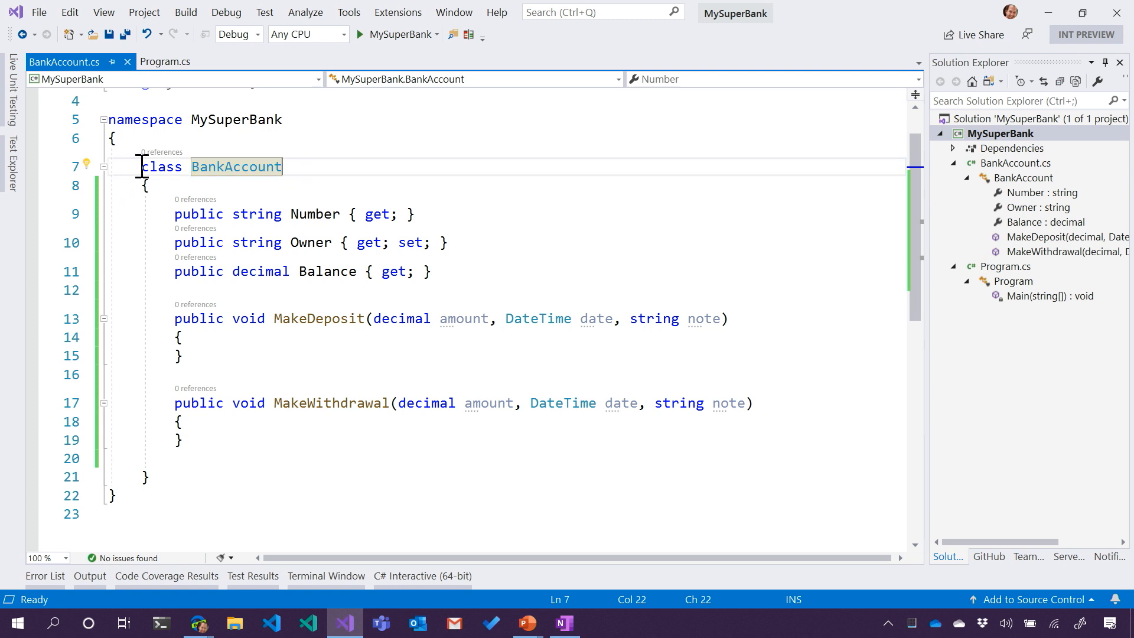
text(public)
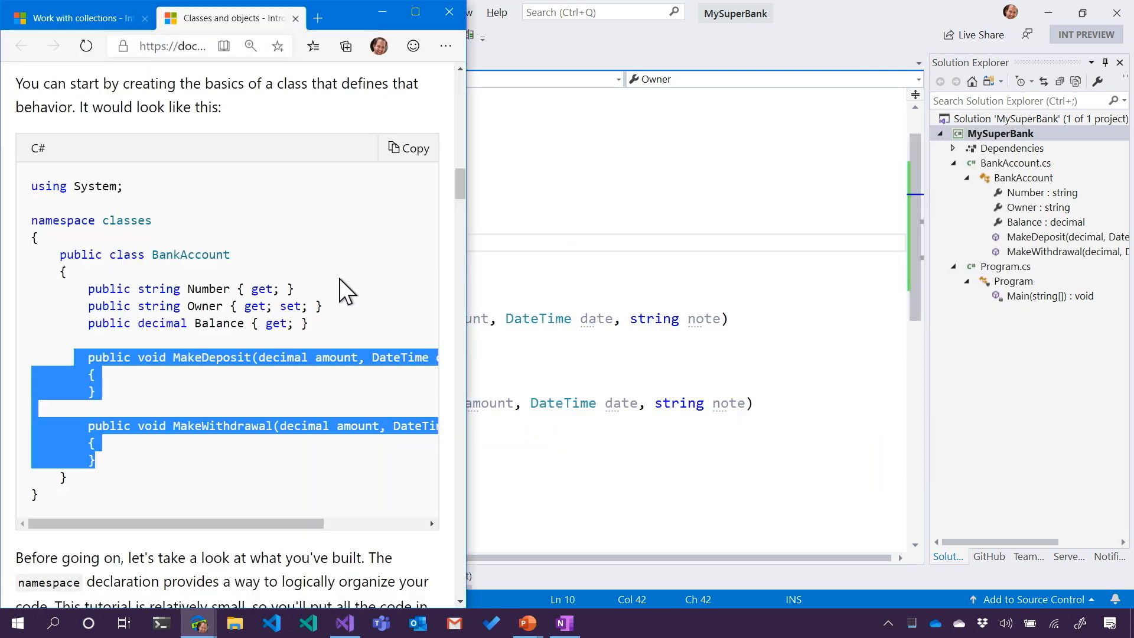
Scroll the Docs page down to the Open a new account constructor section.
scroll(down, 3)
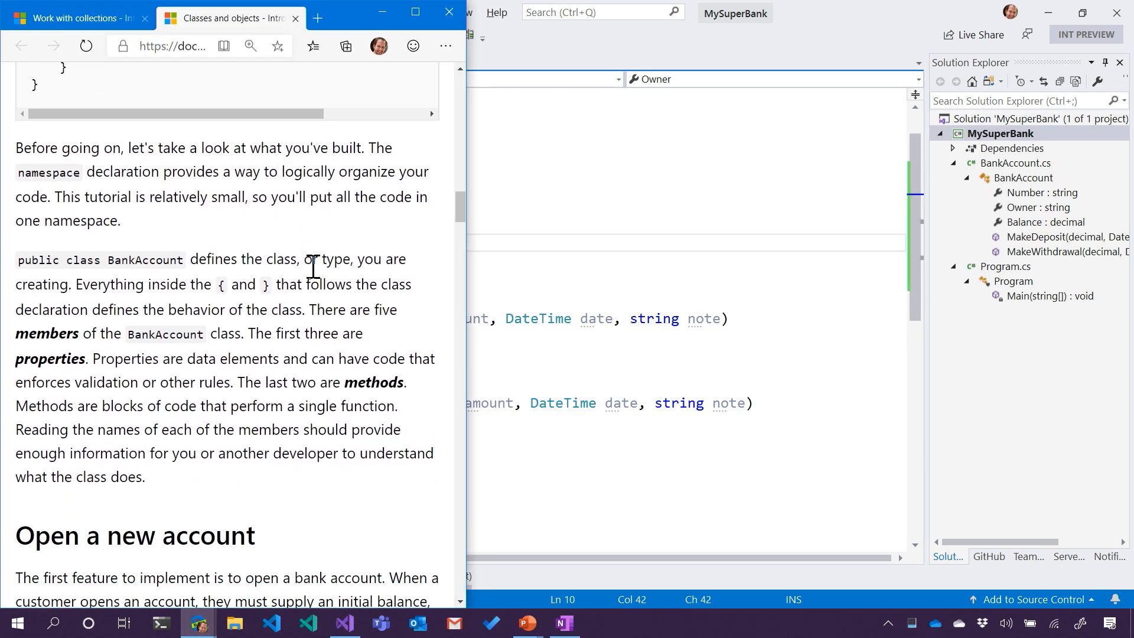
scroll(down, 3)
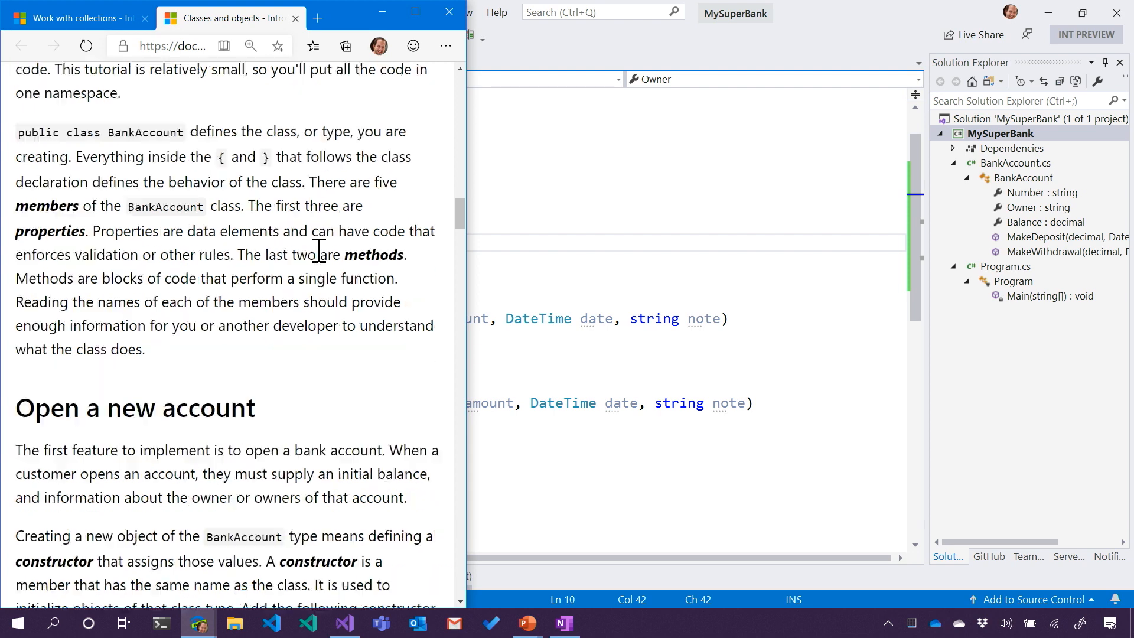
scroll(down, 3)
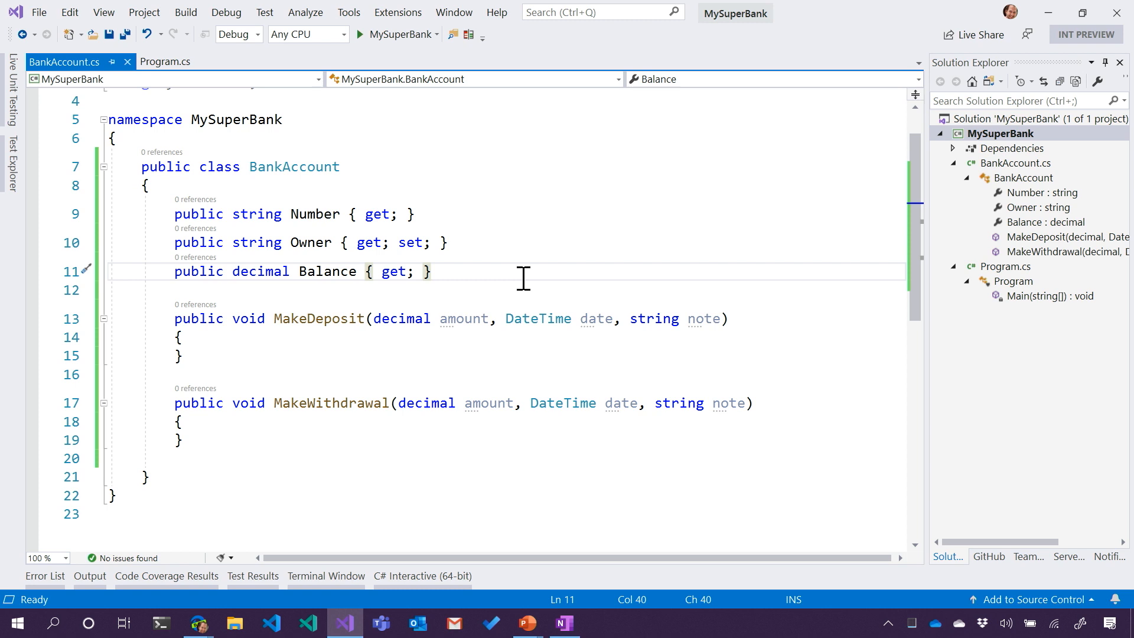
Write public BankAccount(string name, decimal initialBalance) with an empty body.
text(publc)
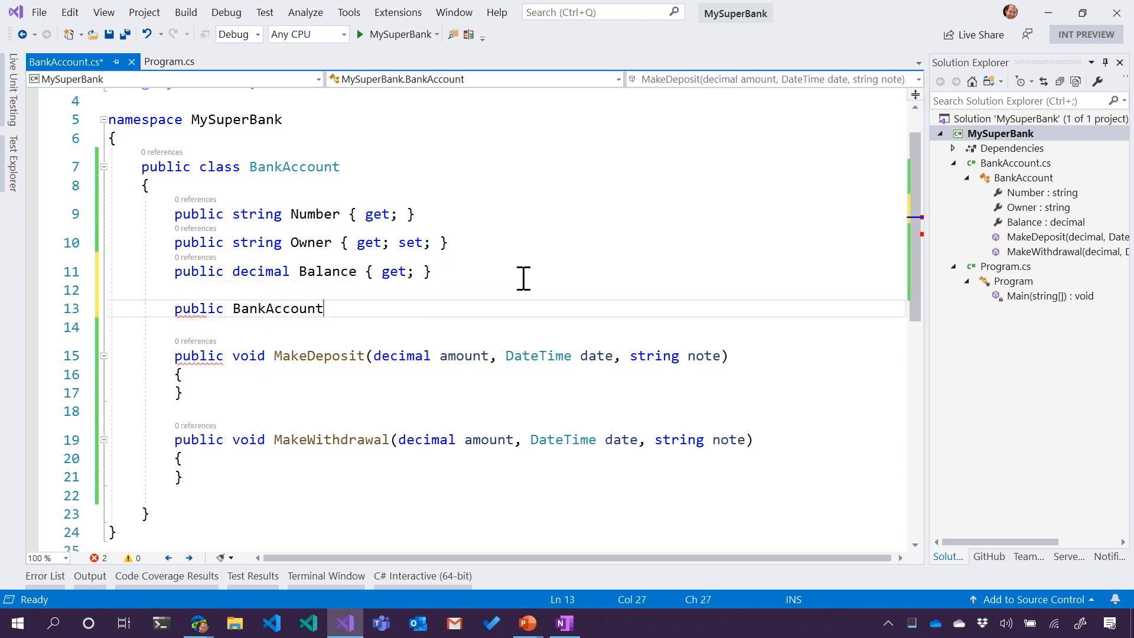
text(())
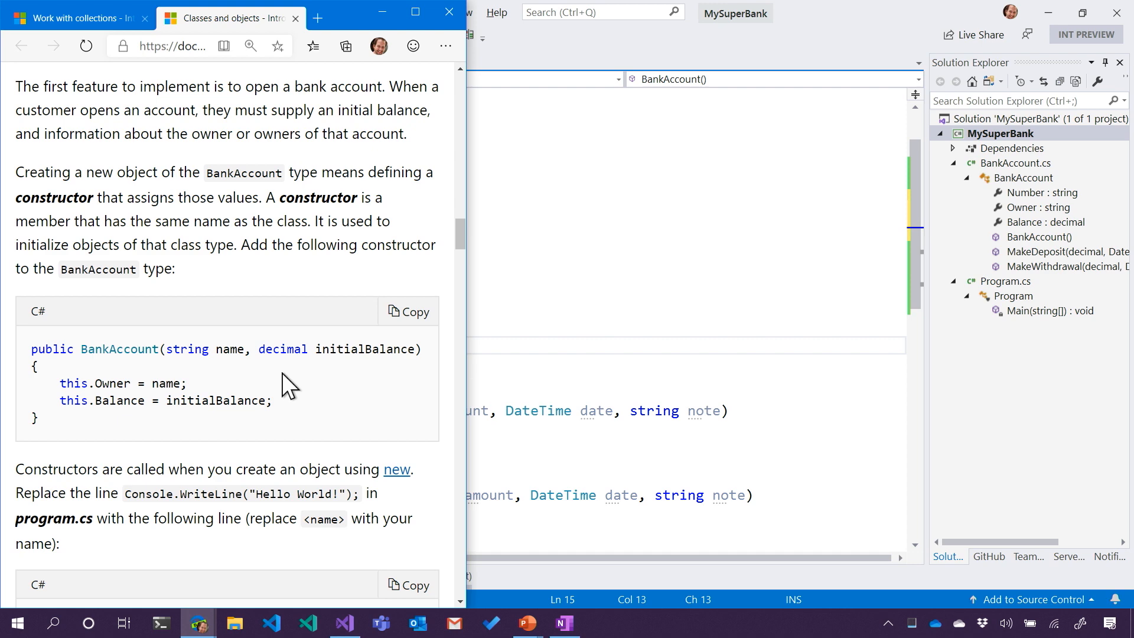
click(345, 623)
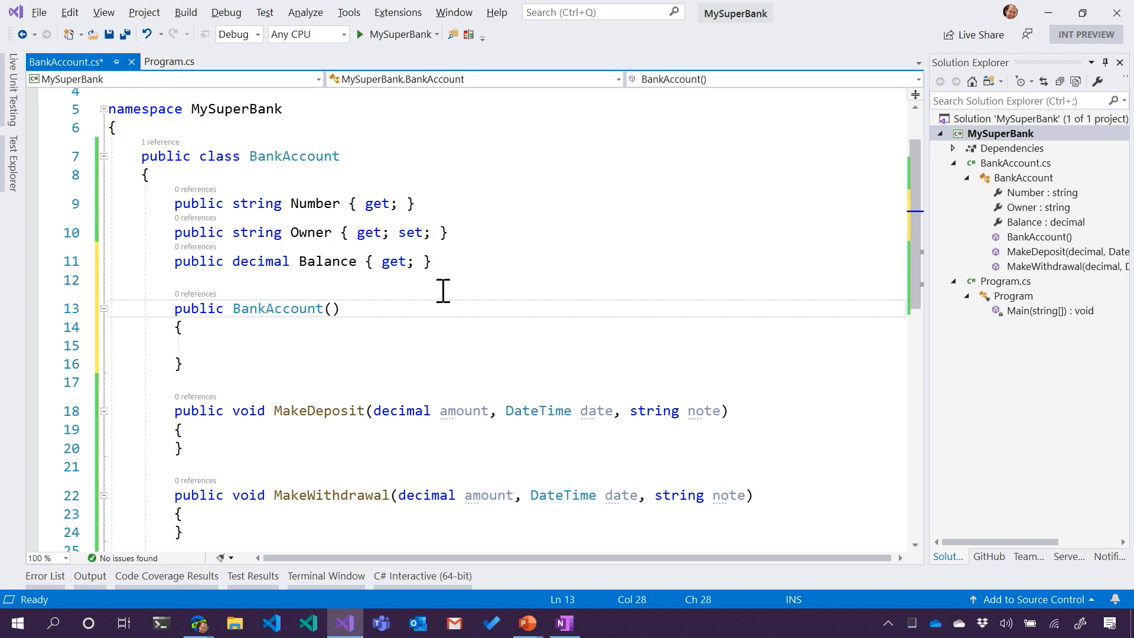
click(331, 309)
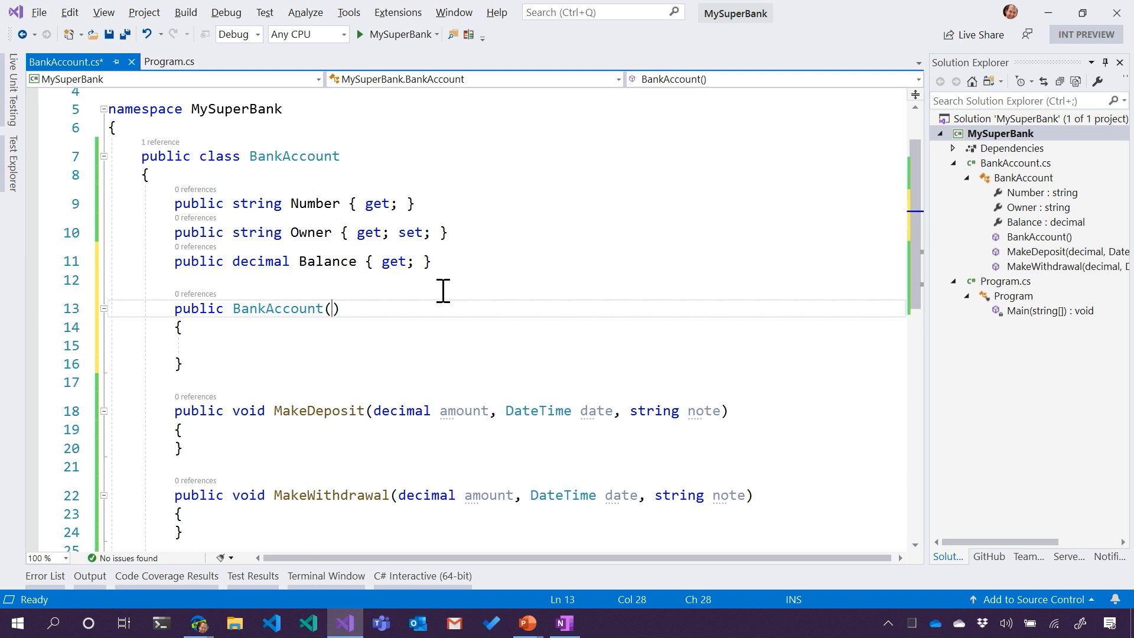
text(string)
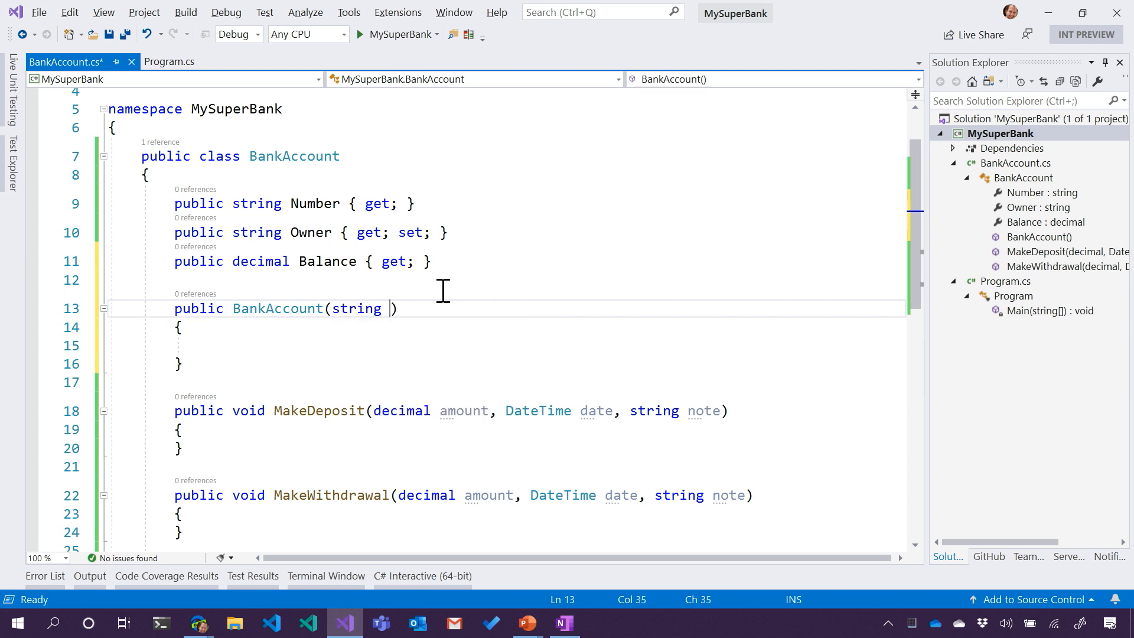
text(name,)
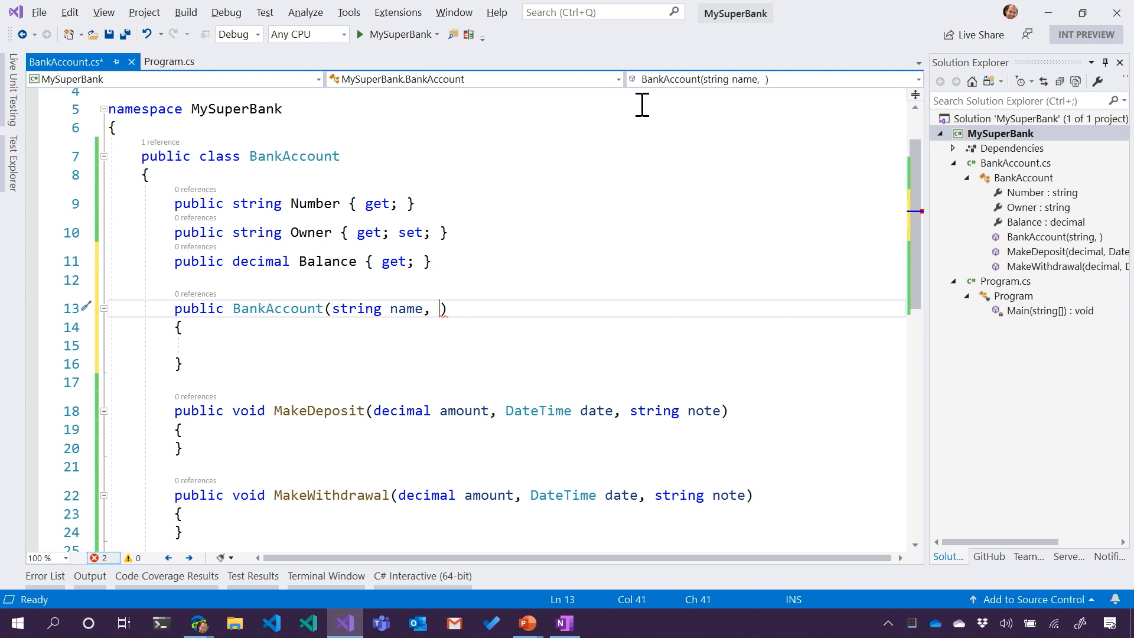
double_click(314, 203)
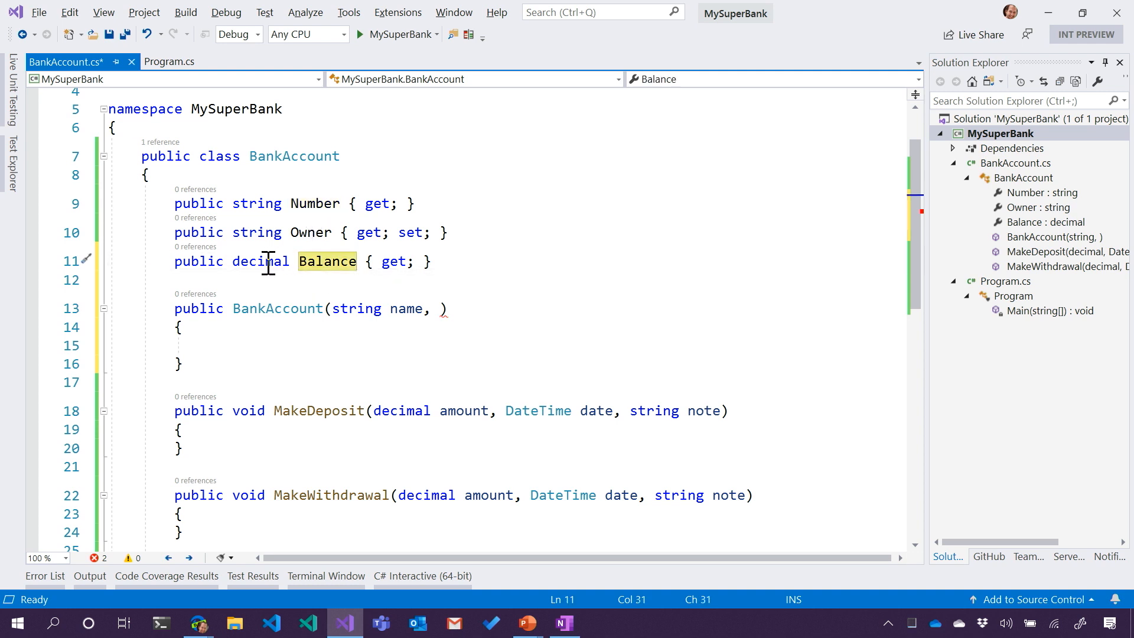
text(dec)
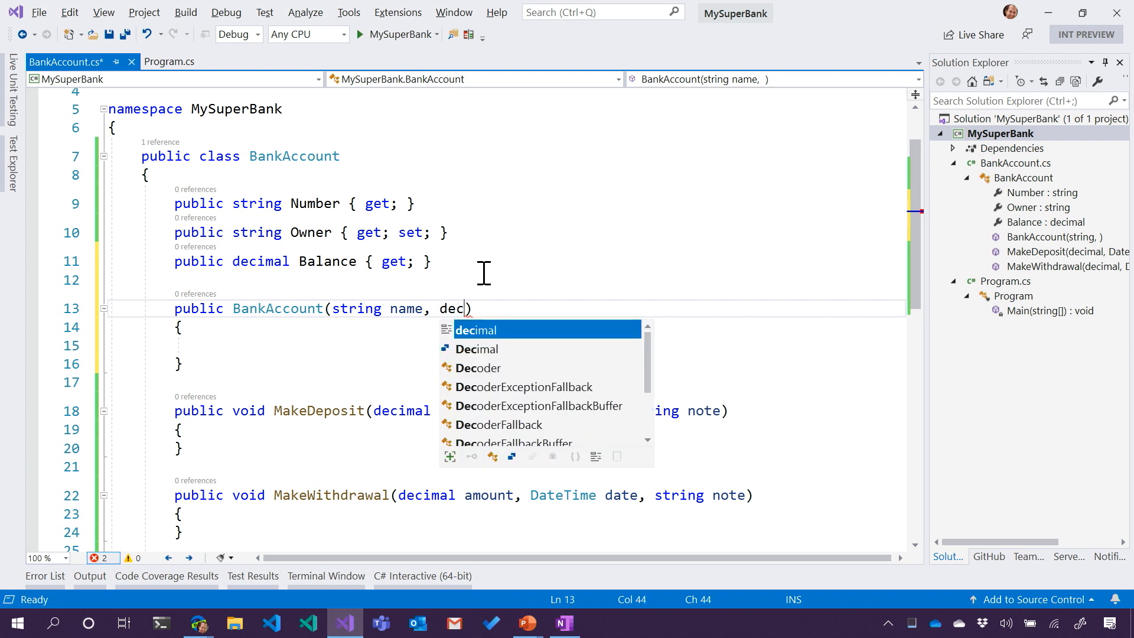
key(Tab)
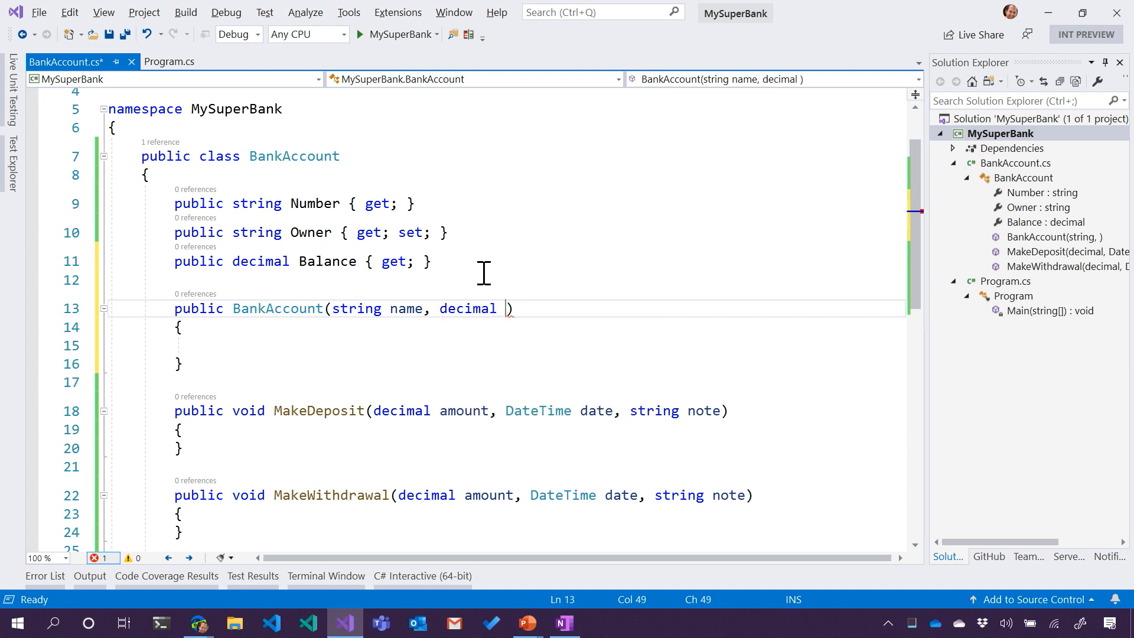
text(initialBalance)
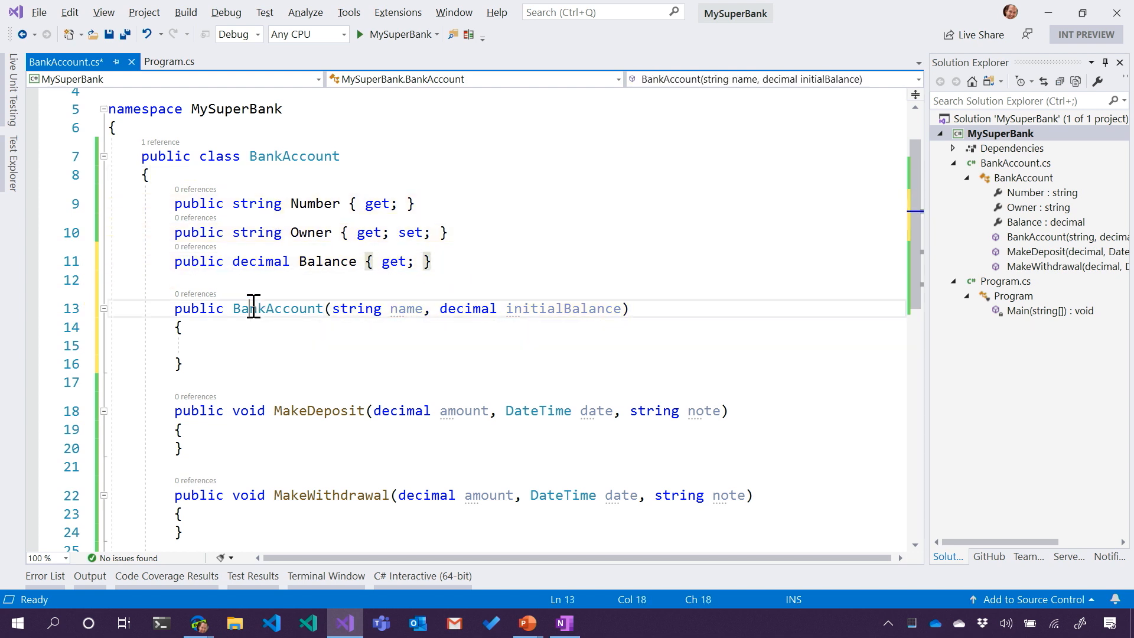
double_click(277, 308)
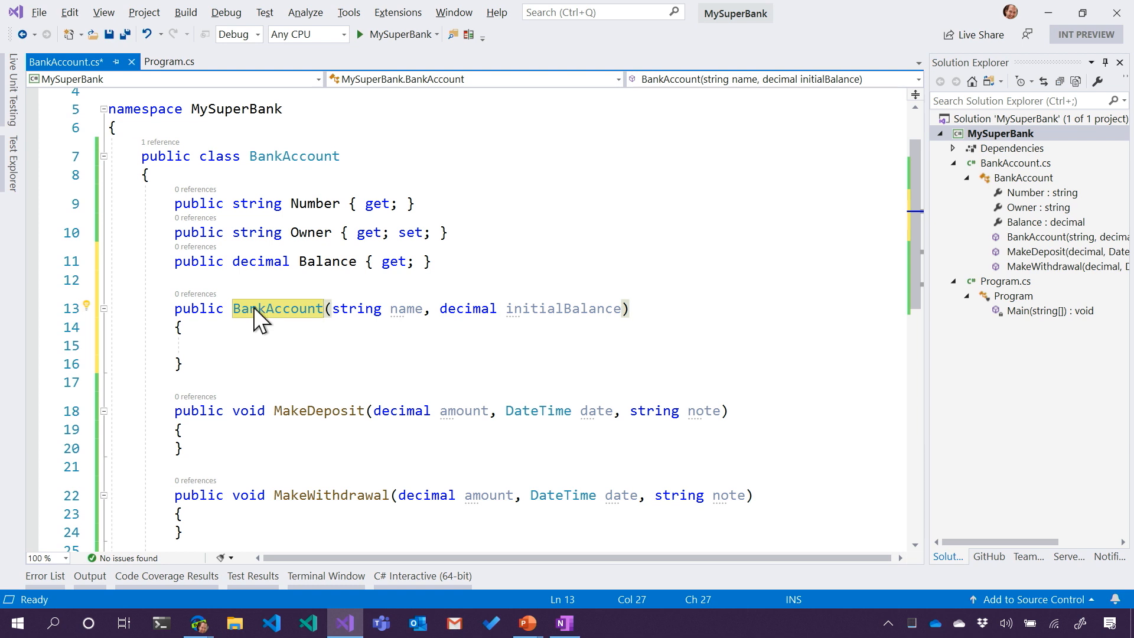
mouse_move(278, 308)
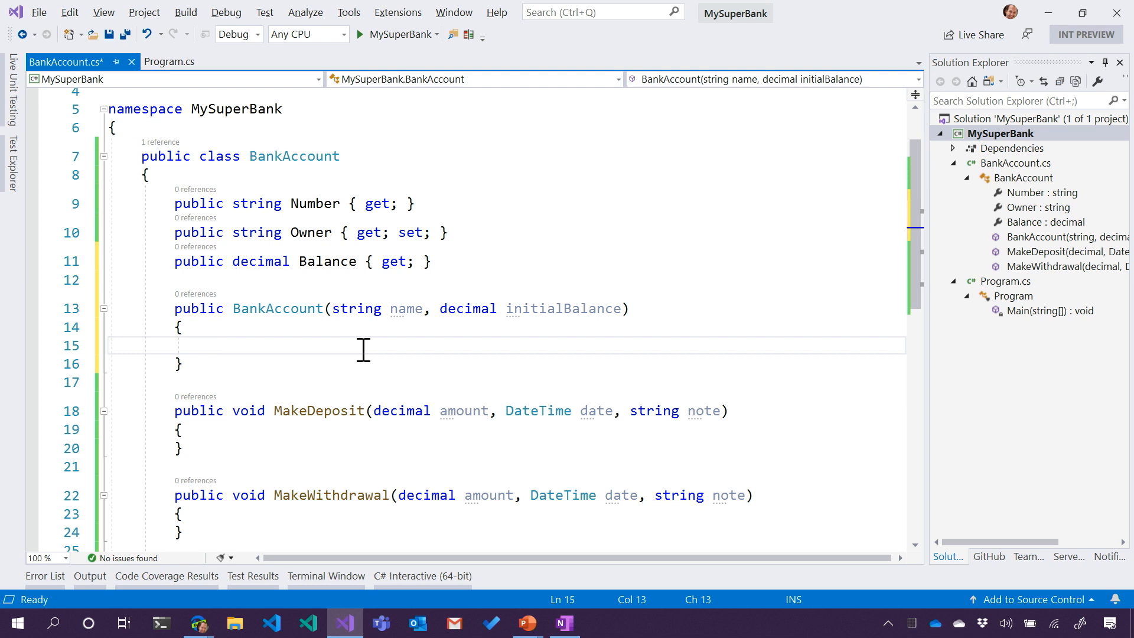
In the constructor, assign this.Owner = name and this.Balance = initialBalance.
text(this.)
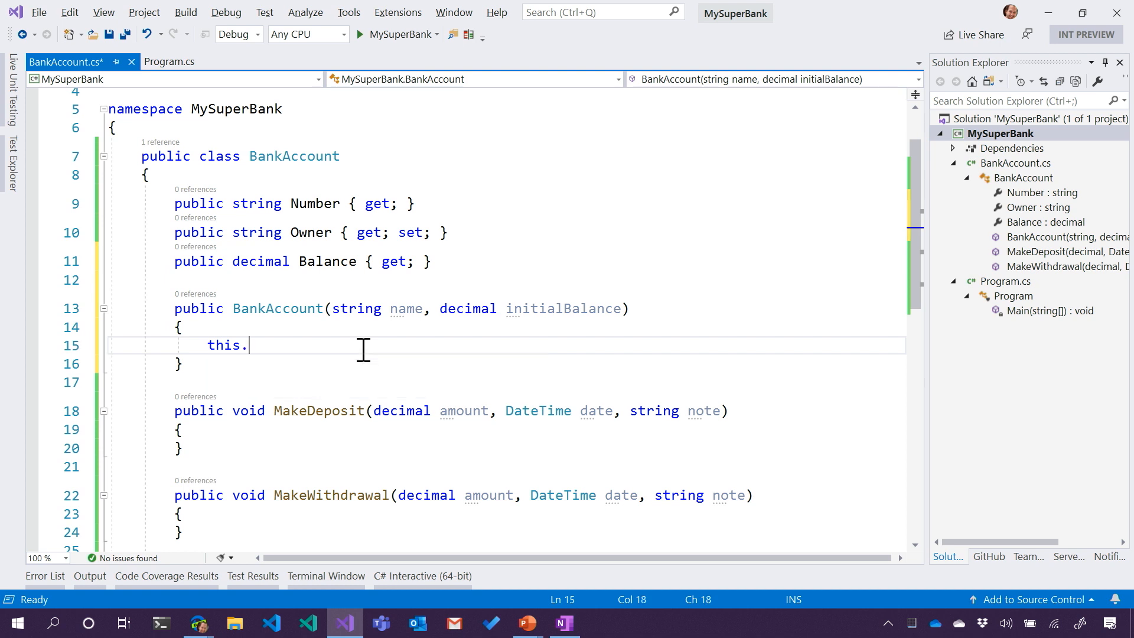
text(Owner)
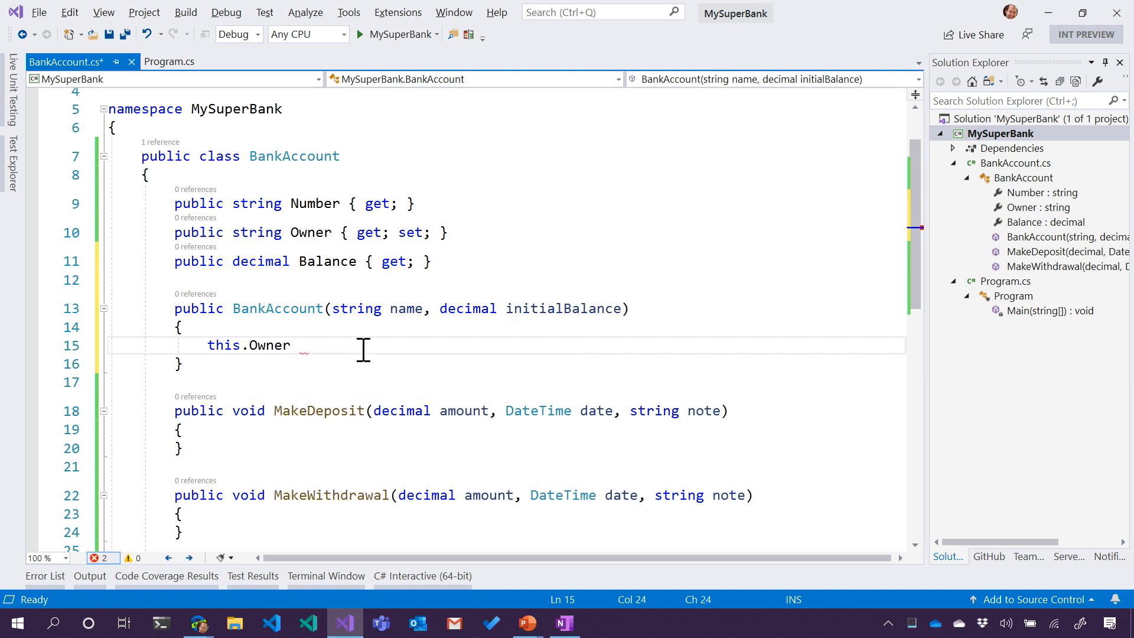
text(= name;)
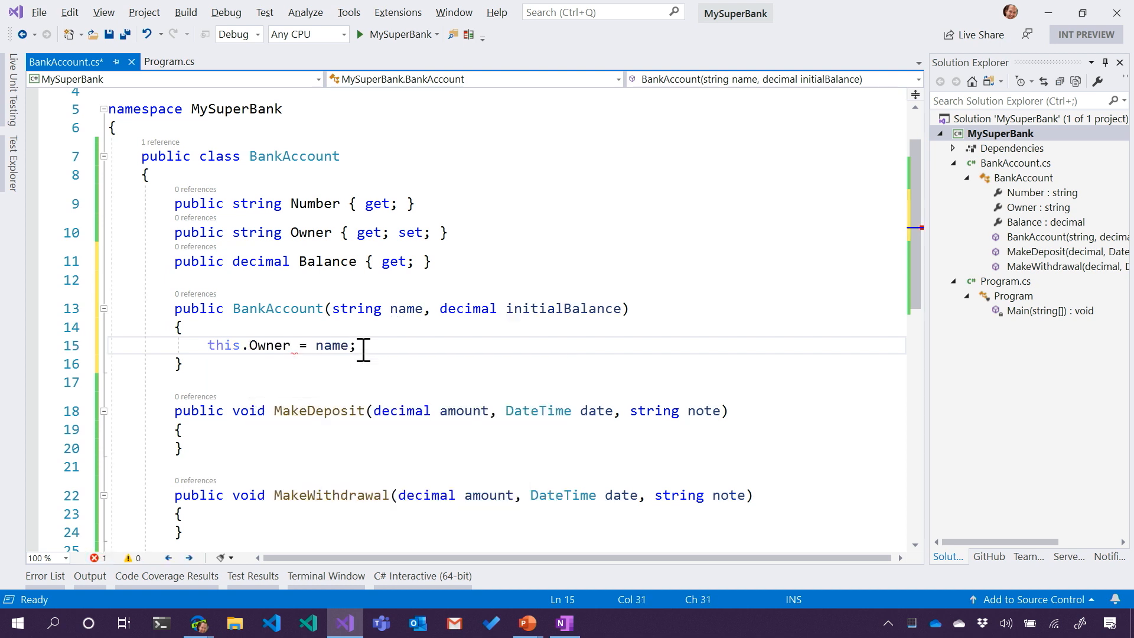
text(this.)
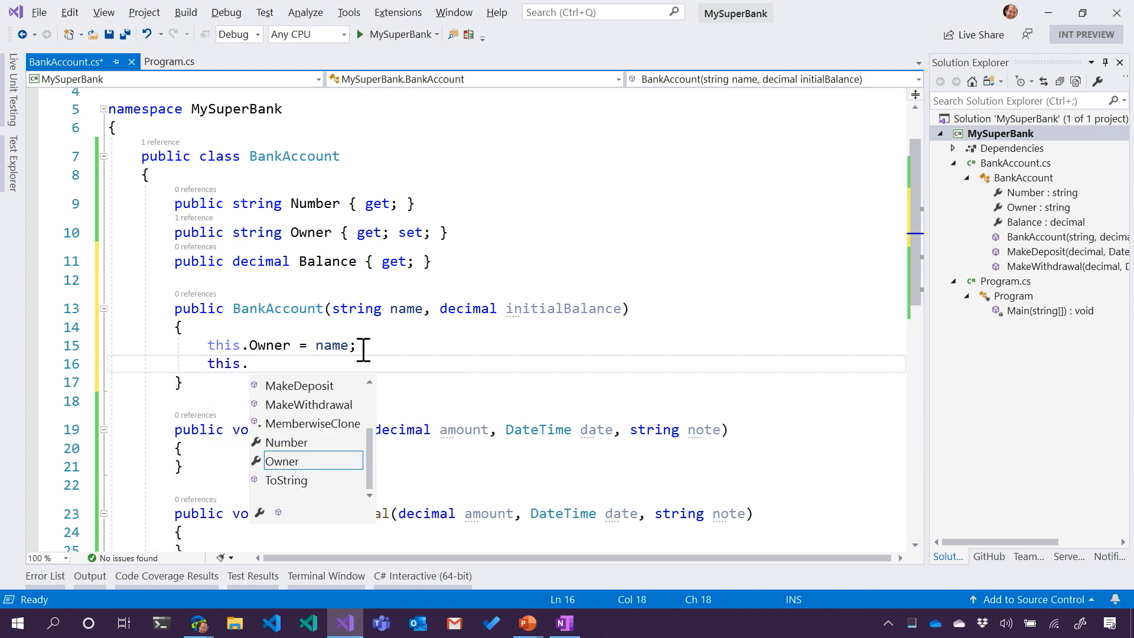
text(Balance =)
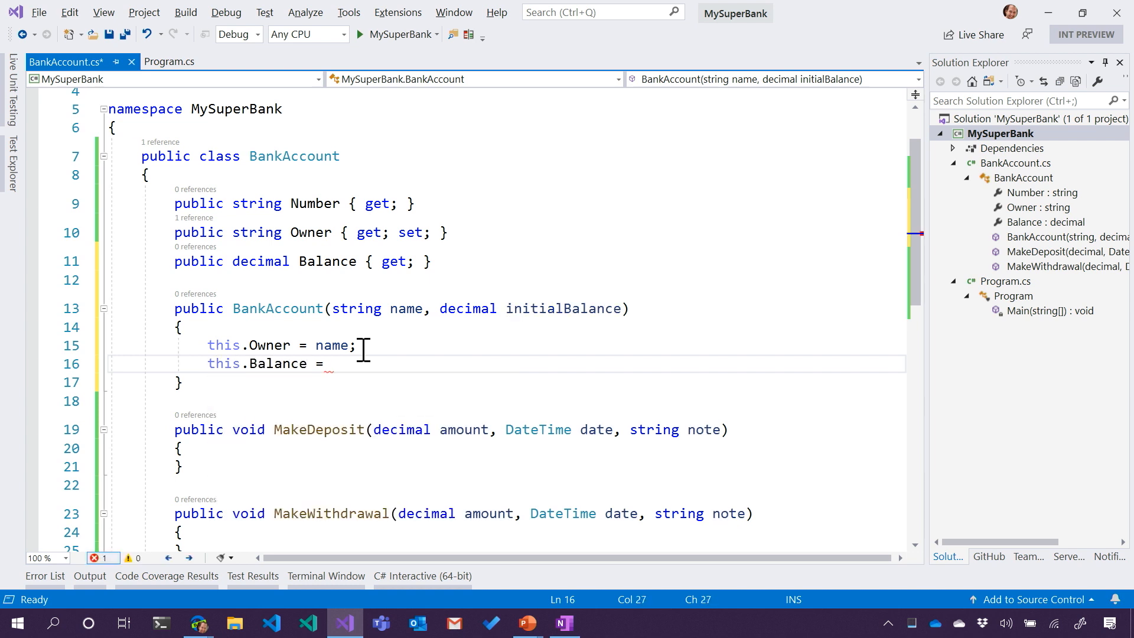
text(initialBalance;)
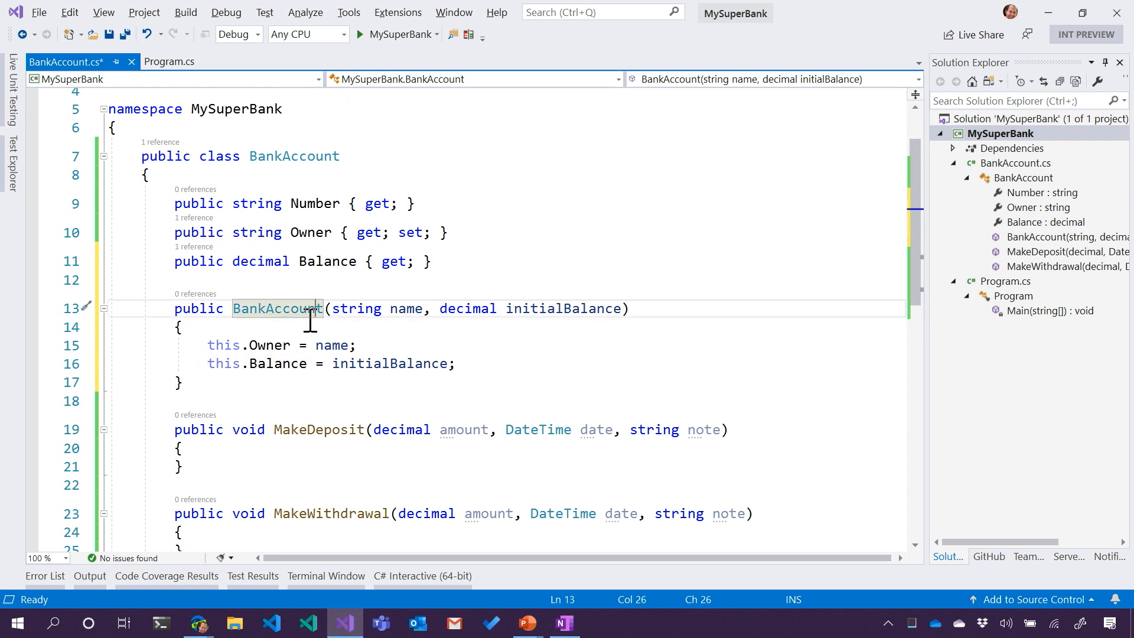
mouse_move(224, 345)
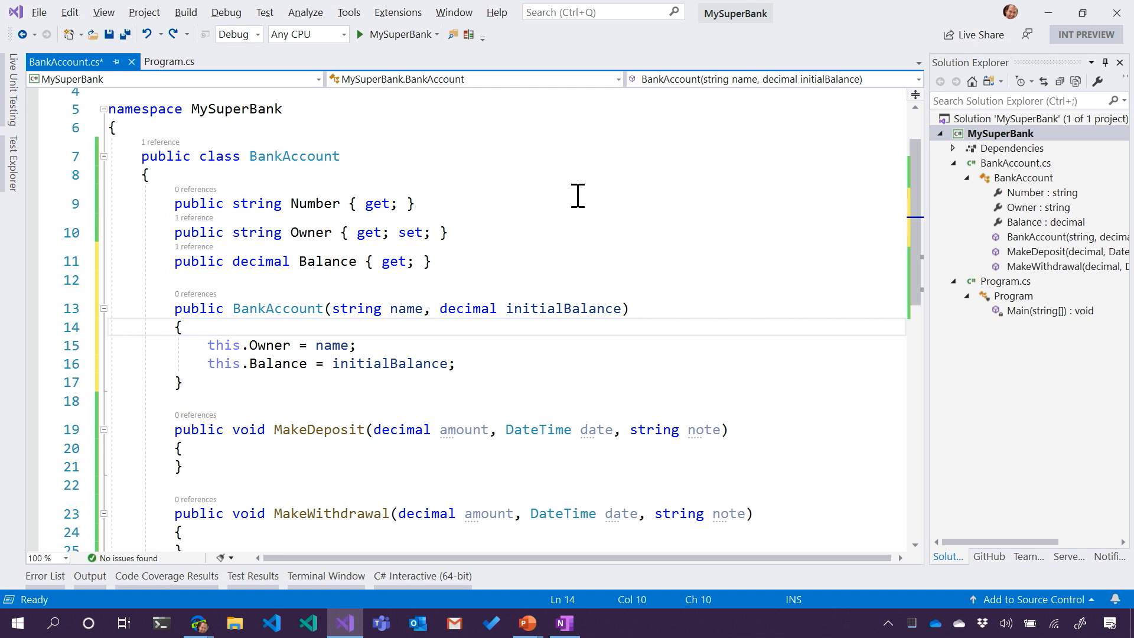
Save BankAccount.cs and switch to Program.cs.
click(183, 327)
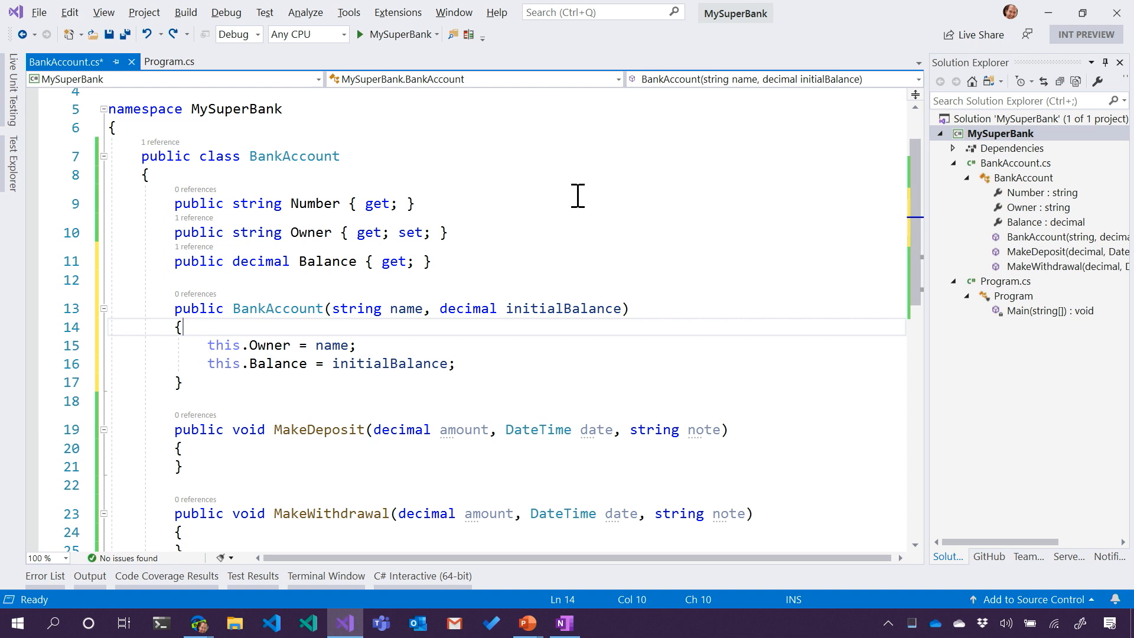
mouse_move(572, 203)
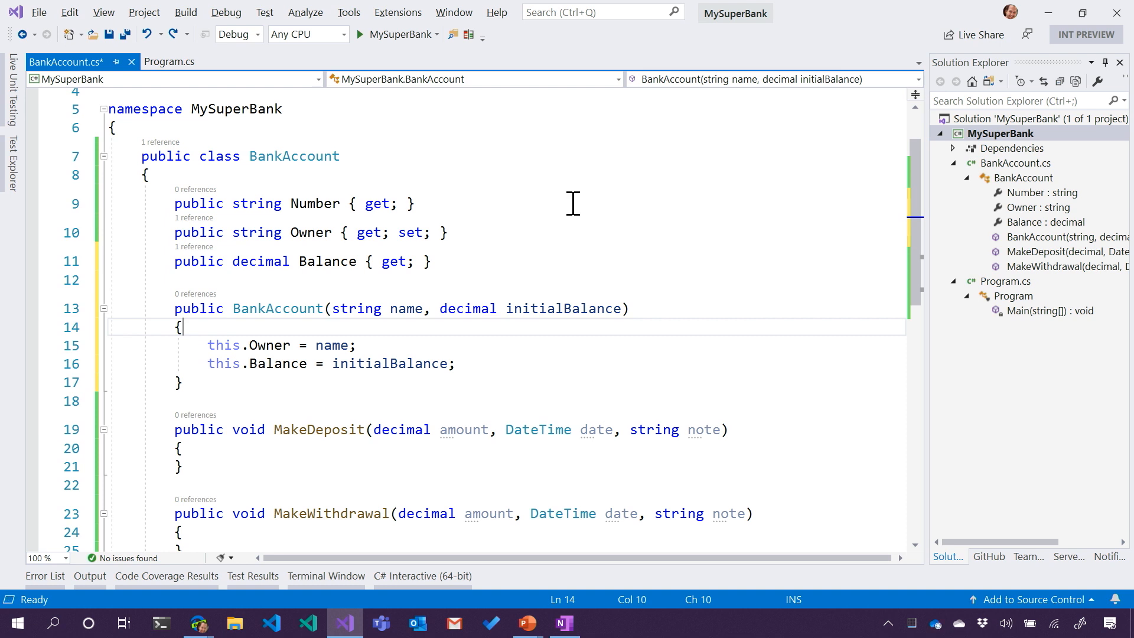
scroll(down, 3)
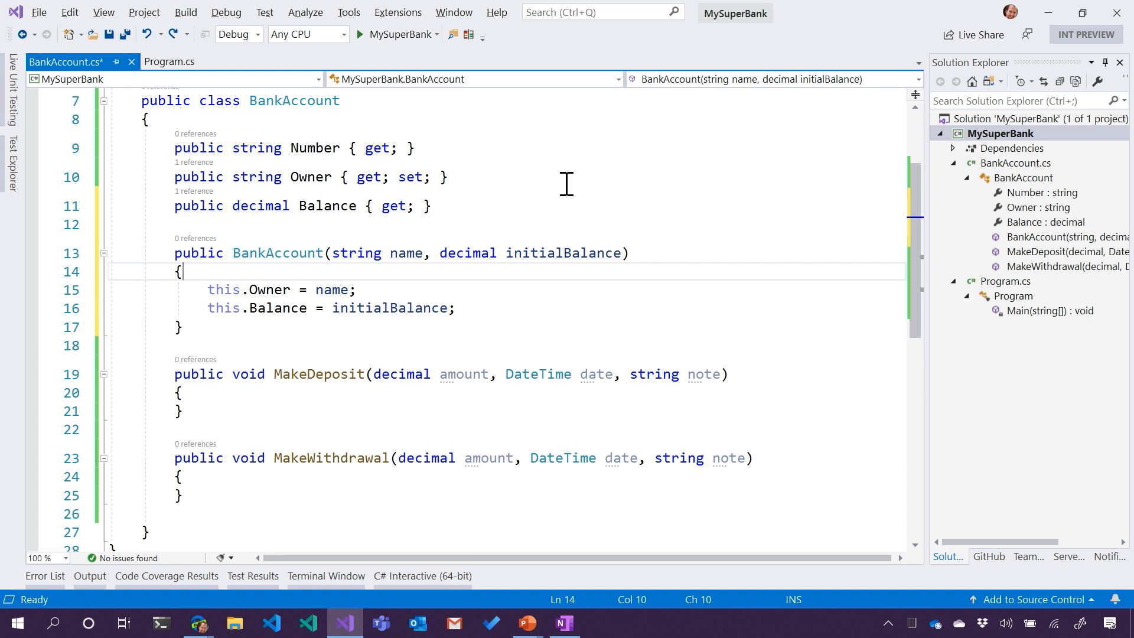
key(ctrl+s)
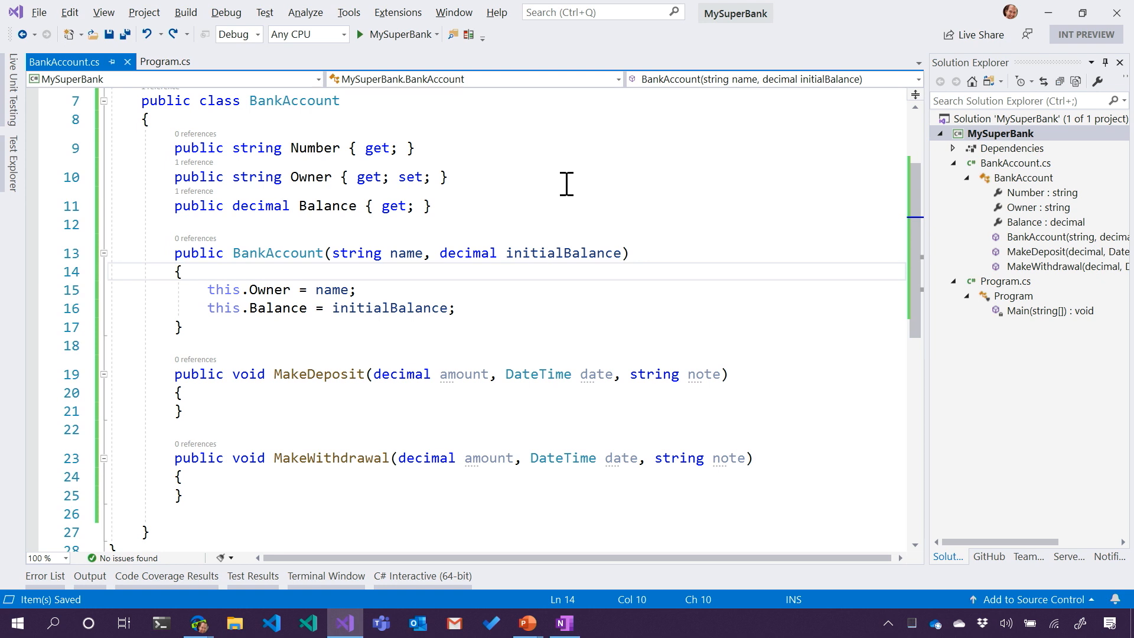
mouse_move(556, 201)
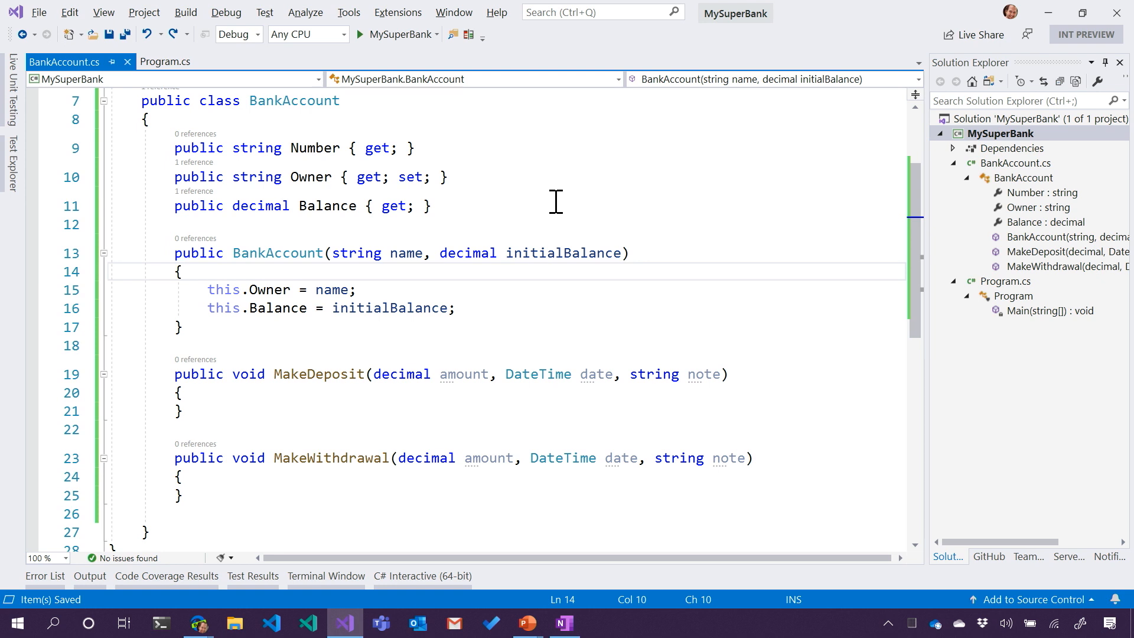
mouse_move(418, 222)
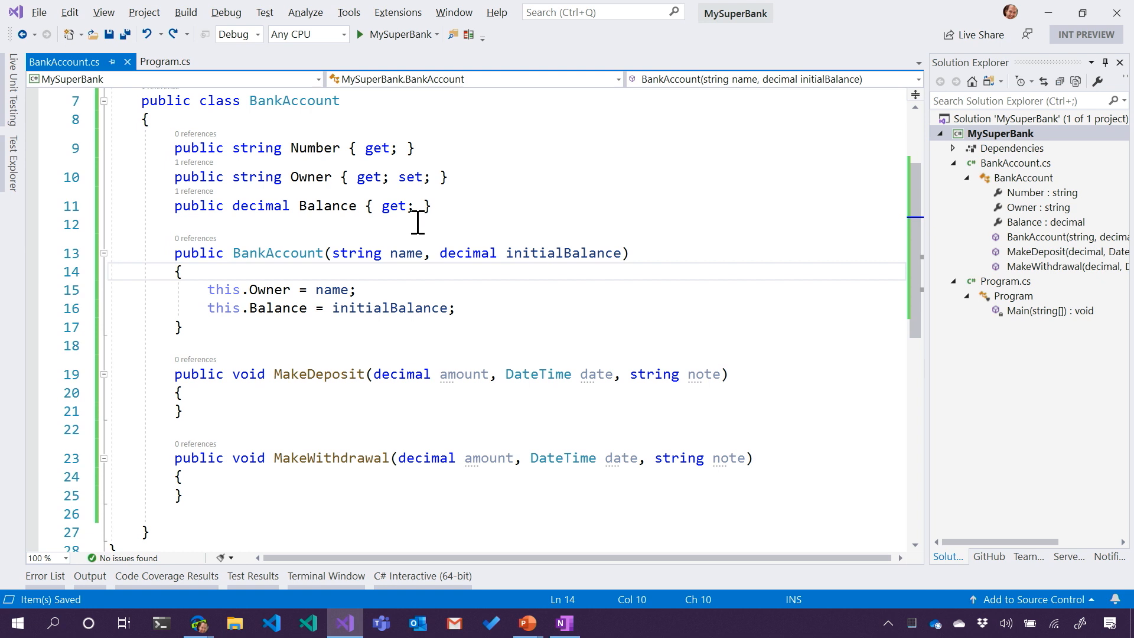
scroll(up, 3)
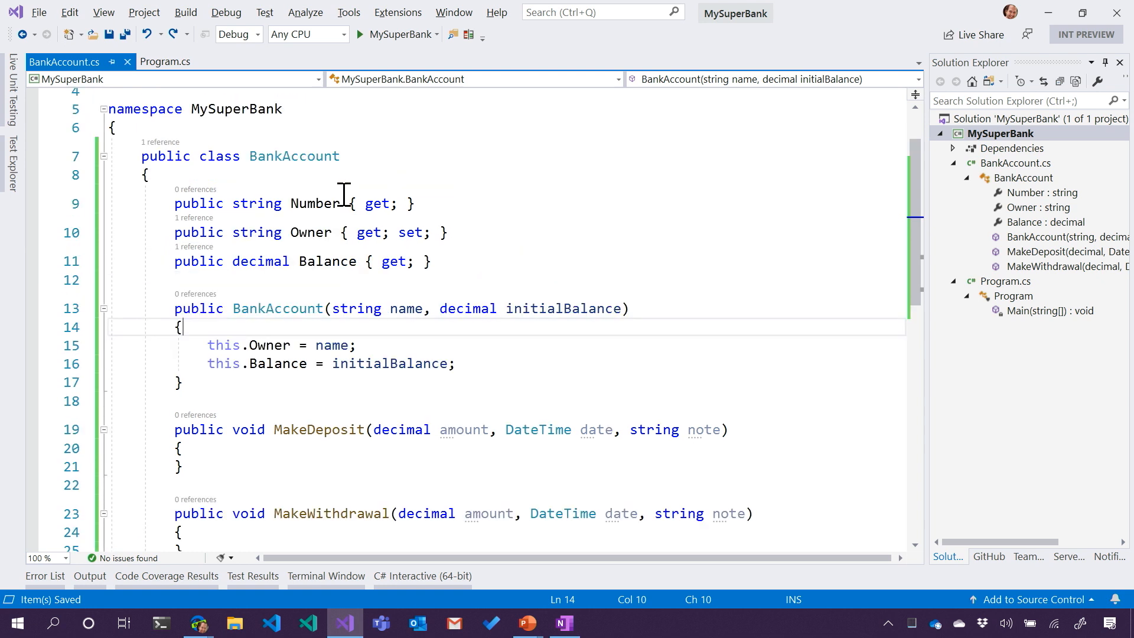
mouse_move(200, 97)
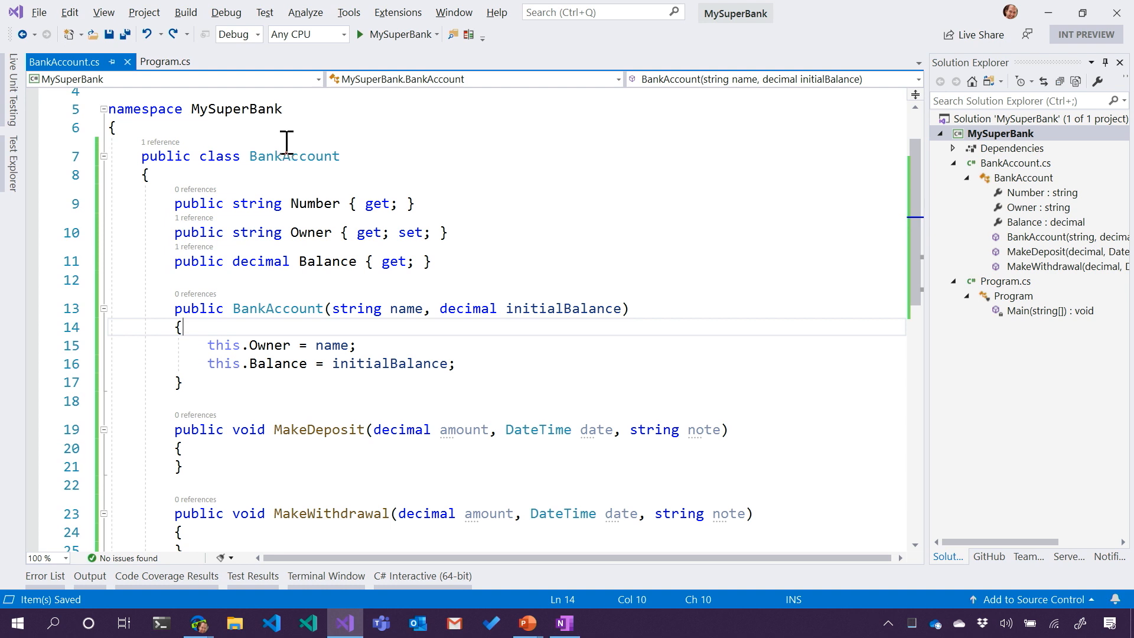
click(165, 62)
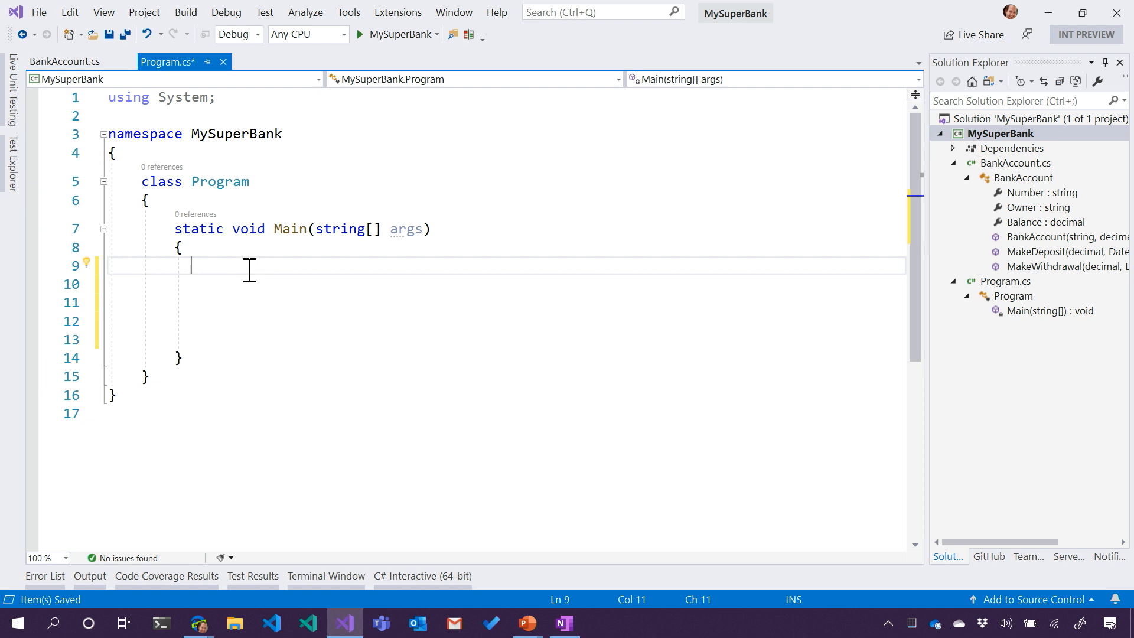
Begin line 9 as a var declaration with a placeholder 0 value.
text(var account)
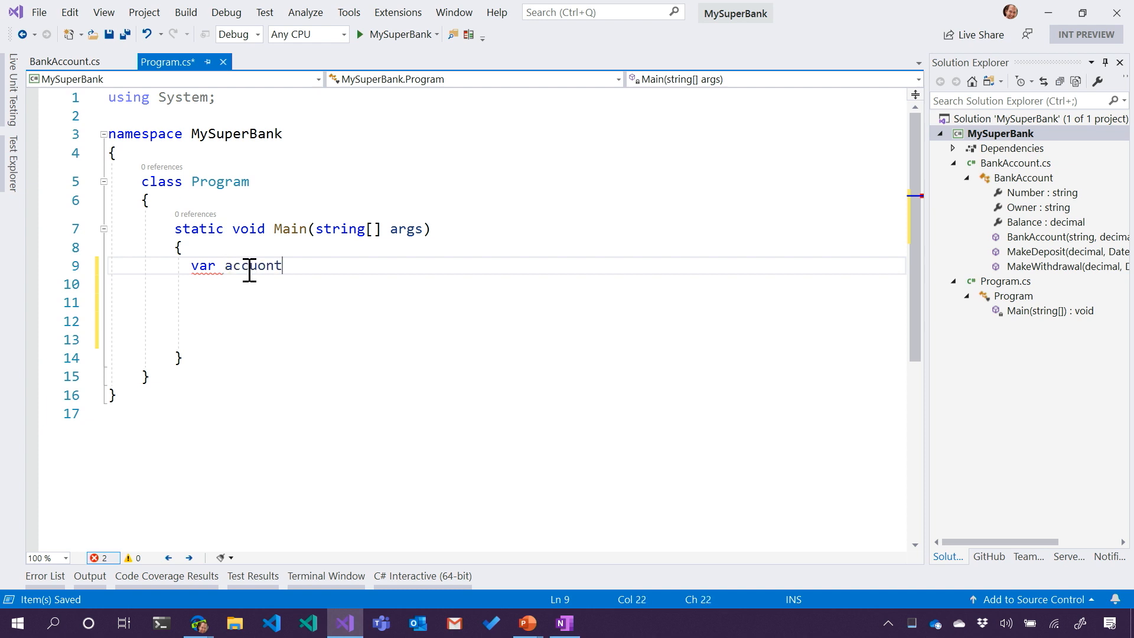
text(=)
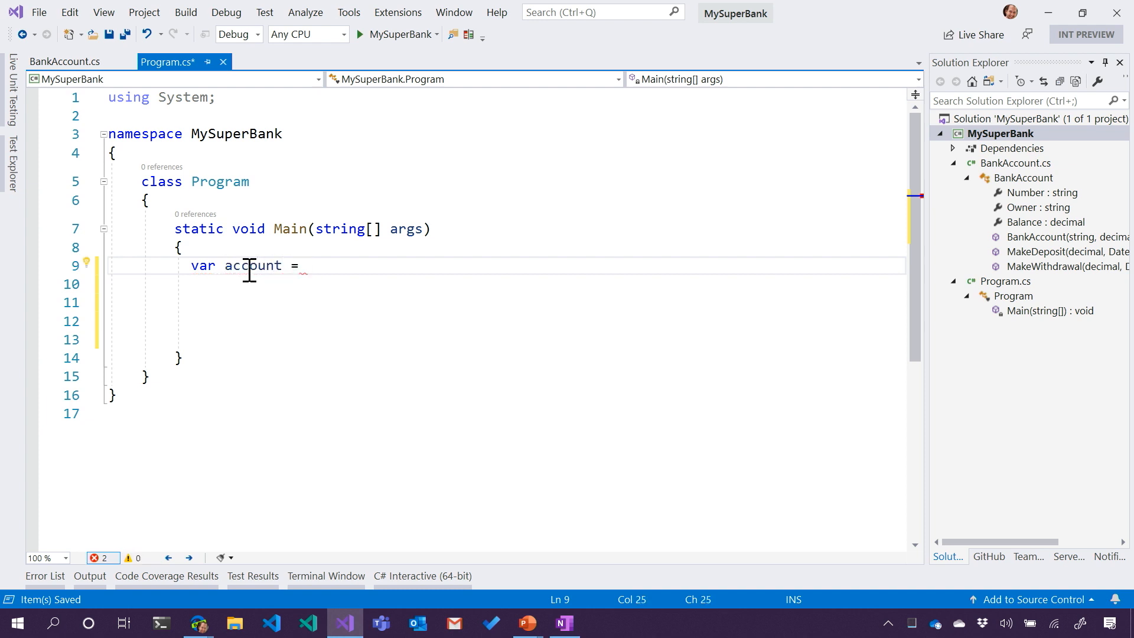
text(0)
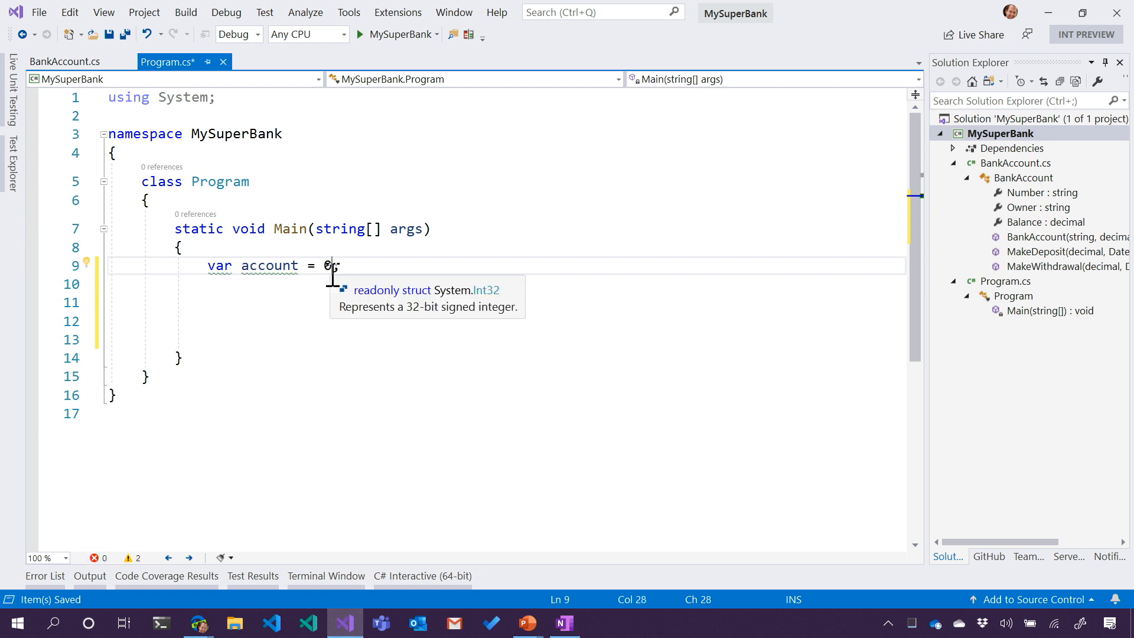
text(;)
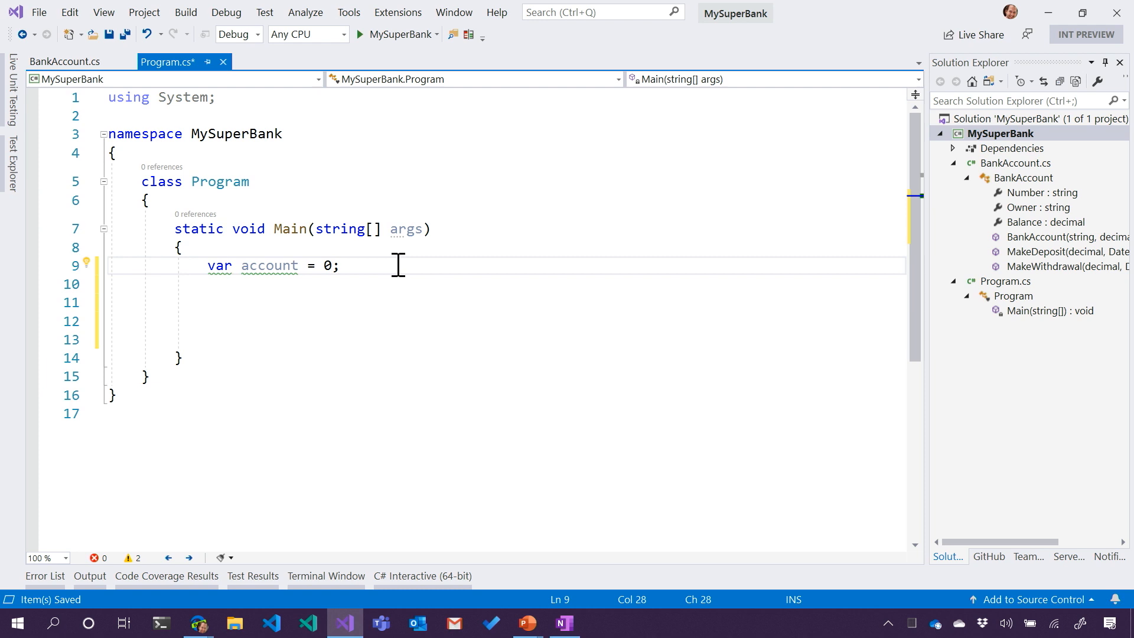
Replace the placeholder with new BankAccount("Kendra", 10000).
key(Backspace)
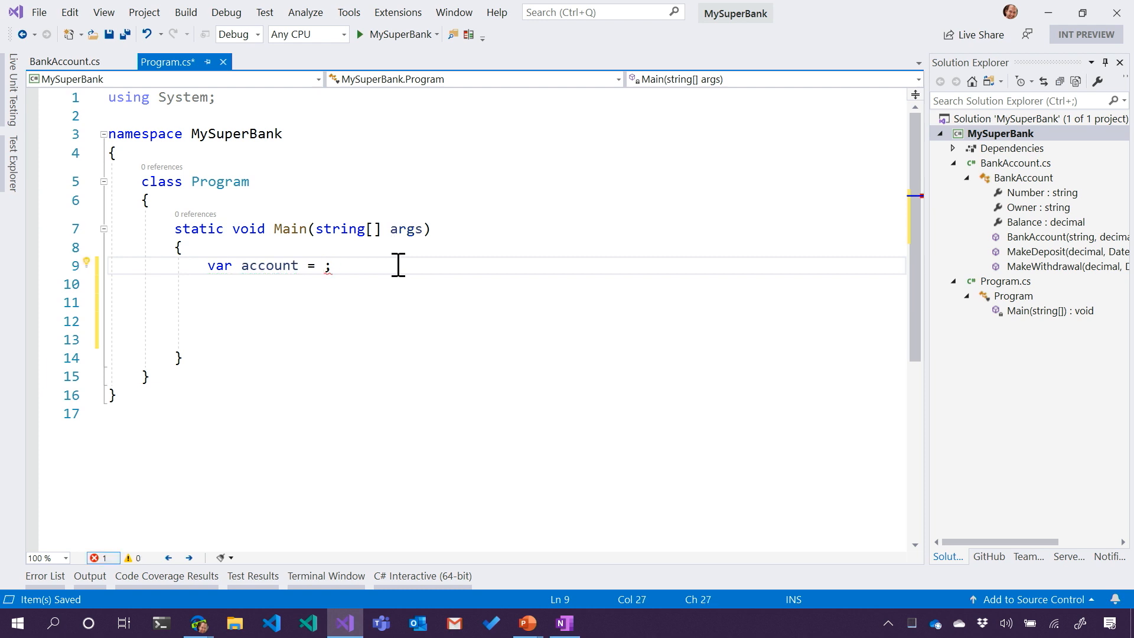
text(new B)
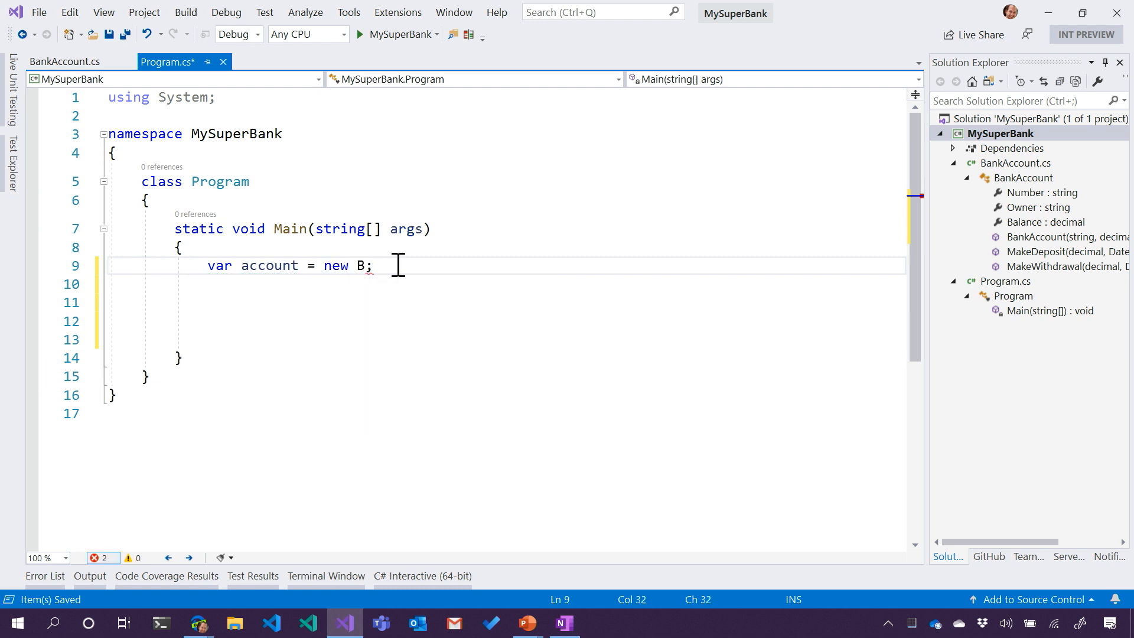
text(ankAccount)
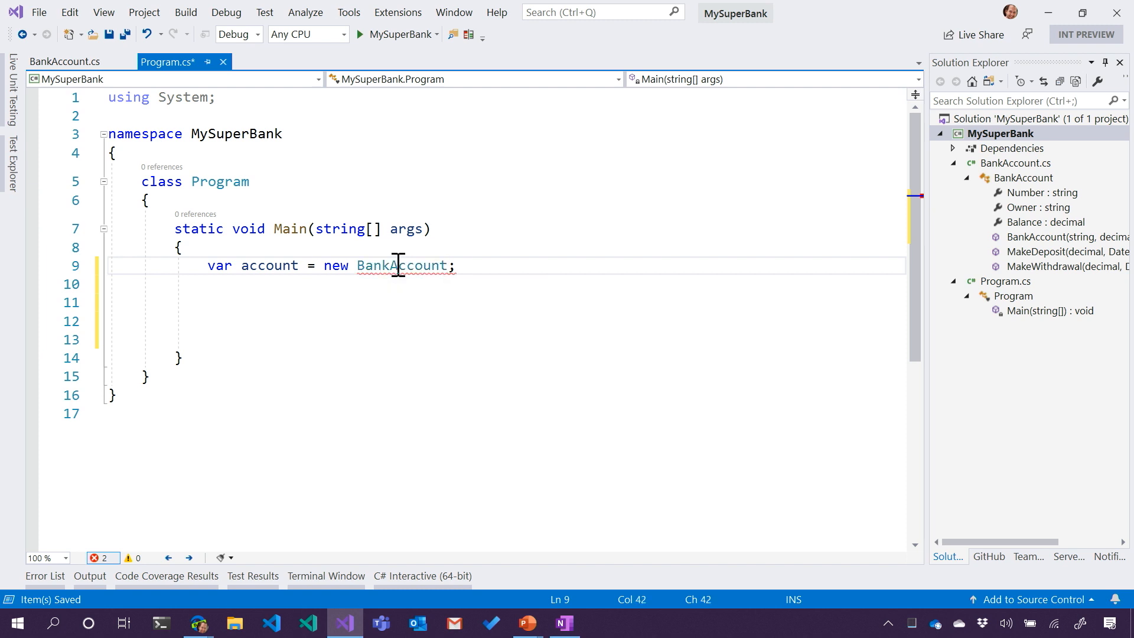
text(("Kendra)
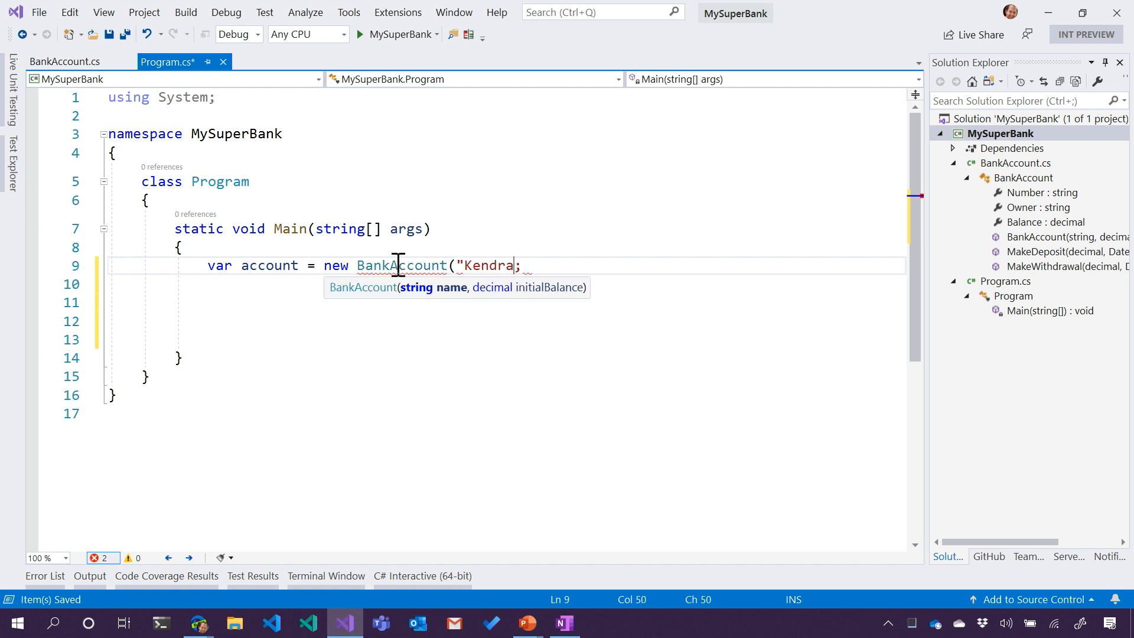
text(")
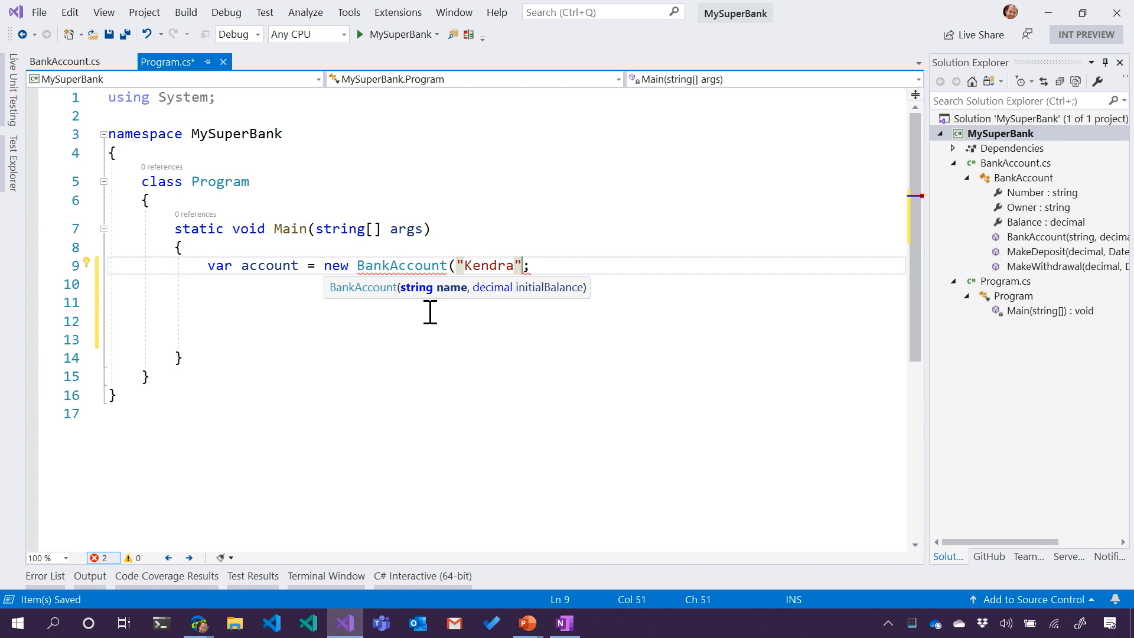
mouse_move(569, 311)
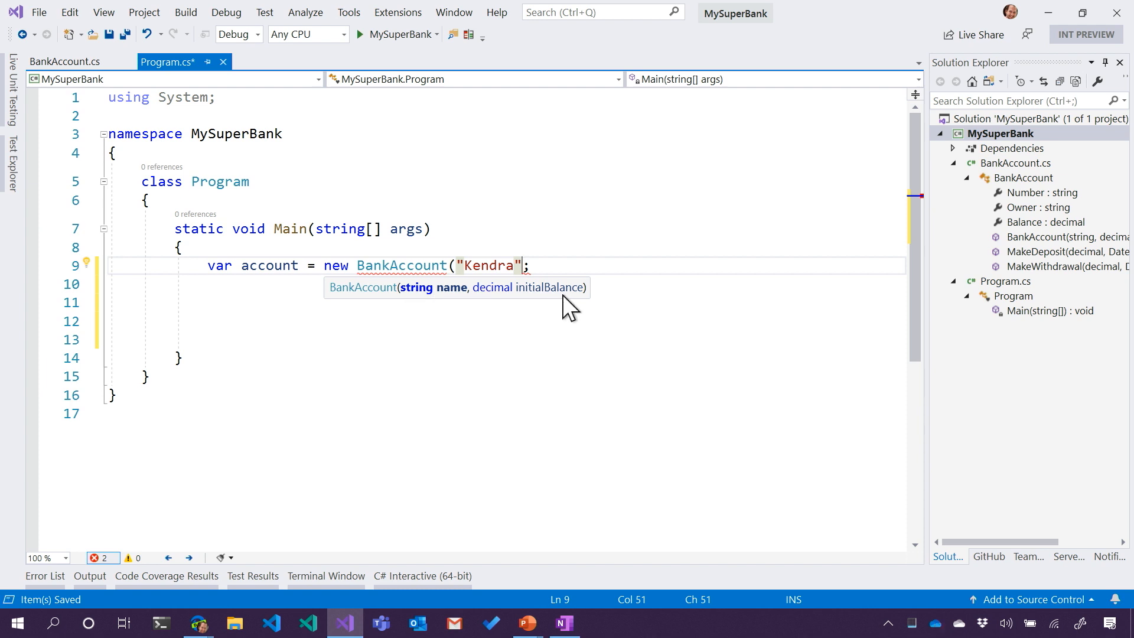
mouse_move(535, 304)
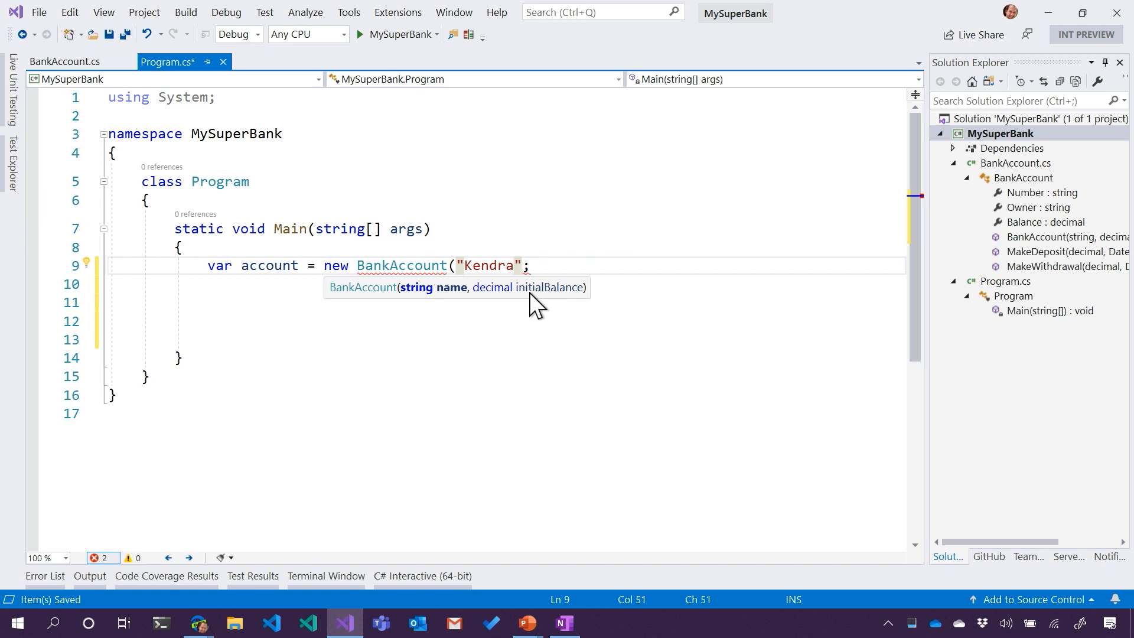
text(,)
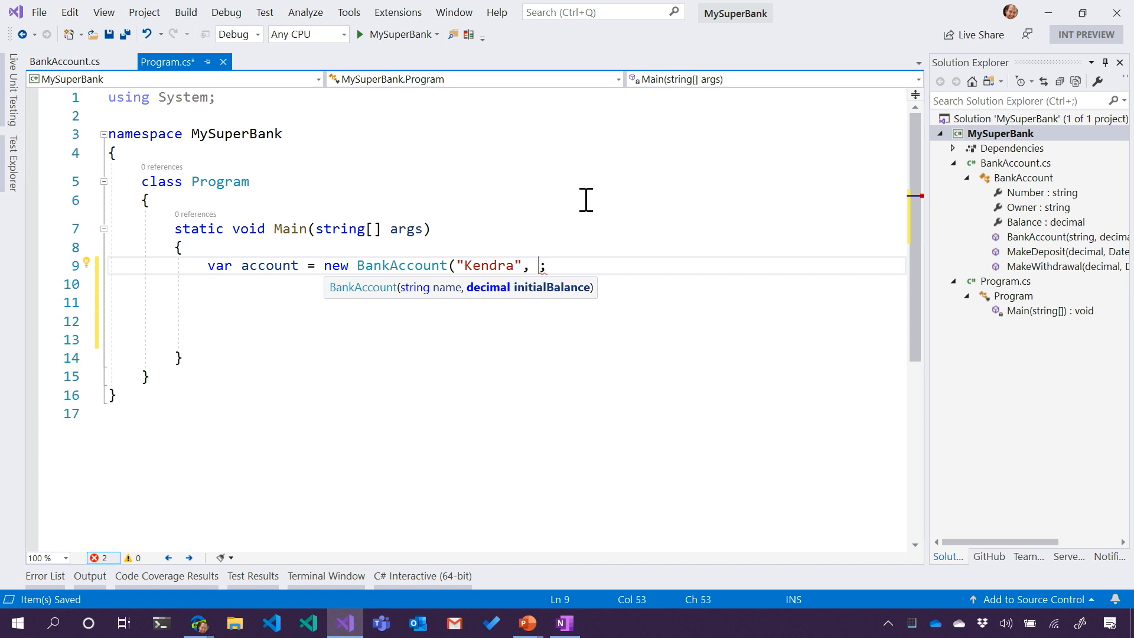
mouse_move(526, 297)
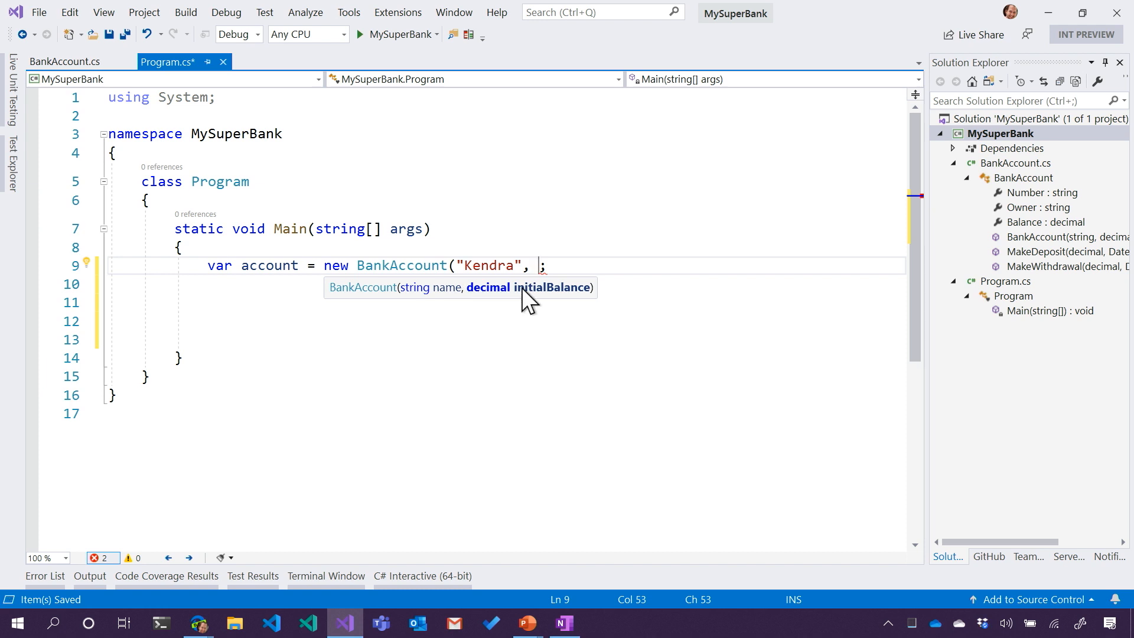
text(1000)
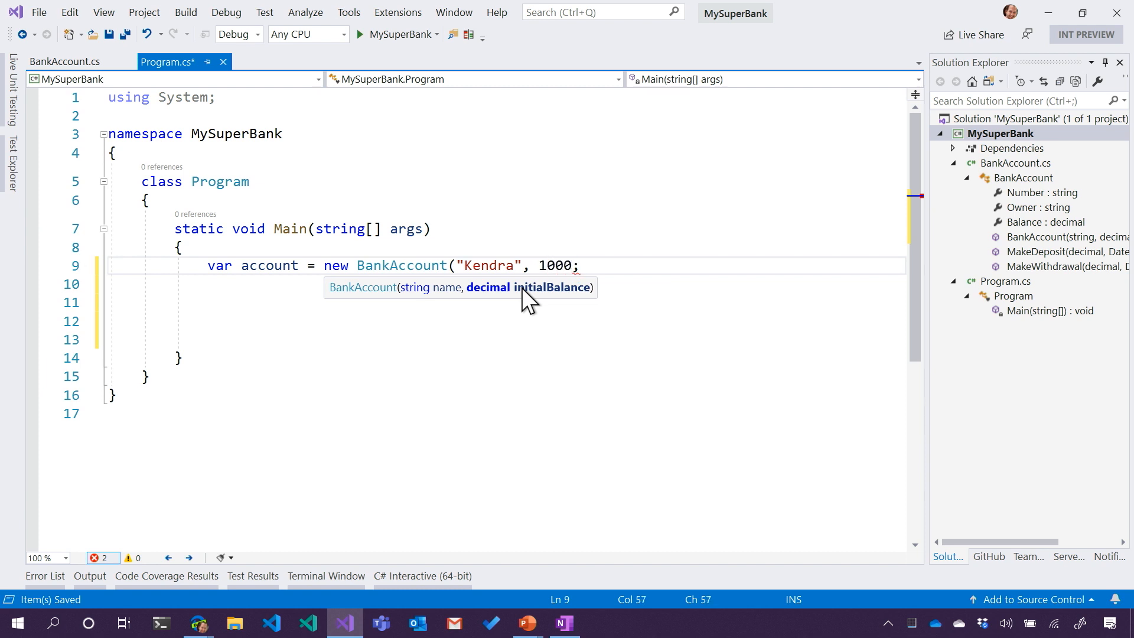
text())
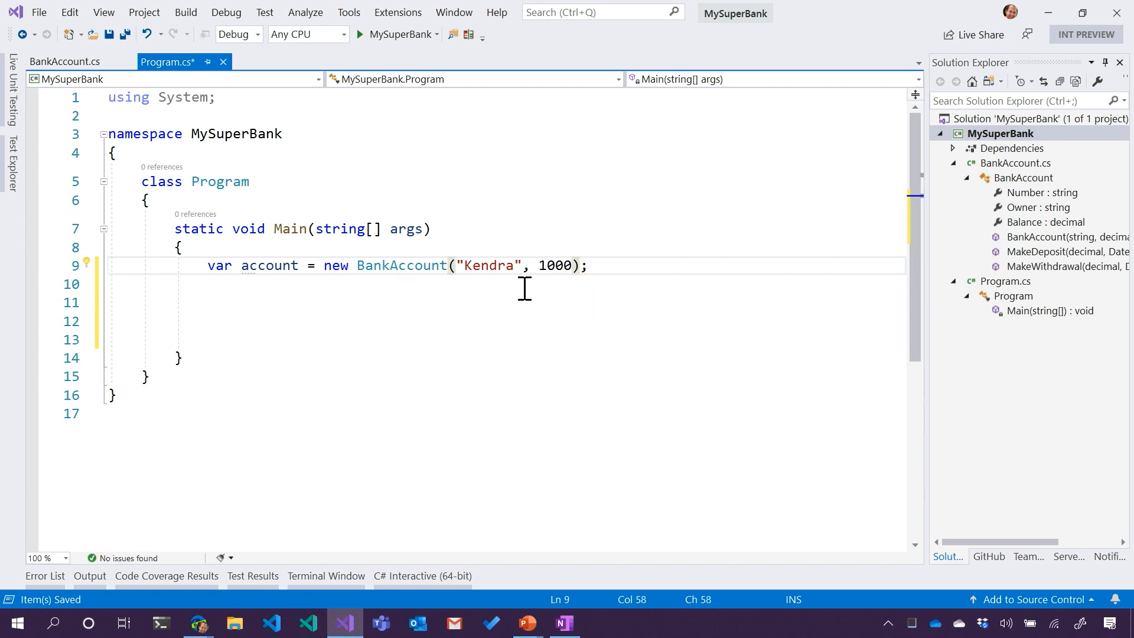
text(0)
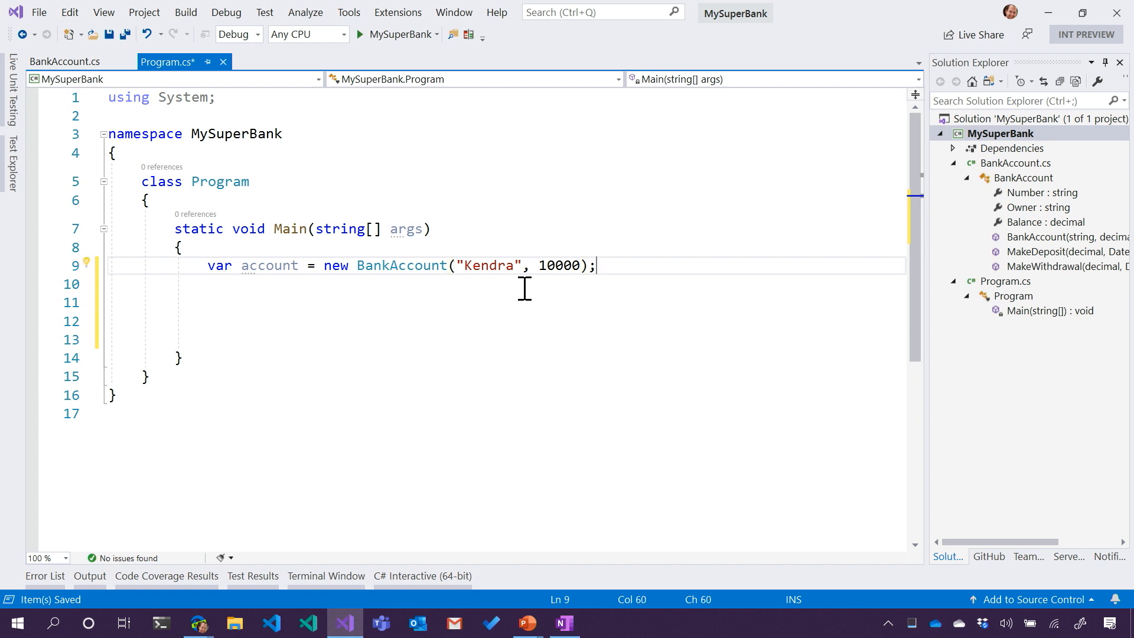
Add Console.WriteLine($"Account {} was created for {} with {}."); on a new line.
text(C)
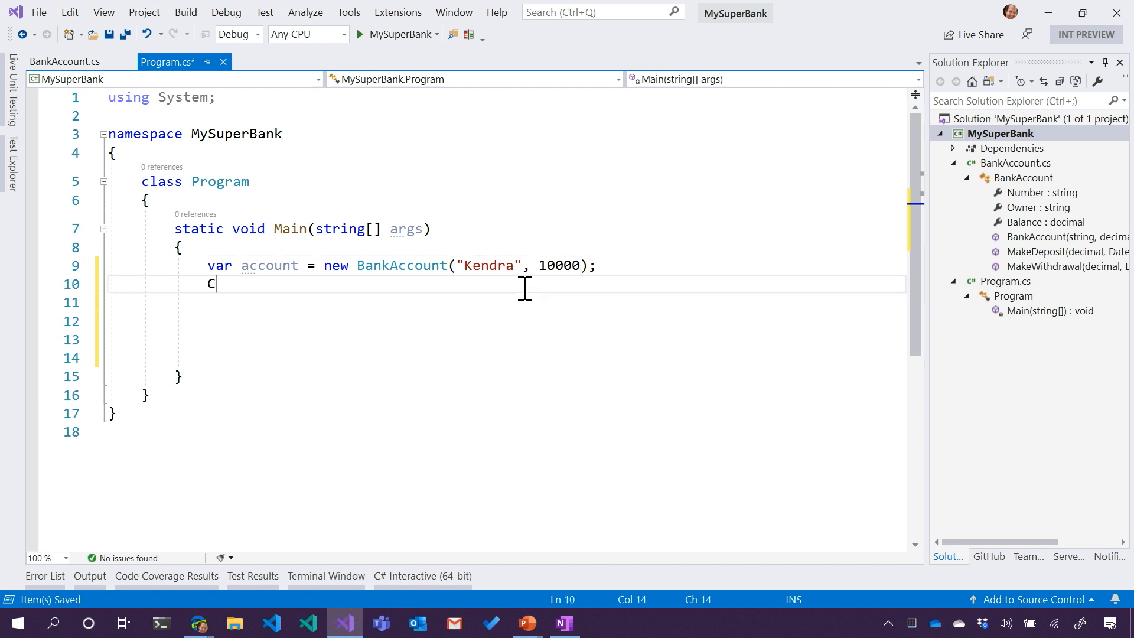
text(onsole.WriteLine)
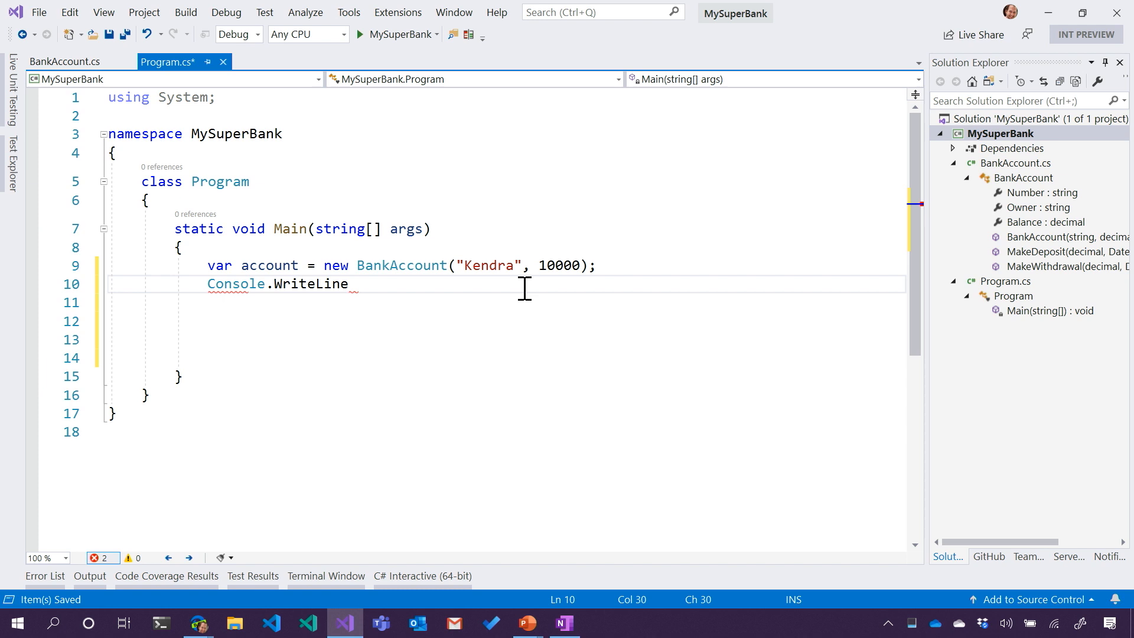
text(();)
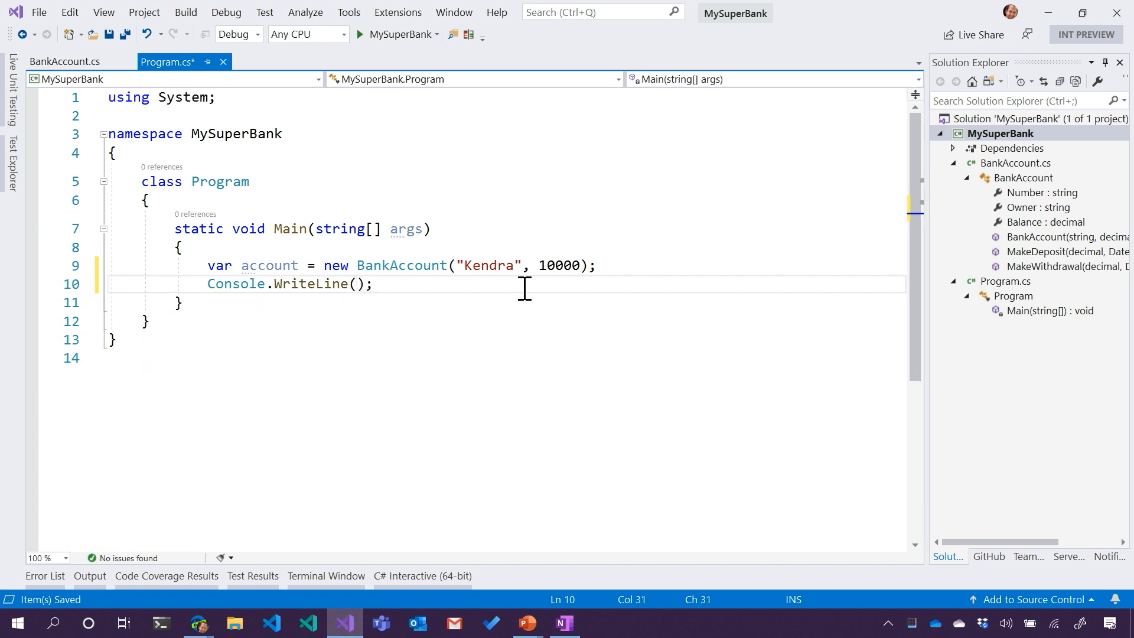
text($"Account)
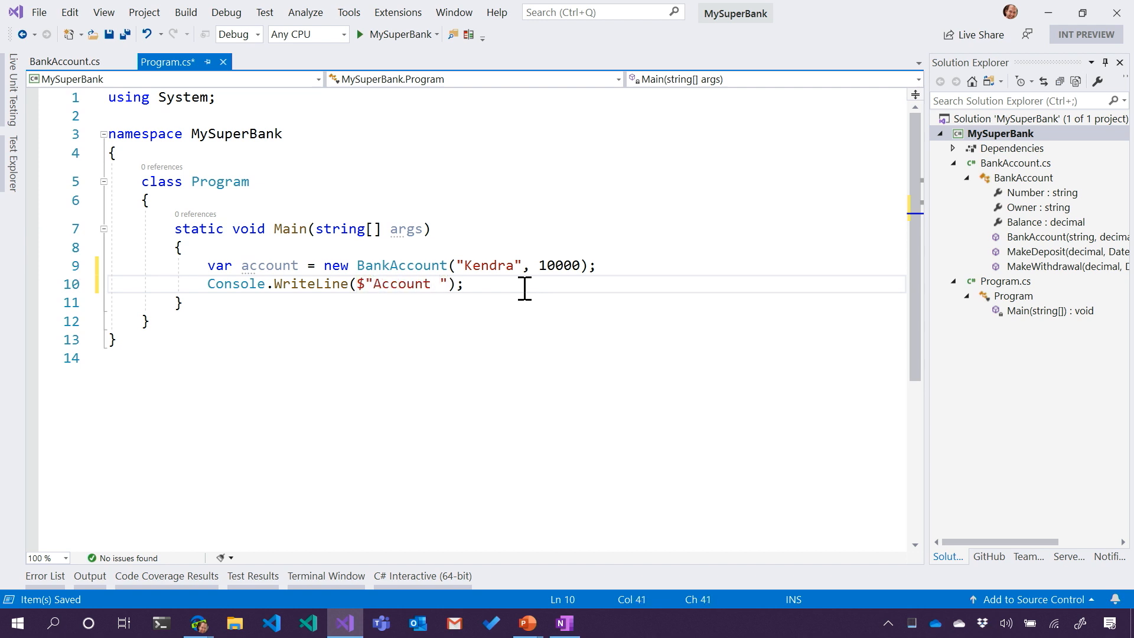
text({})
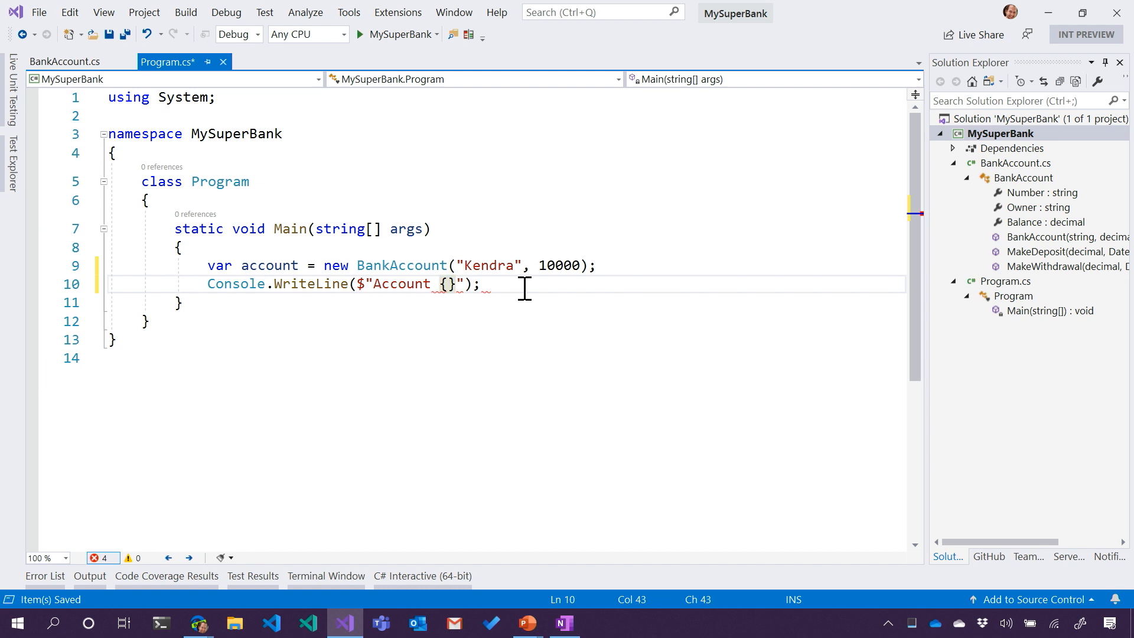
text(was create)
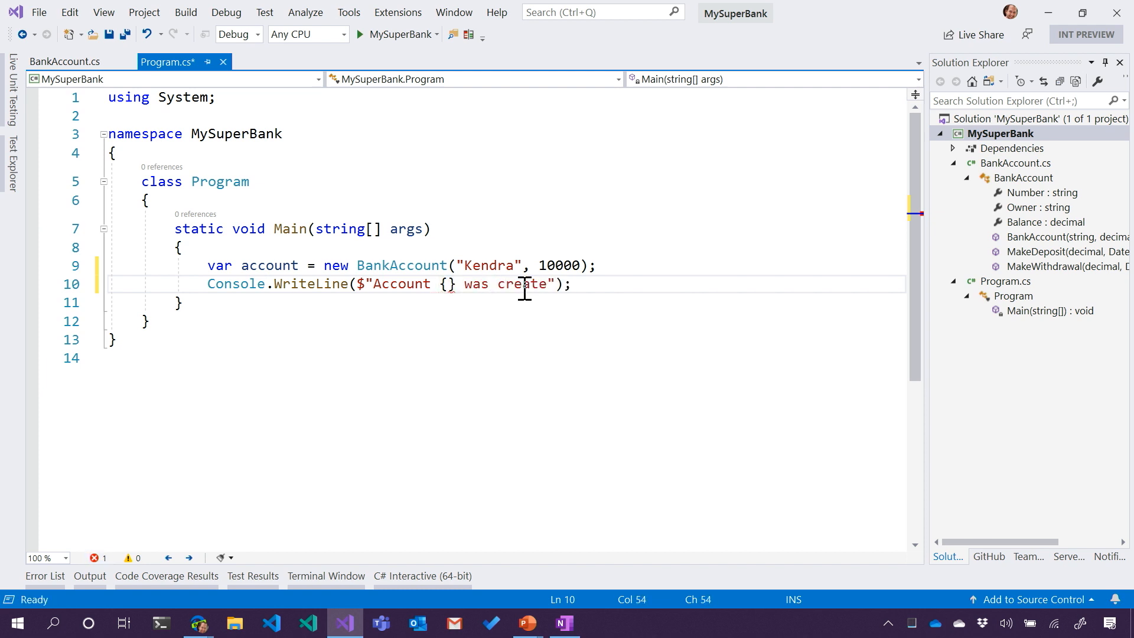
text(for {})
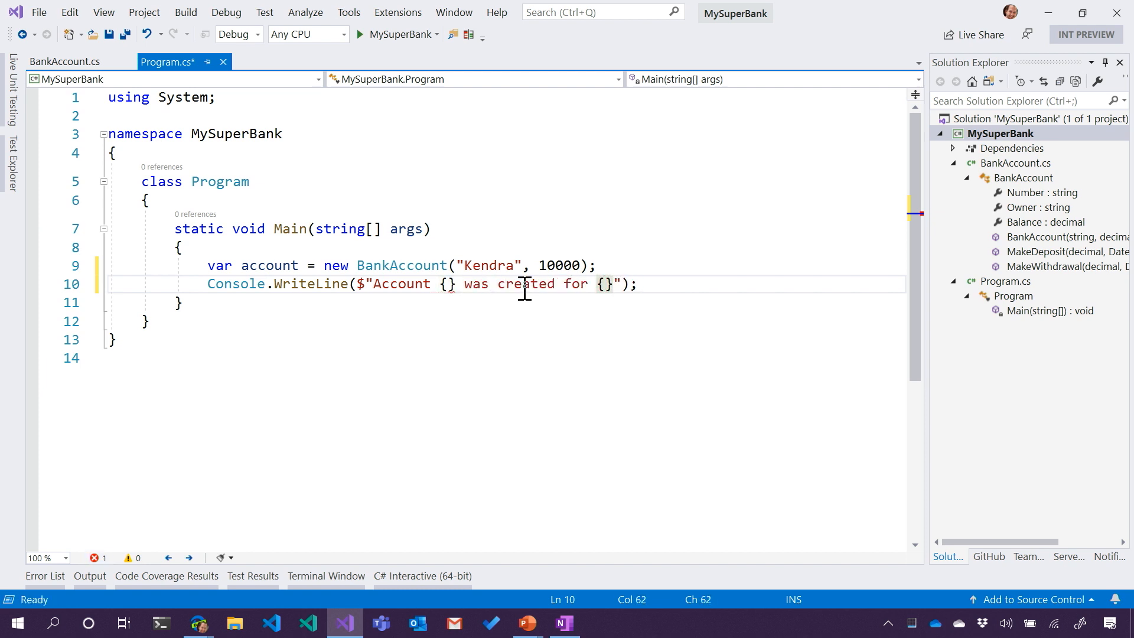
text(with)
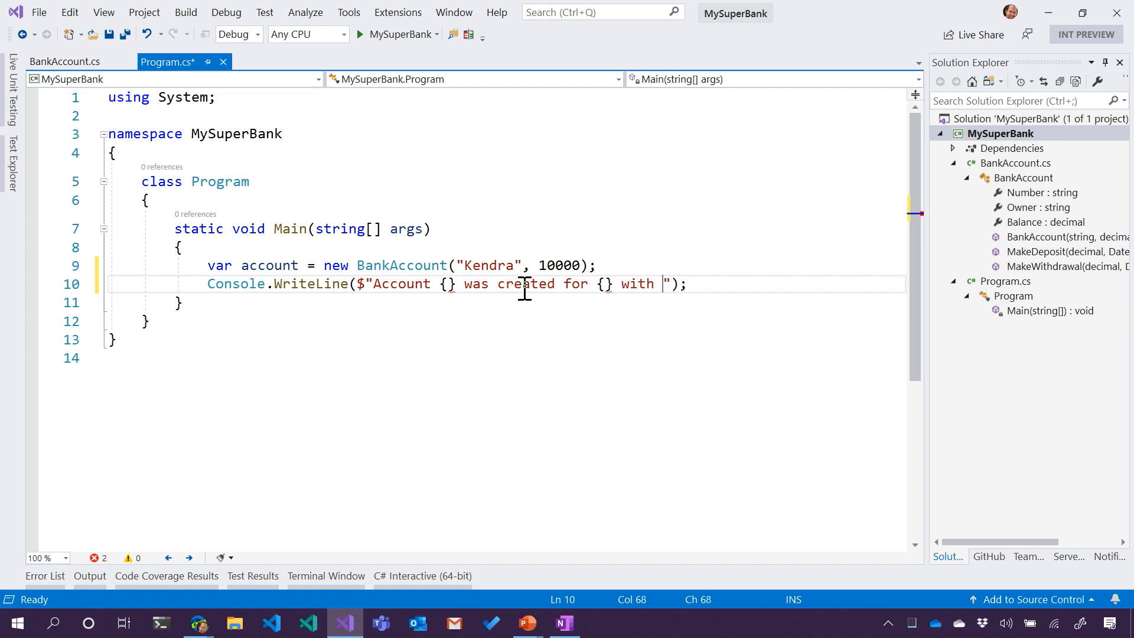
text({})
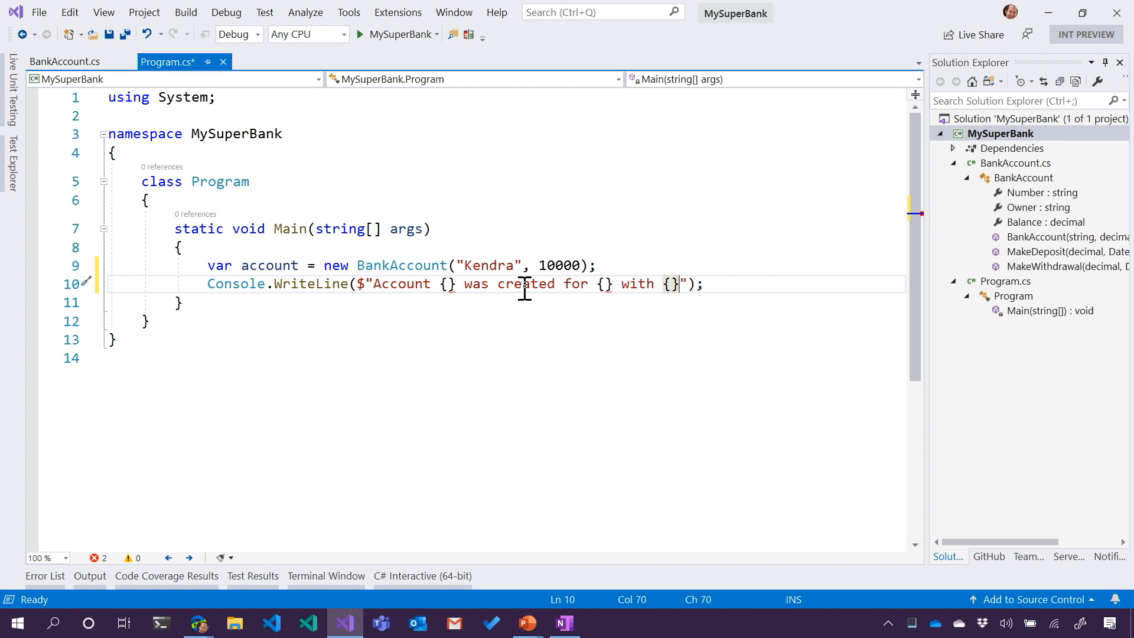
text(.)
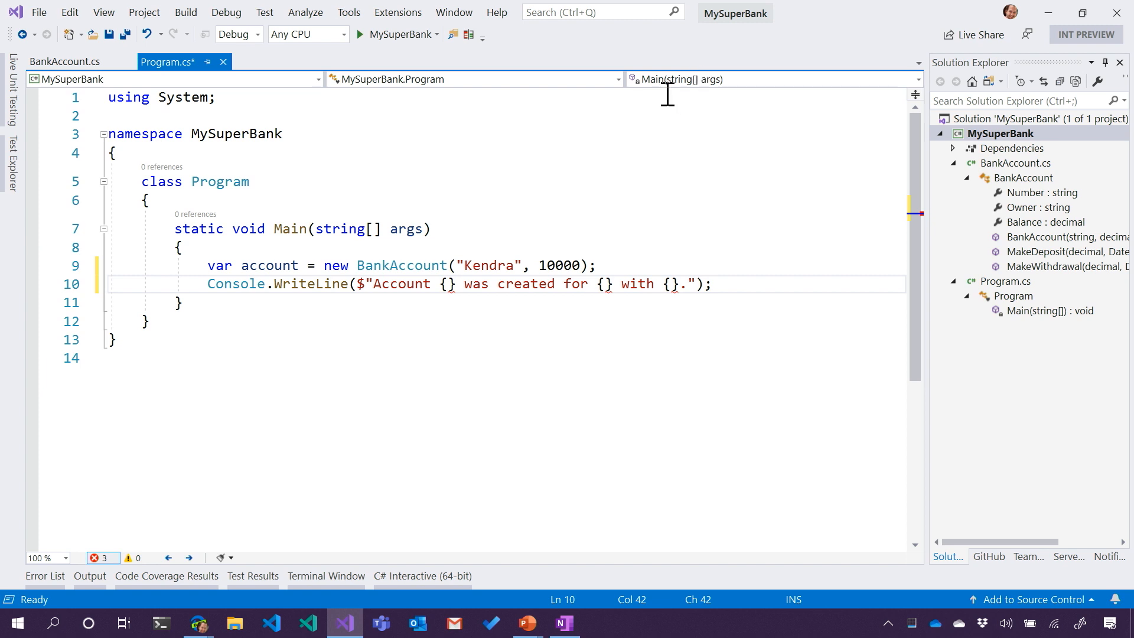
Put account.Number, account.Owner and account.Balance in the placeholders, then run the program.
text(acount.)
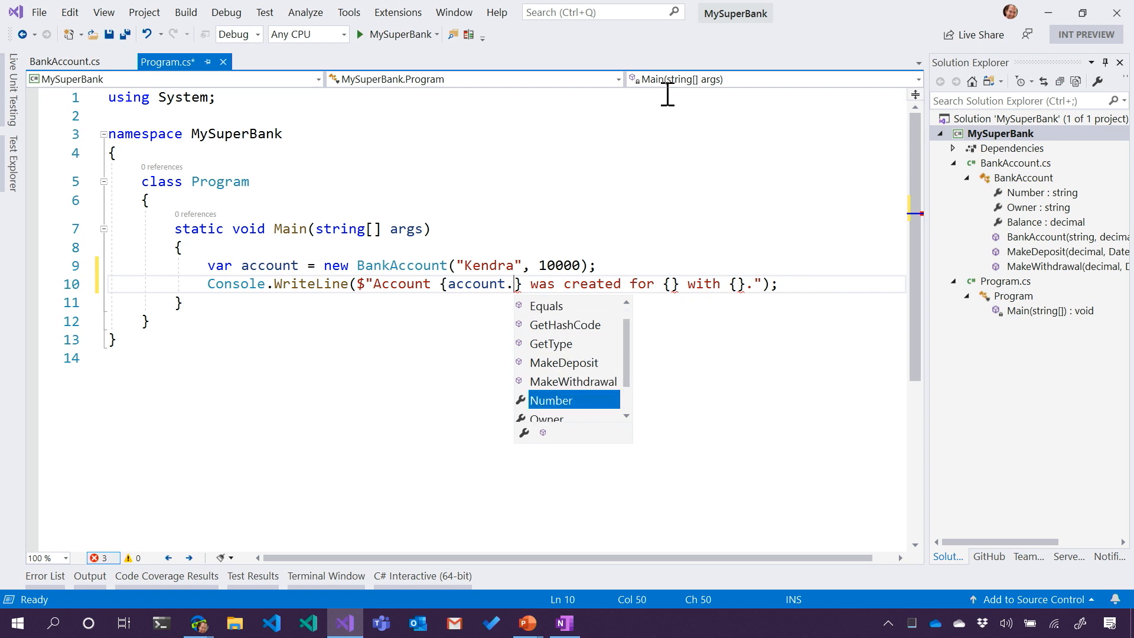
key(Tab)
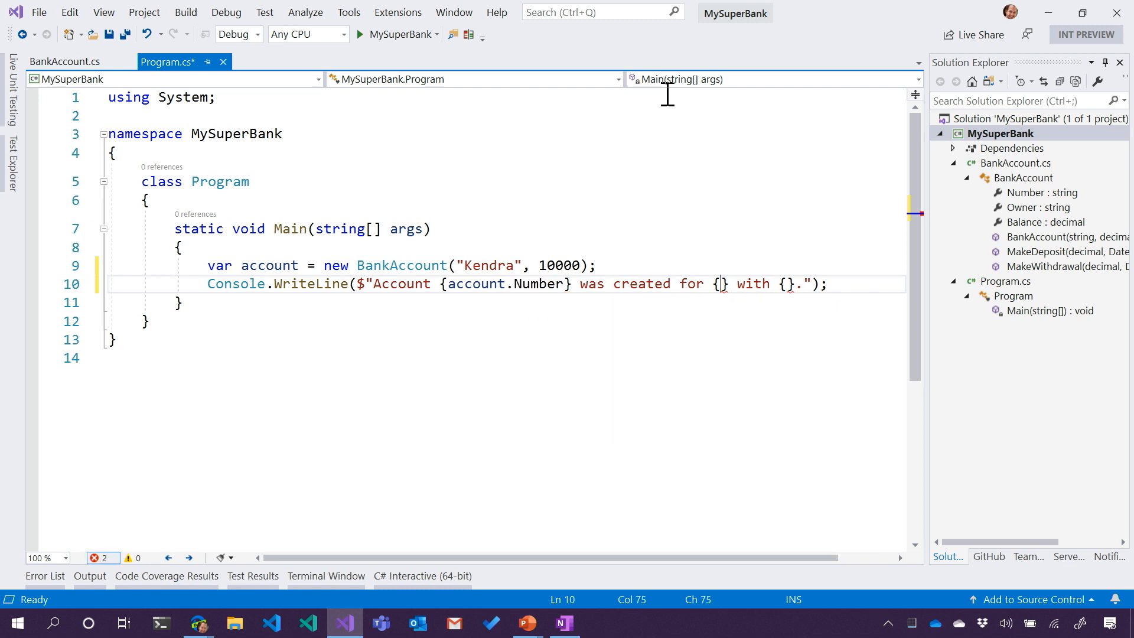
text(account.n)
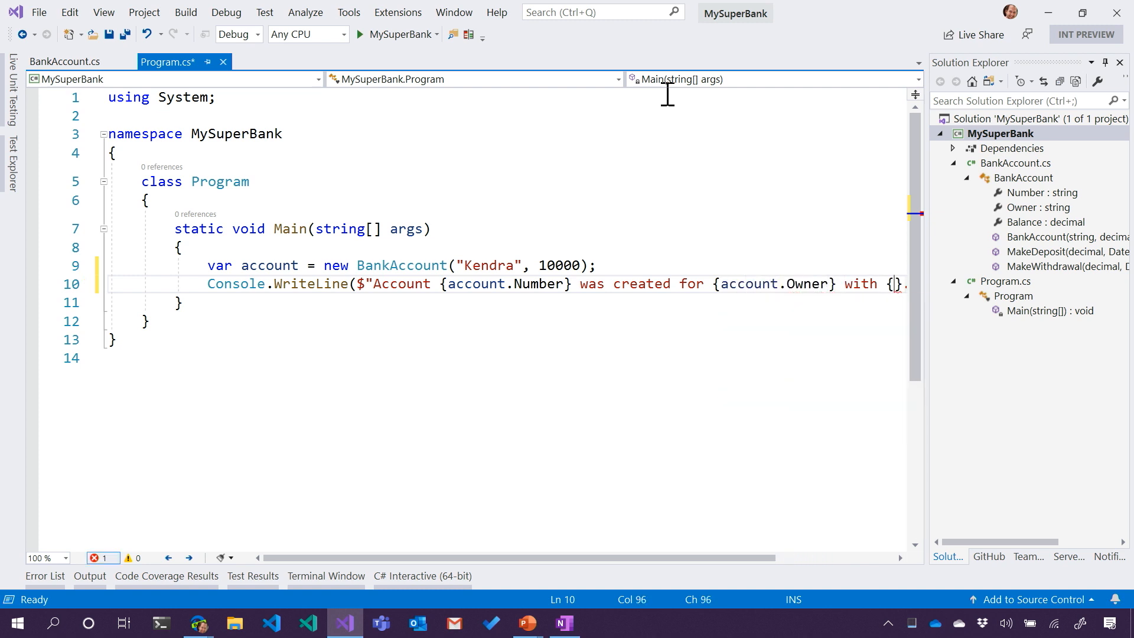
text(account.Balance)
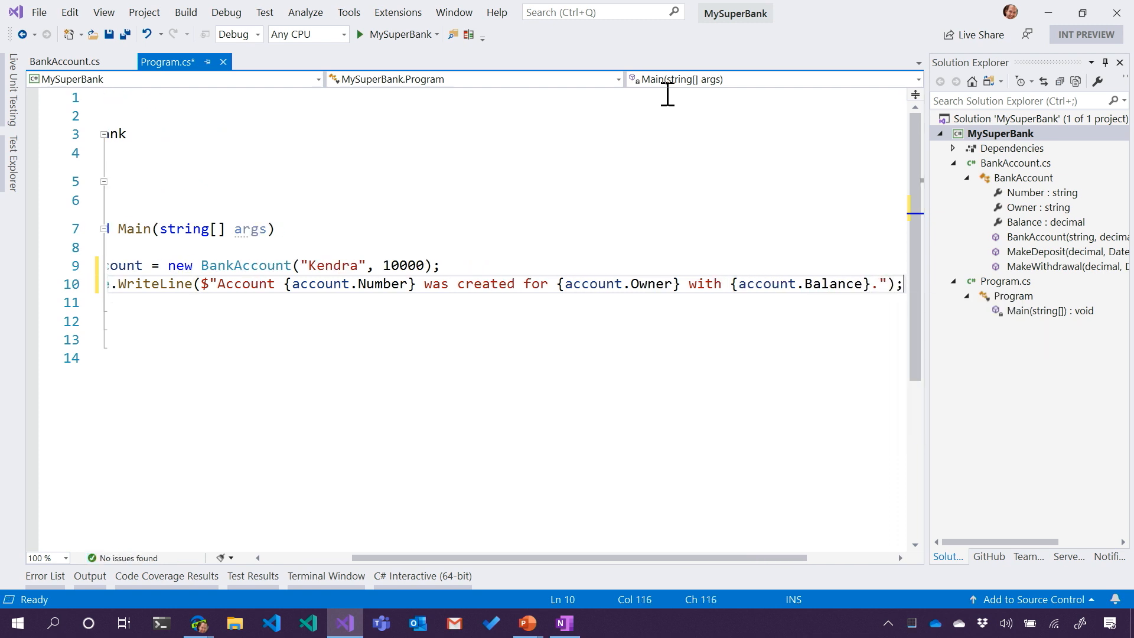
scroll(left, 3)
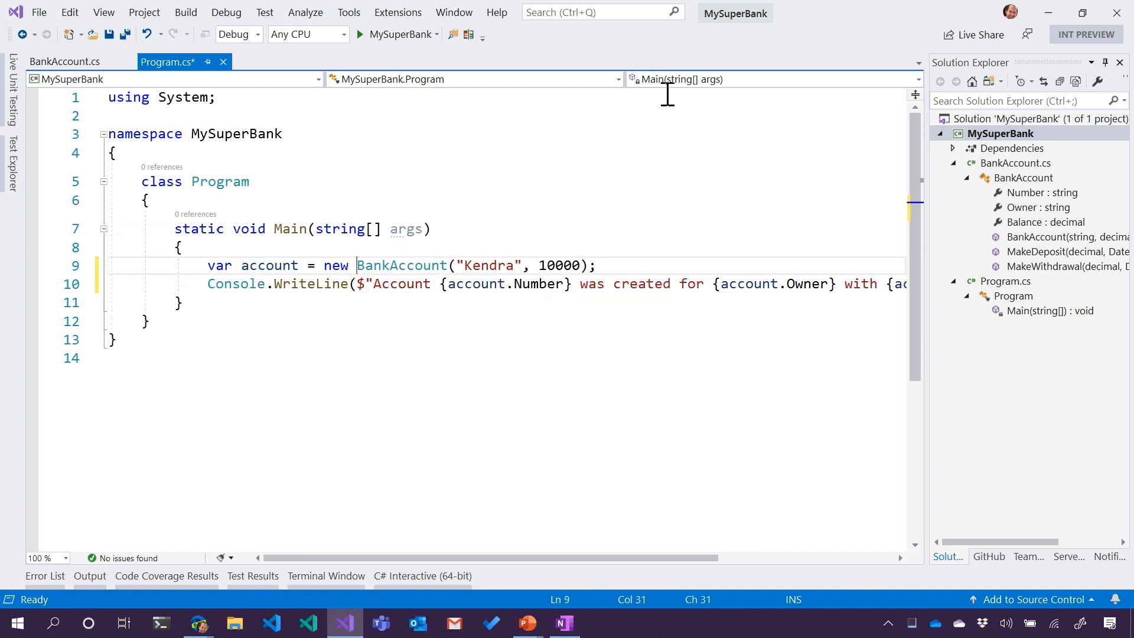
key(ctrl+s)
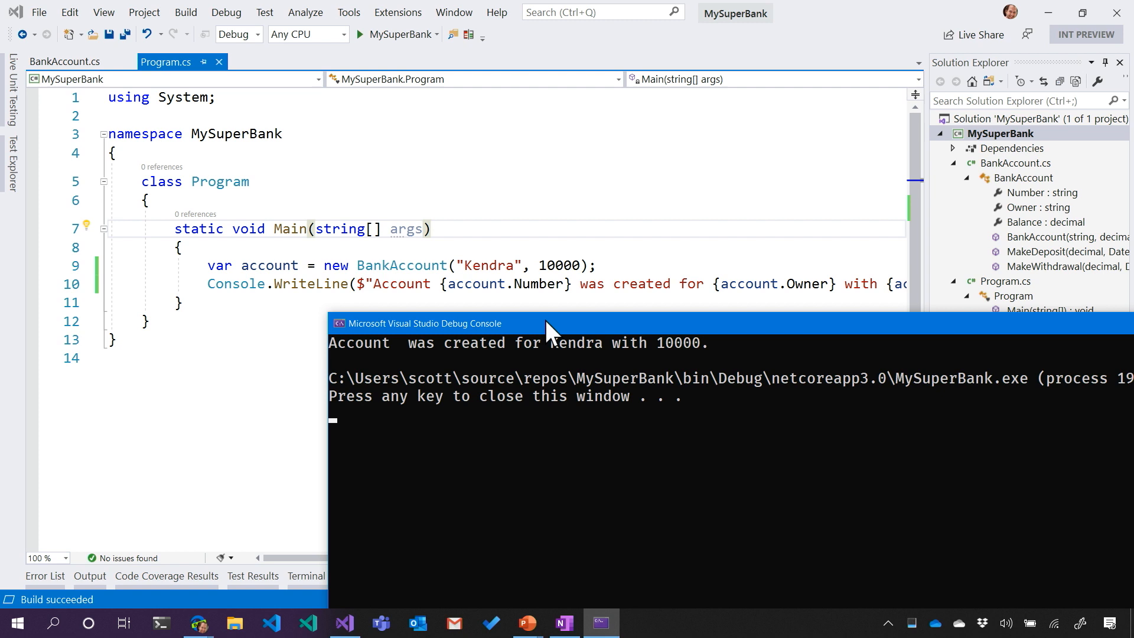
mouse_move(467, 360)
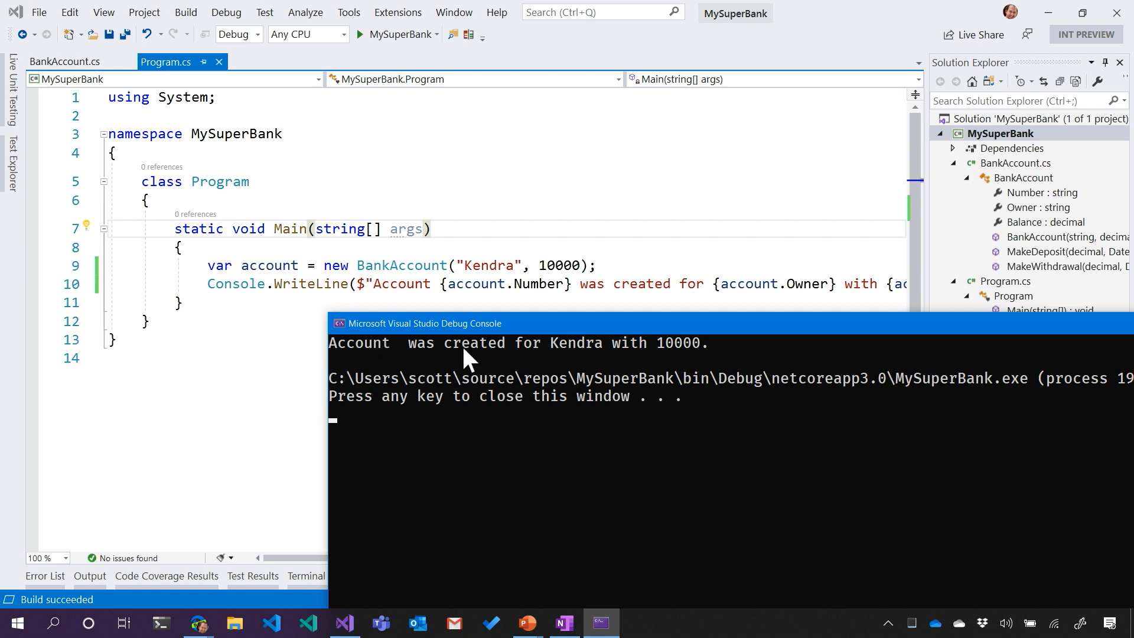
mouse_move(685, 356)
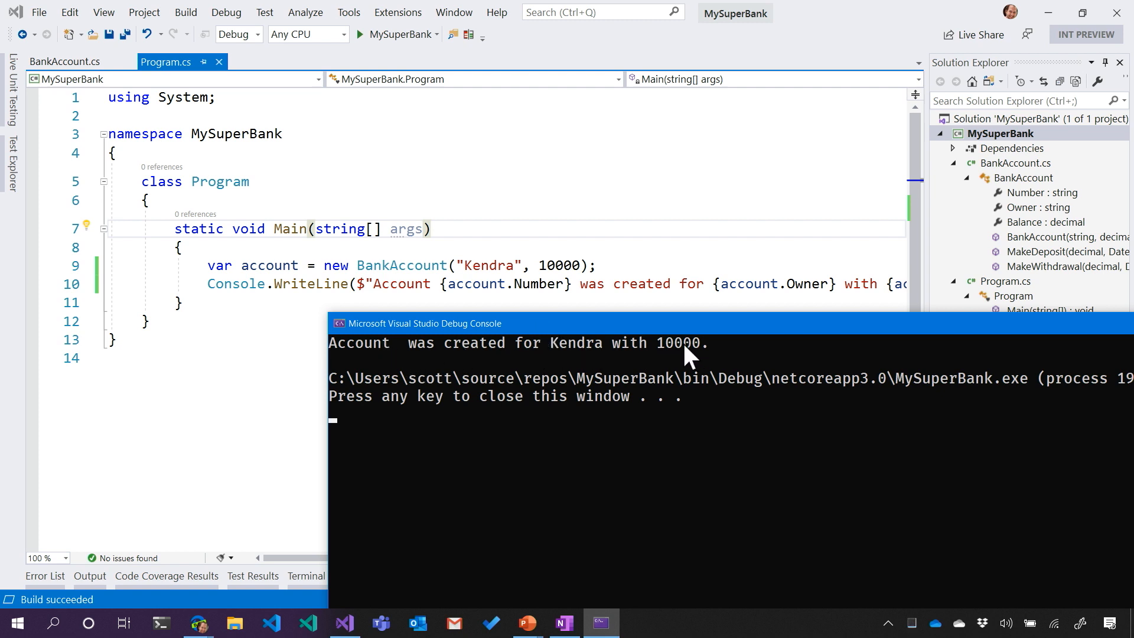
Shift the Debug Console window showing "Account was created for Kendra with 10000.".
drag(687, 322, 695, 338)
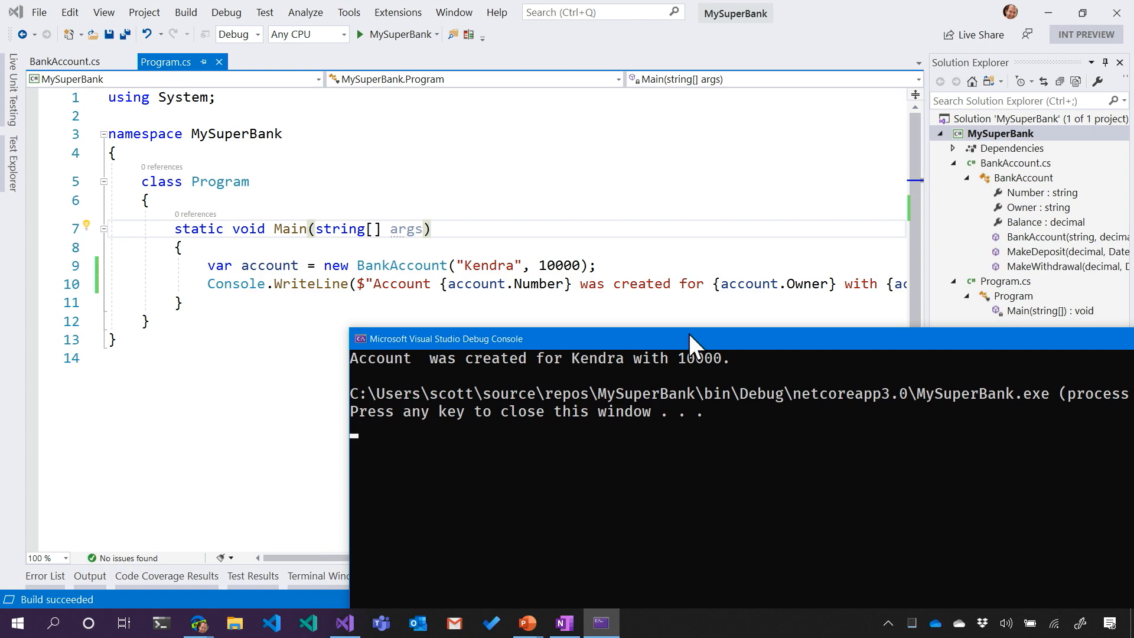